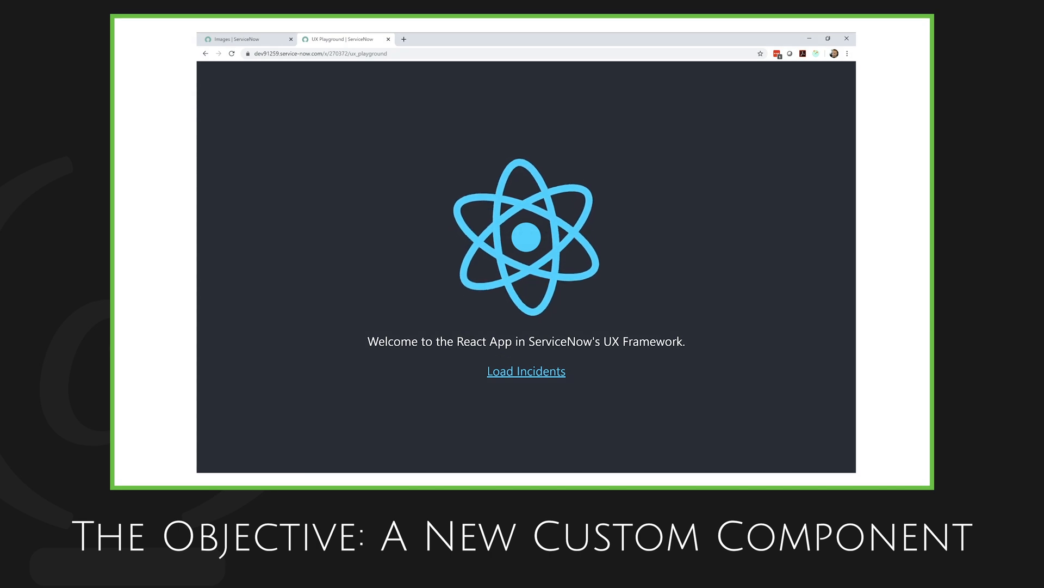
pyautogui.moveTo(623, 398)
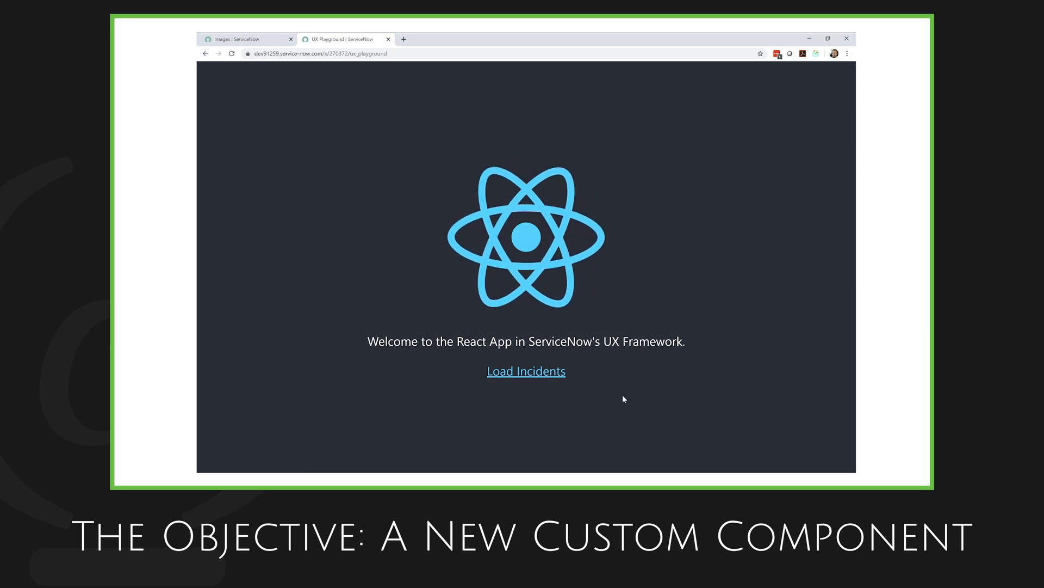
# - Load the Incidents list in the React app, scroll to its end and follow the home link
pyautogui.click(526, 371)
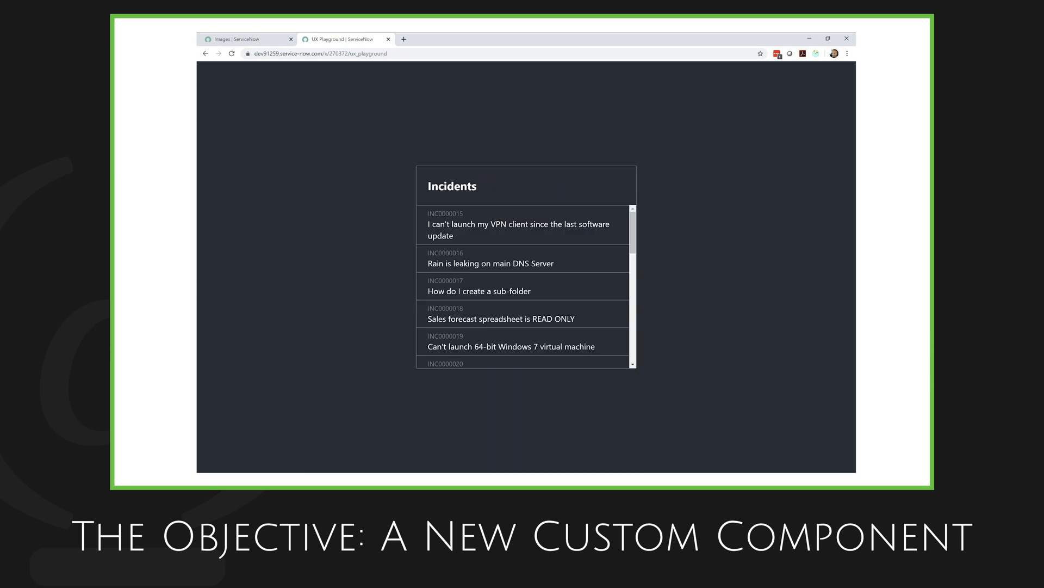
pyautogui.moveTo(583, 324)
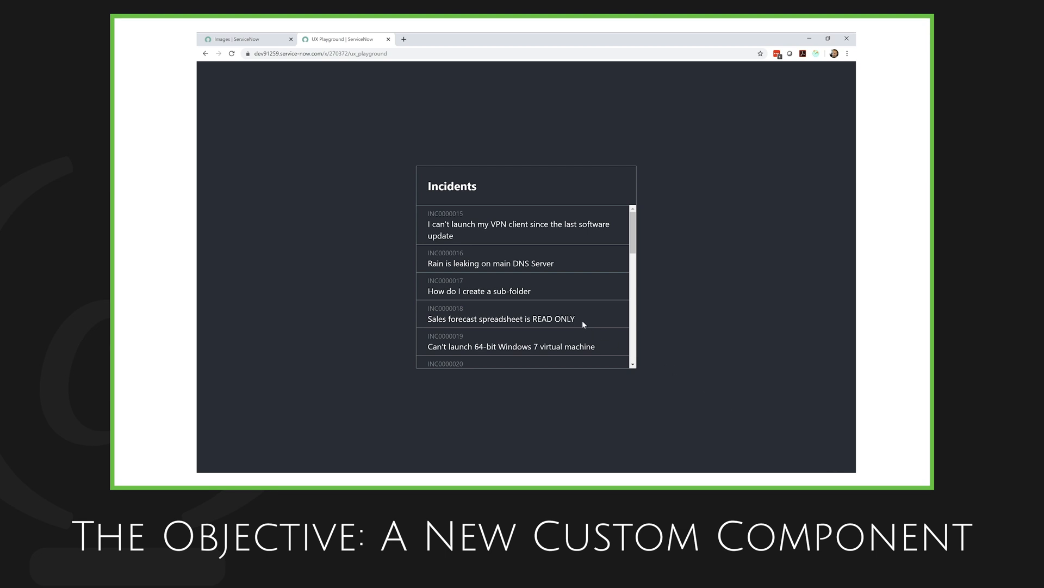
pyautogui.scroll(-3)
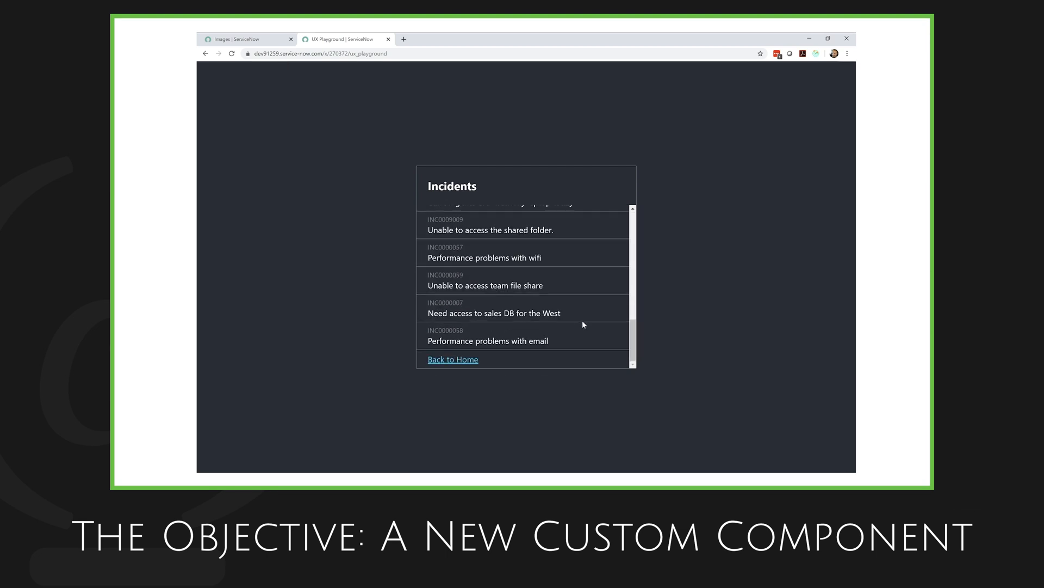
pyautogui.click(452, 359)
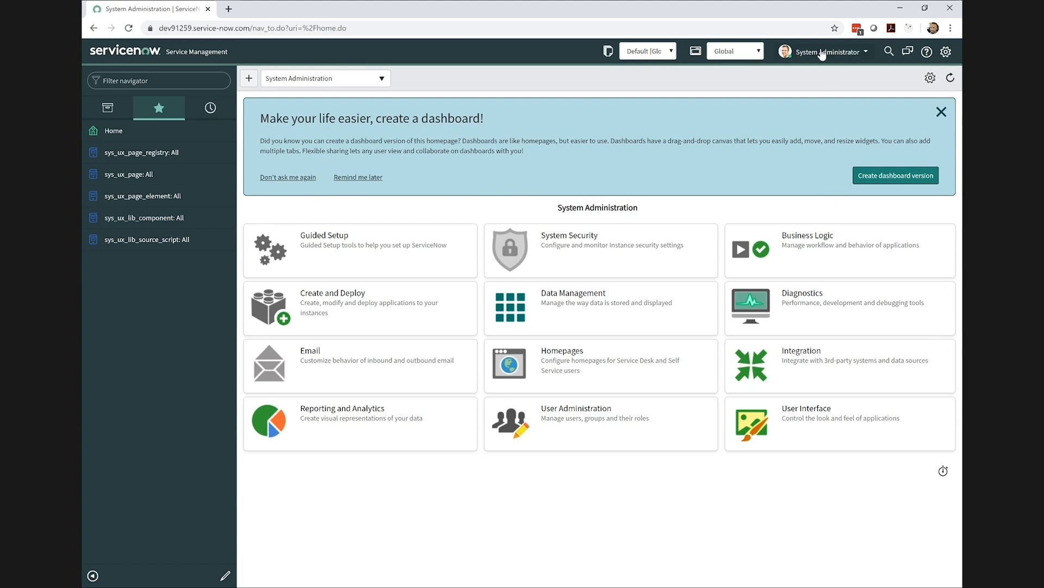
# - Elevate the security_admin role for this session from the System Administrator user menu
pyautogui.click(825, 51)
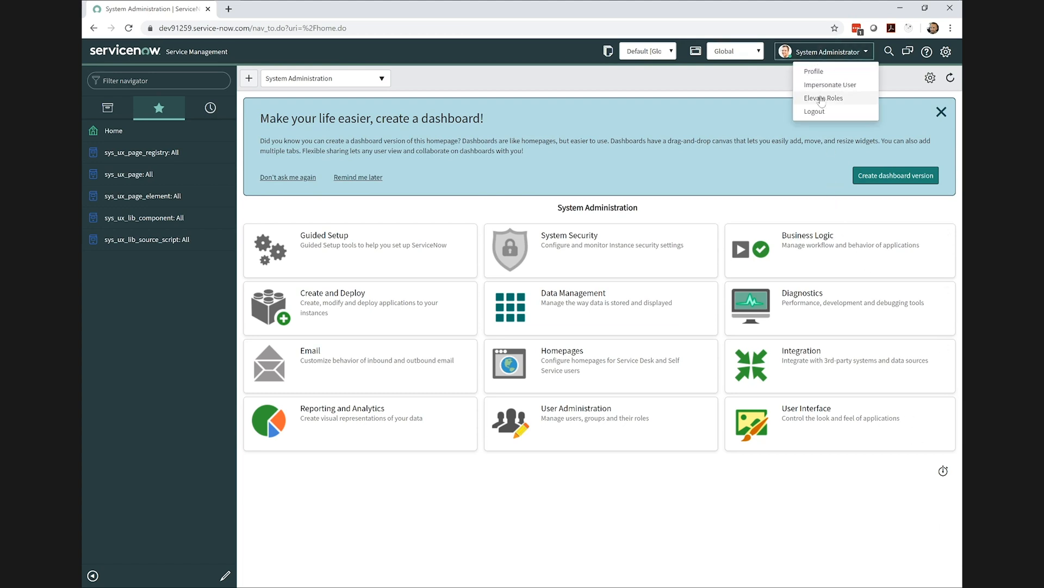
pyautogui.click(825, 98)
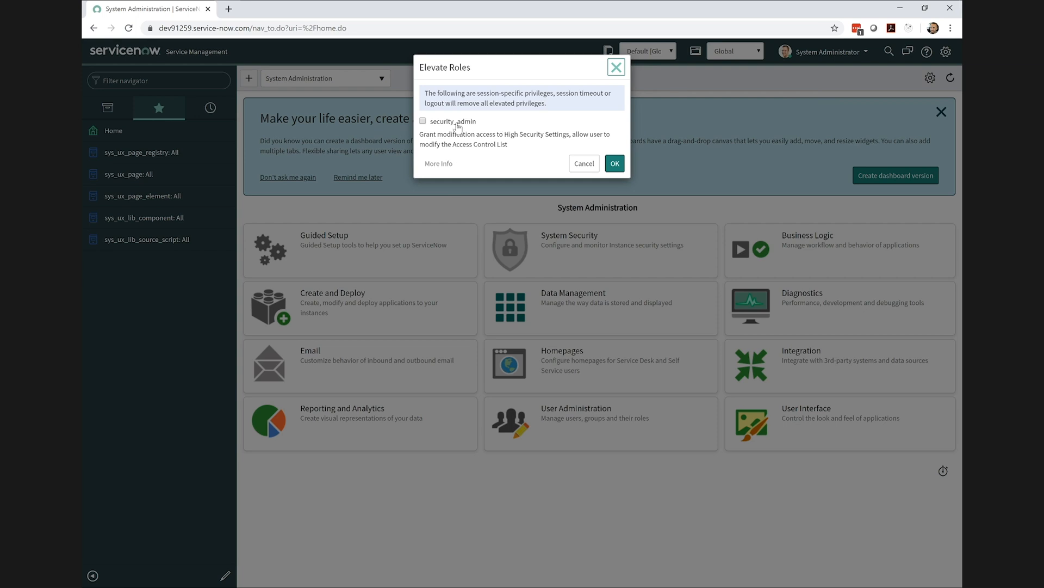
pyautogui.click(423, 121)
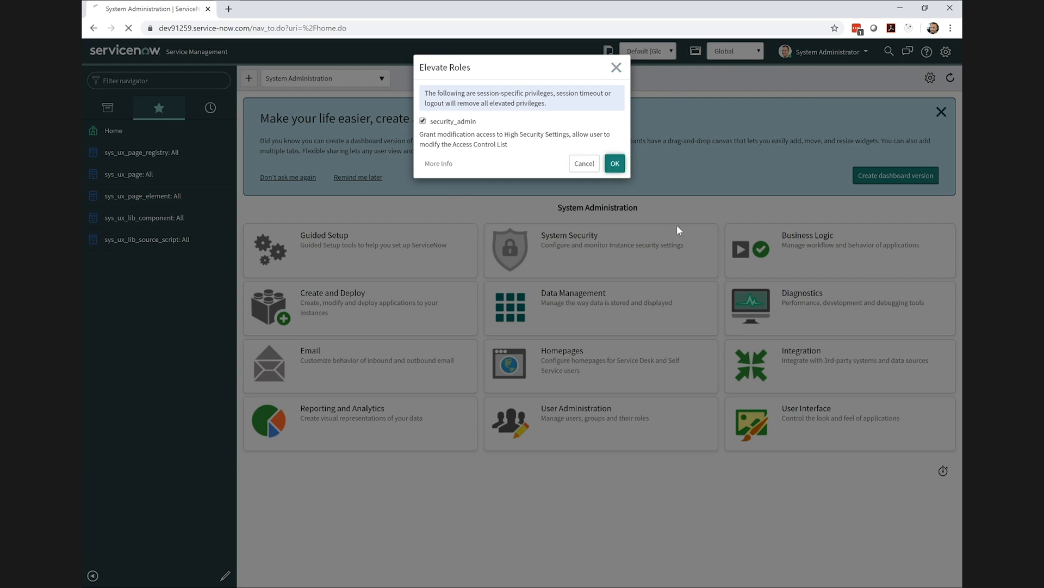
pyautogui.click(614, 163)
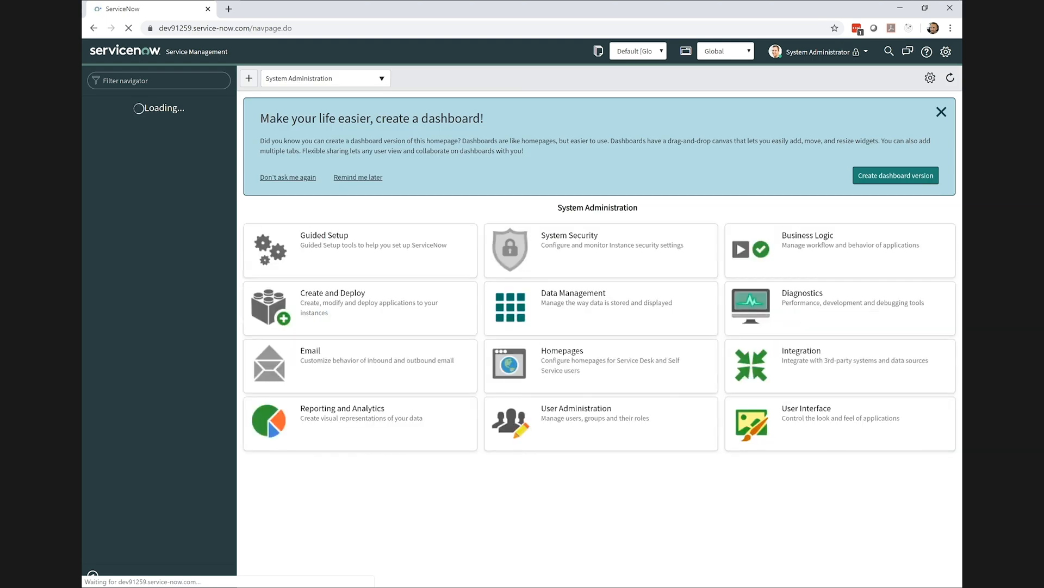
pyautogui.click(159, 107)
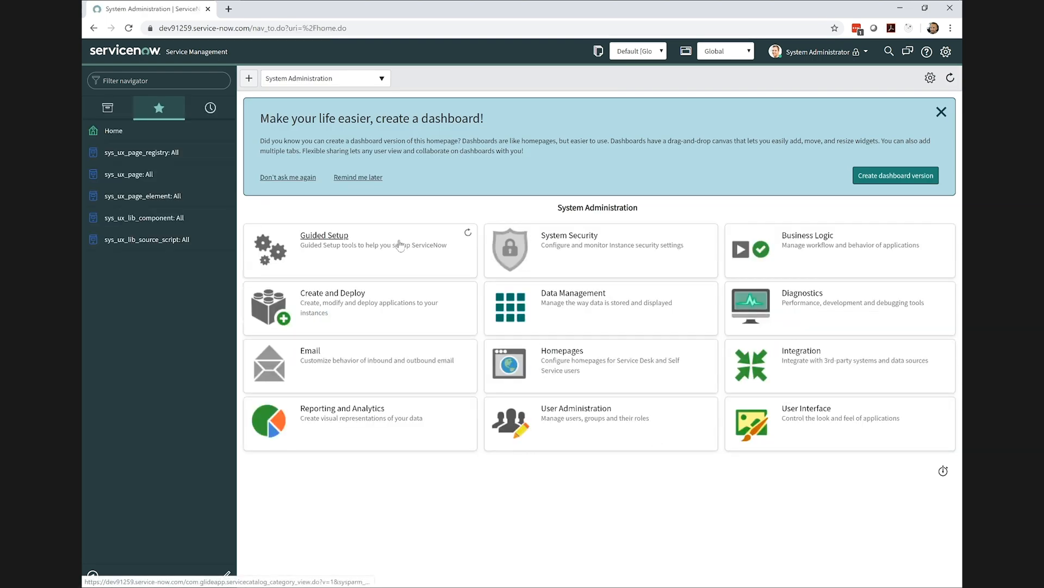
# - From My Company Applications, create a new app named UX Playground
pyautogui.write('my company')
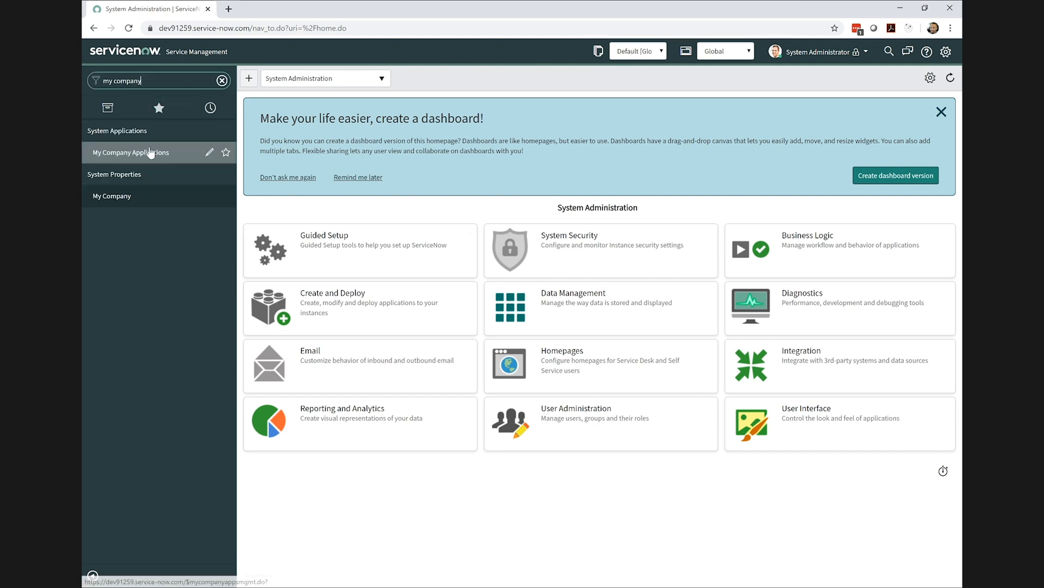
pyautogui.click(130, 152)
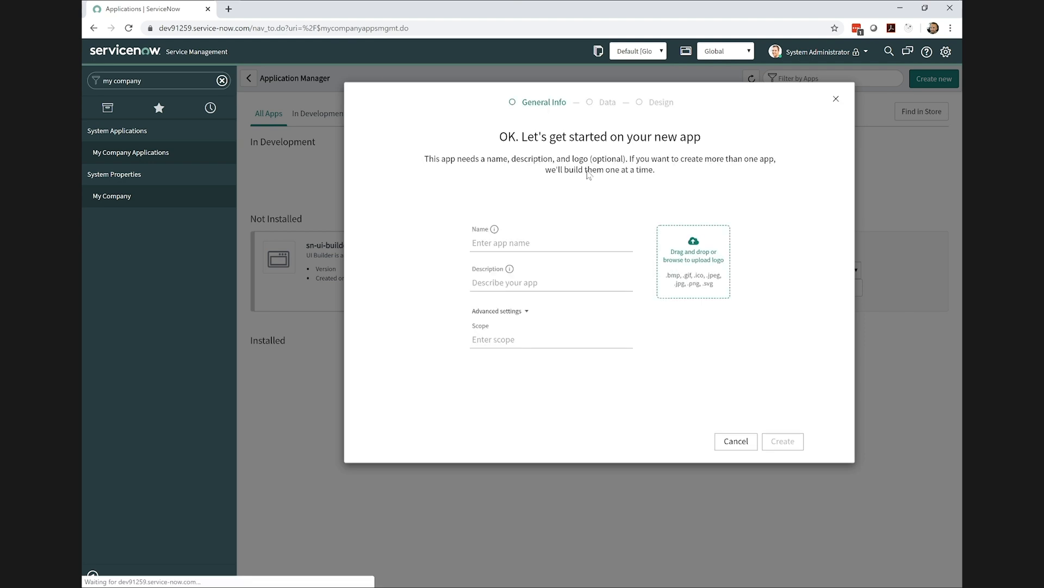
pyautogui.click(551, 243)
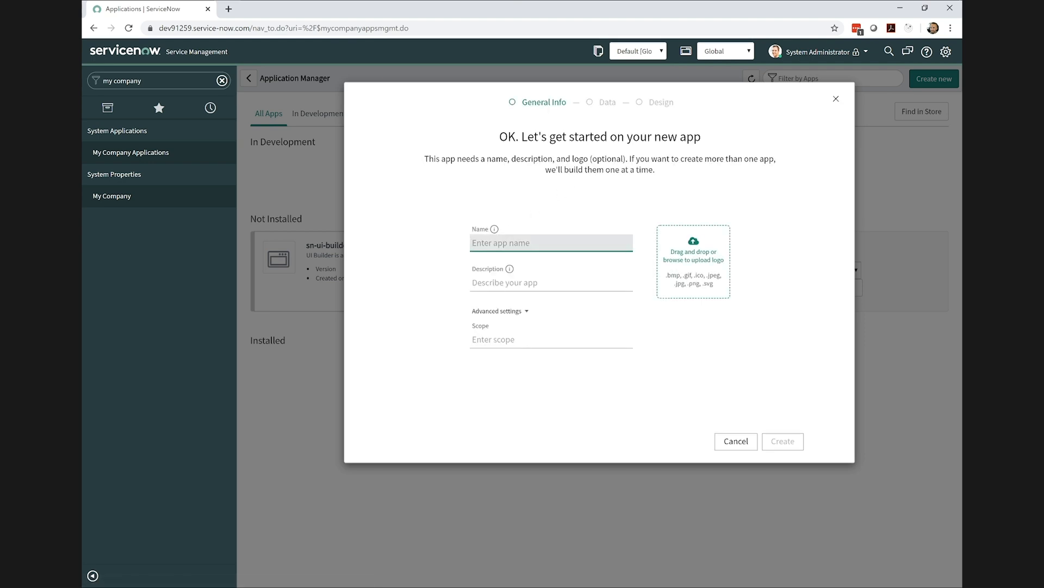
pyautogui.write('UX Pl')
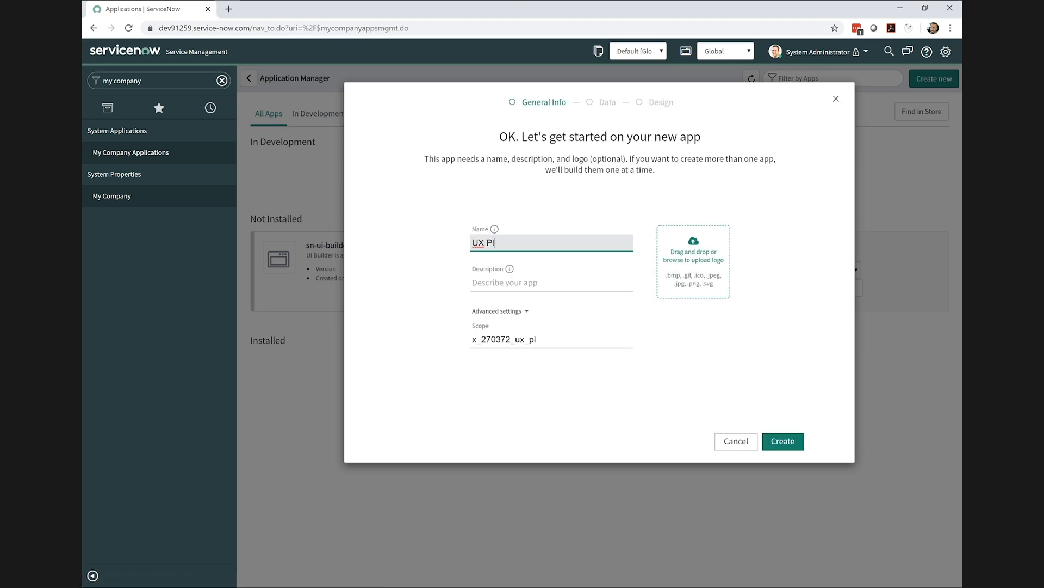
pyautogui.write('ayground')
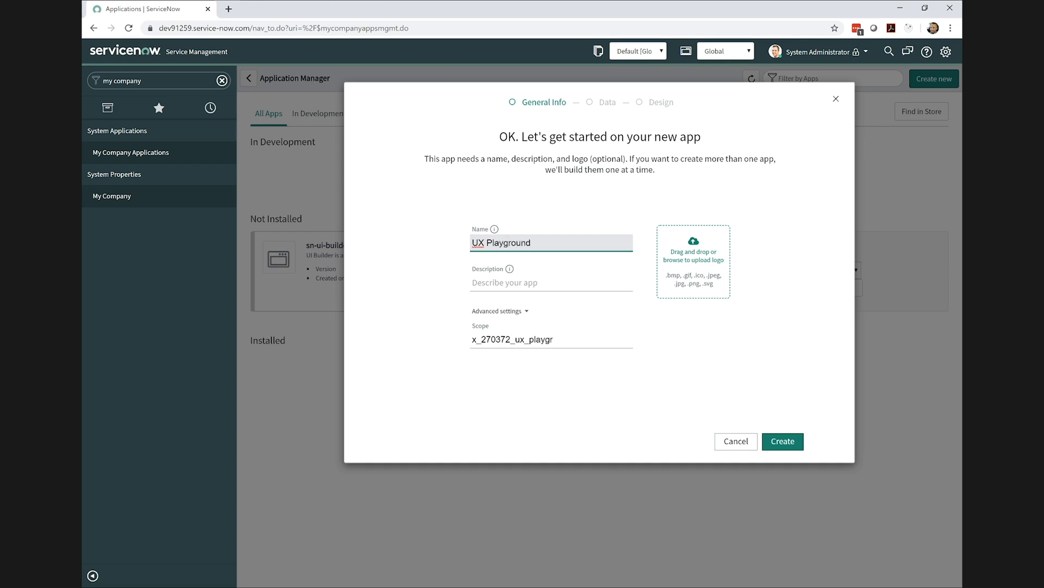
pyautogui.click(783, 441)
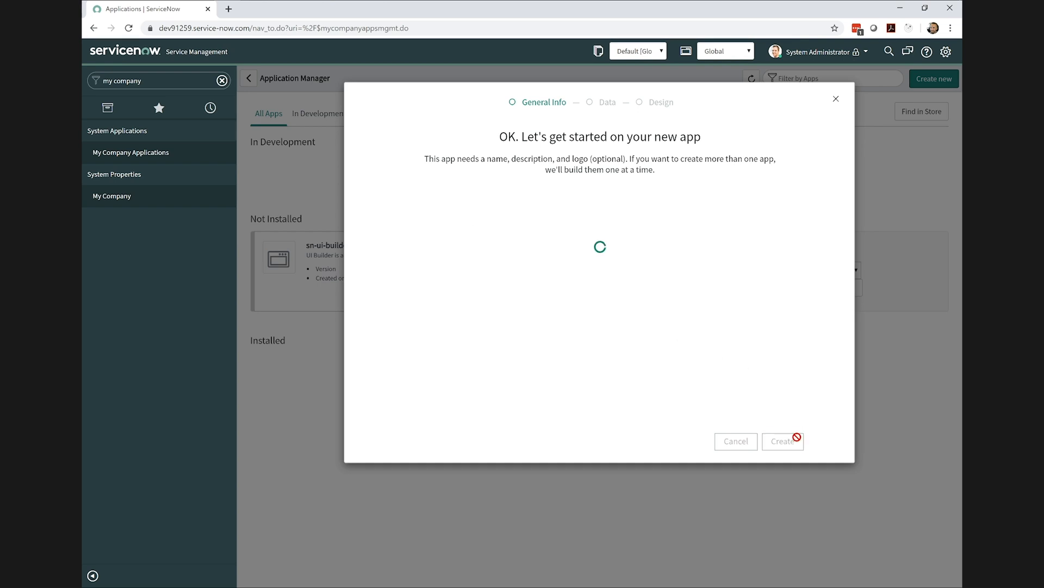
pyautogui.click(782, 441)
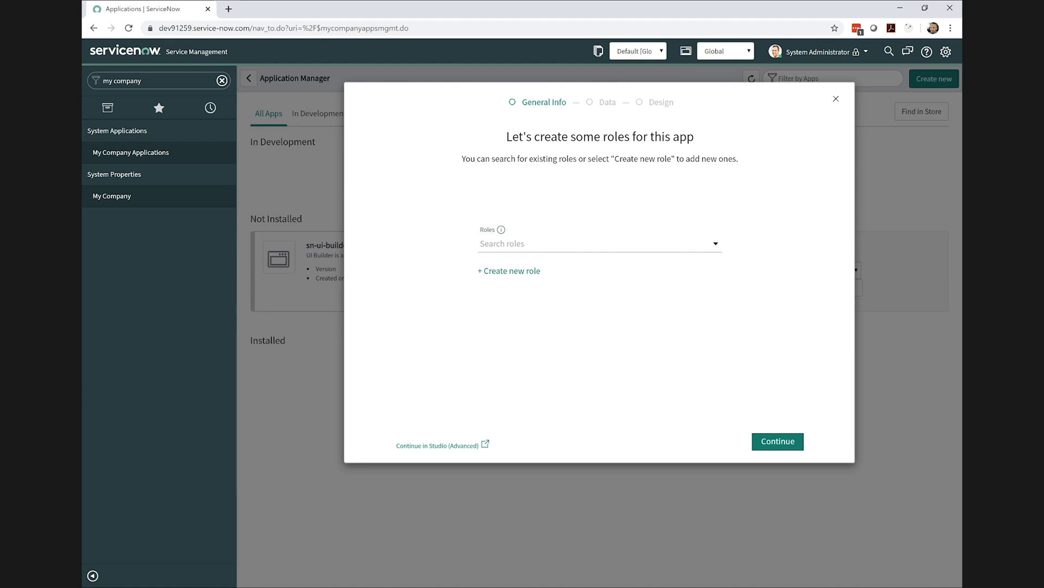
pyautogui.moveTo(437, 445)
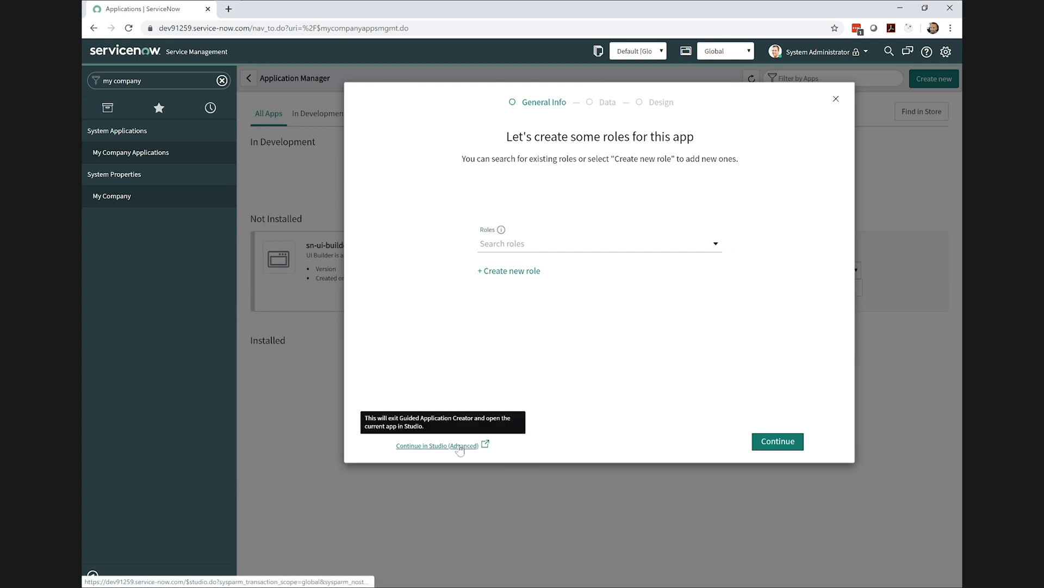
# - Continue into Studio for the new app, then close the Studio tab
pyautogui.click(436, 445)
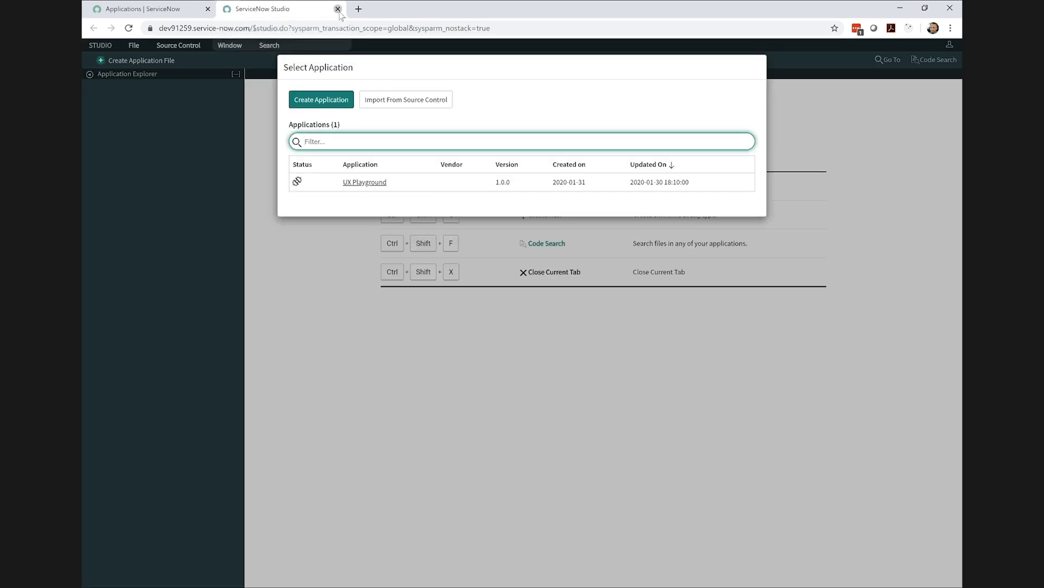
pyautogui.click(337, 8)
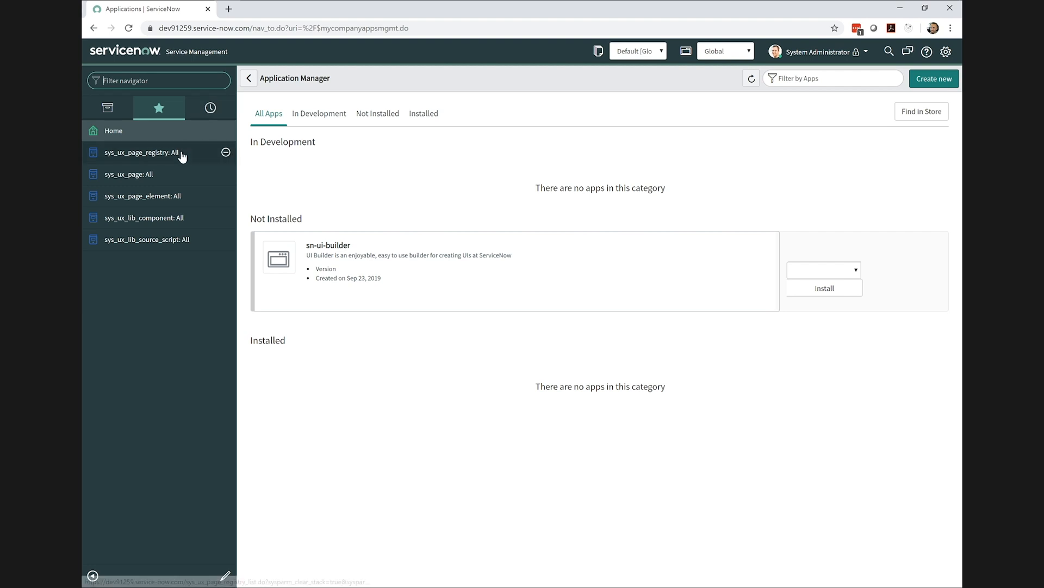
# - Show the security rules for the sys_ux_page_registry table and start a new access control
pyautogui.click(139, 153)
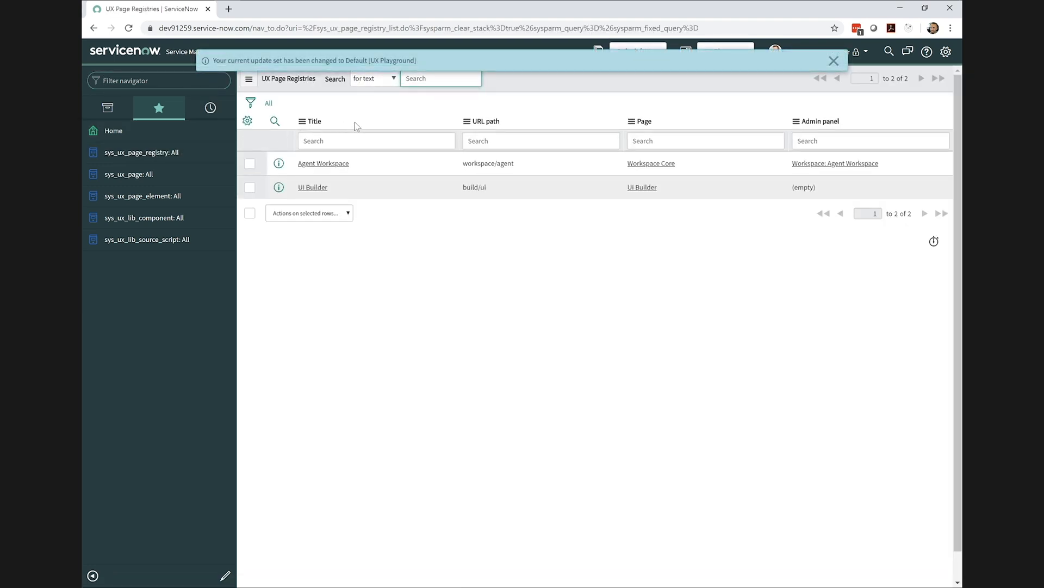
pyautogui.click(311, 122)
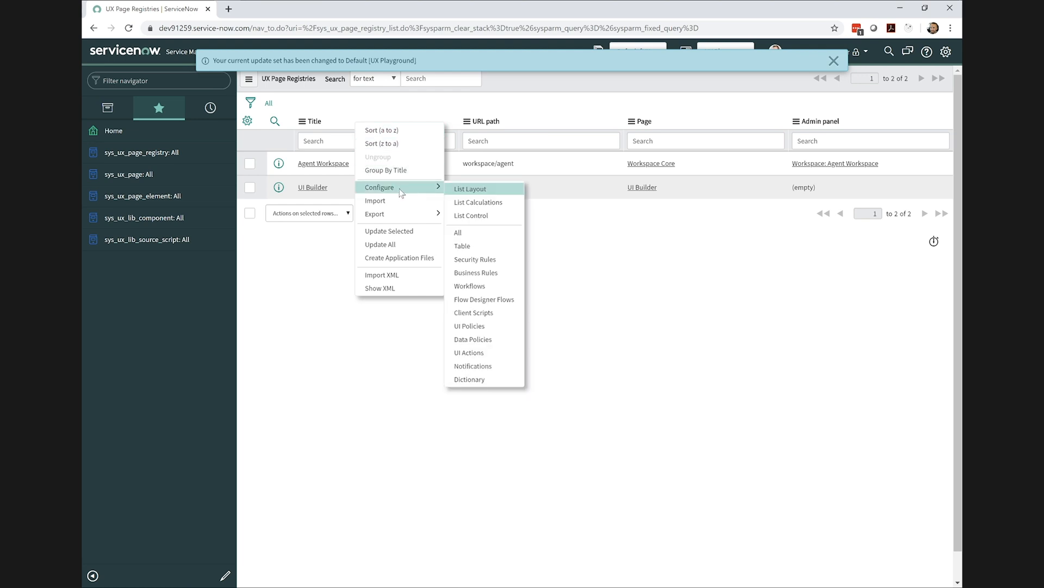
pyautogui.click(469, 189)
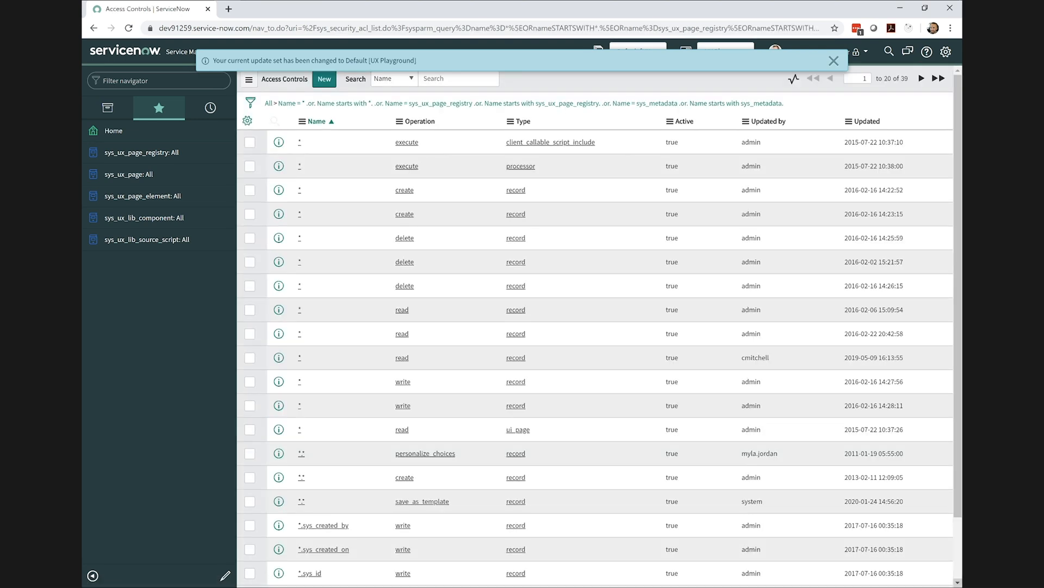
pyautogui.click(834, 60)
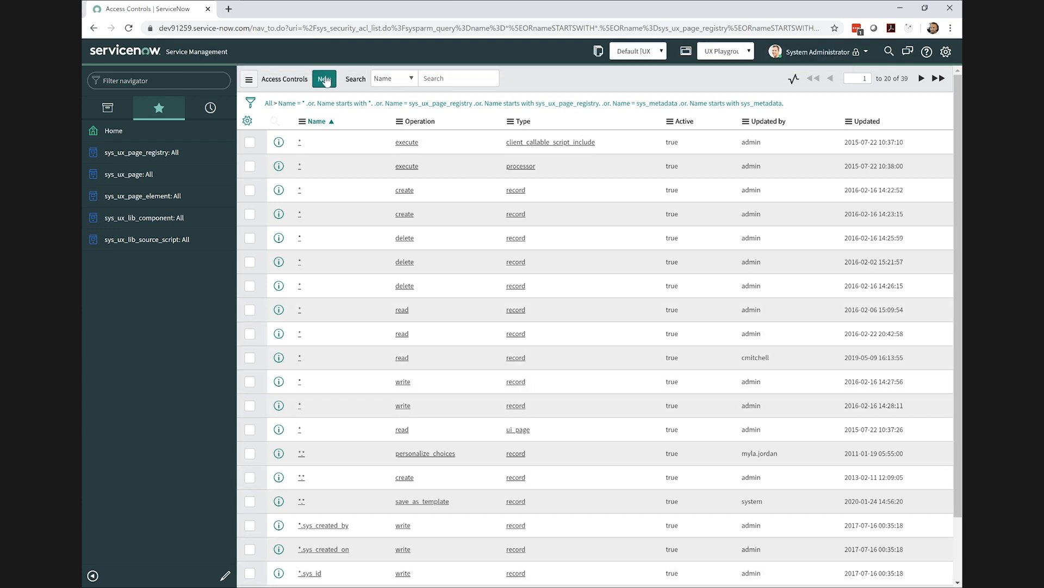
pyautogui.click(324, 78)
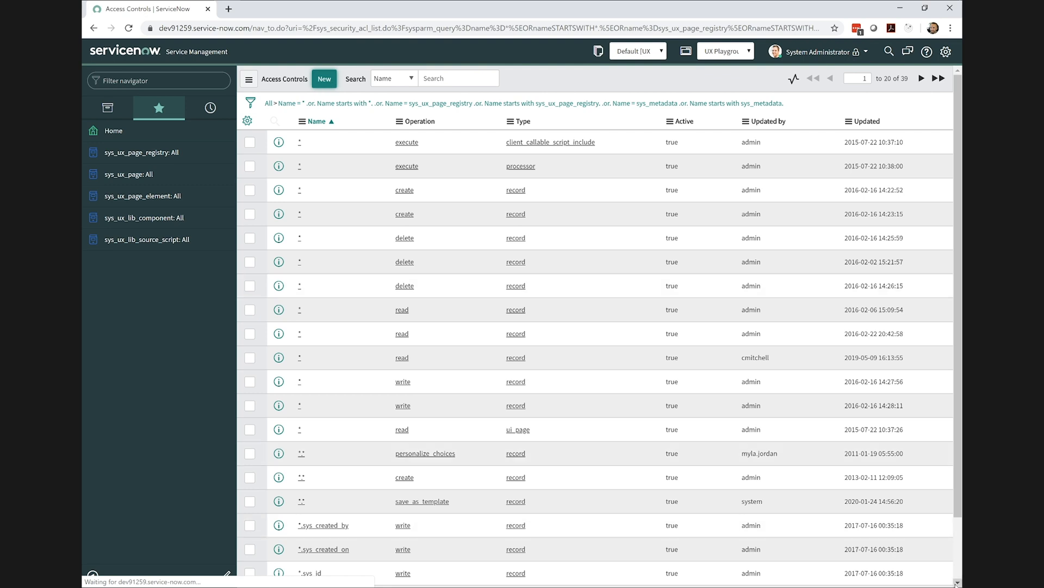
# - Set the rule's Name to the UX Page Registry [sys_ux_page_registry] table
pyautogui.click(324, 78)
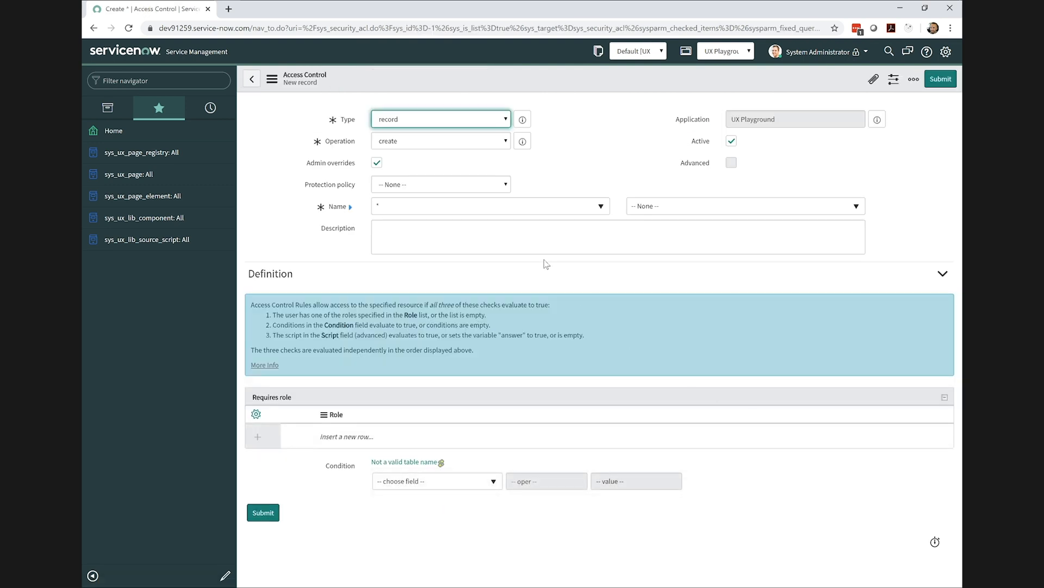
pyautogui.moveTo(503, 214)
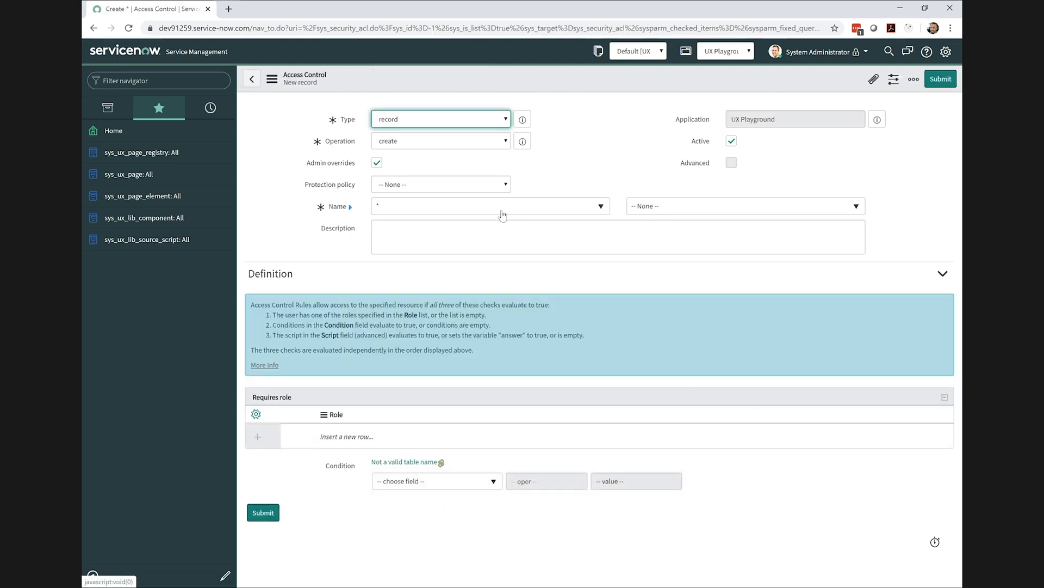
pyautogui.click(599, 205)
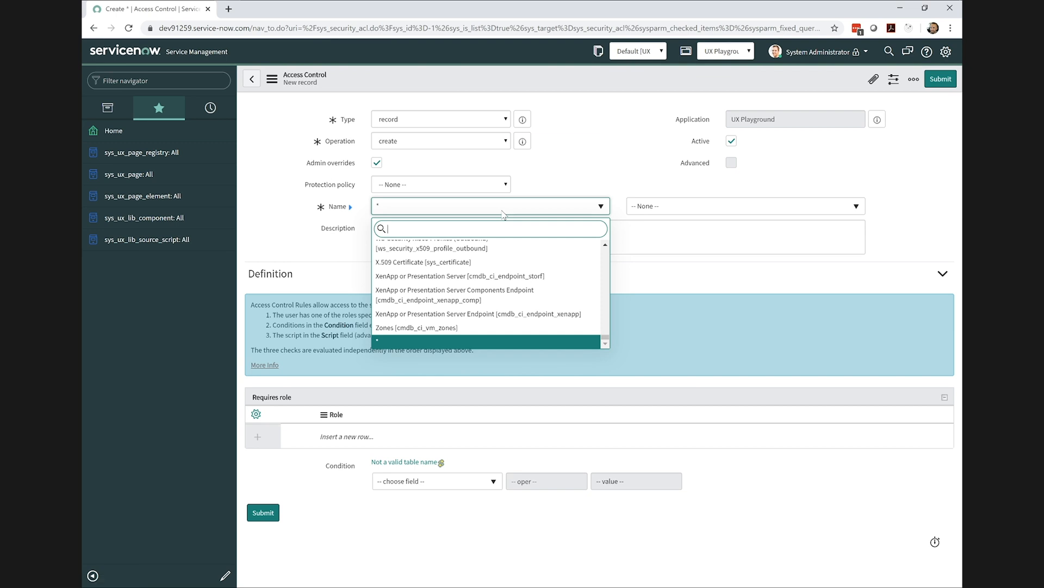
pyautogui.write('sys_ux_page')
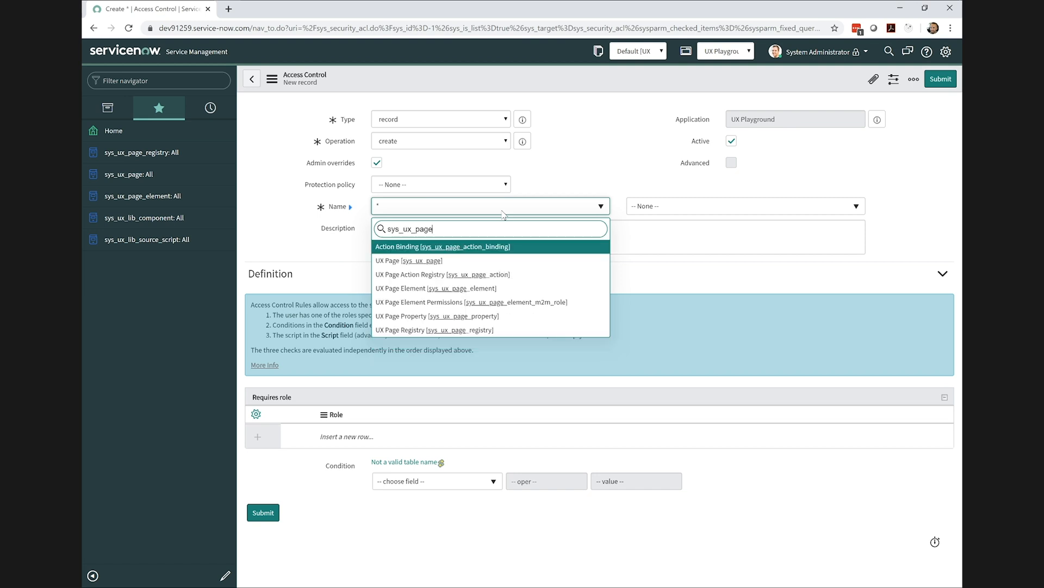
pyautogui.moveTo(448, 329)
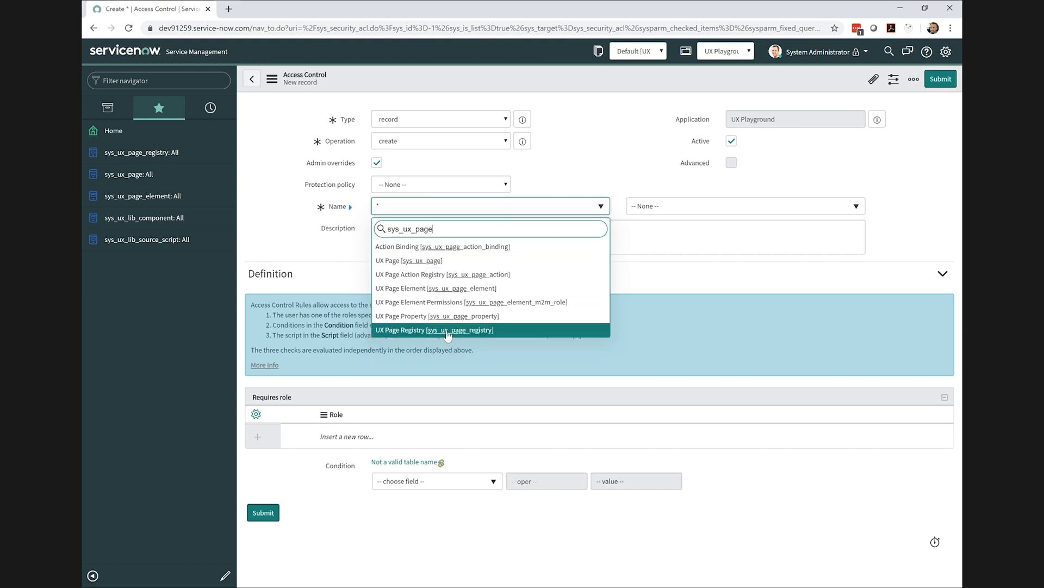
pyautogui.click(435, 330)
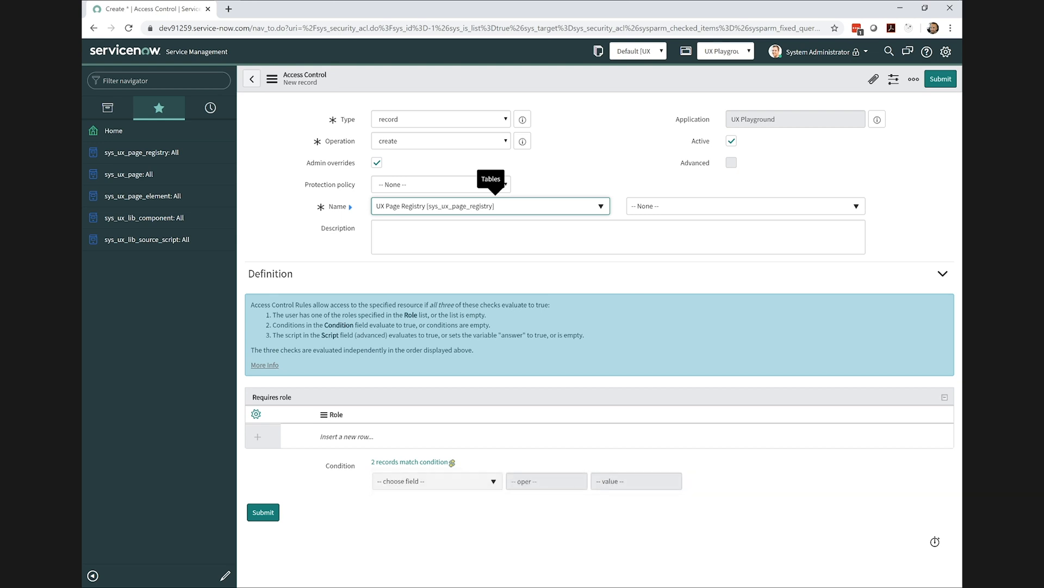
# - Require the admin role, save the create rule and accept the security verification
pyautogui.click(599, 436)
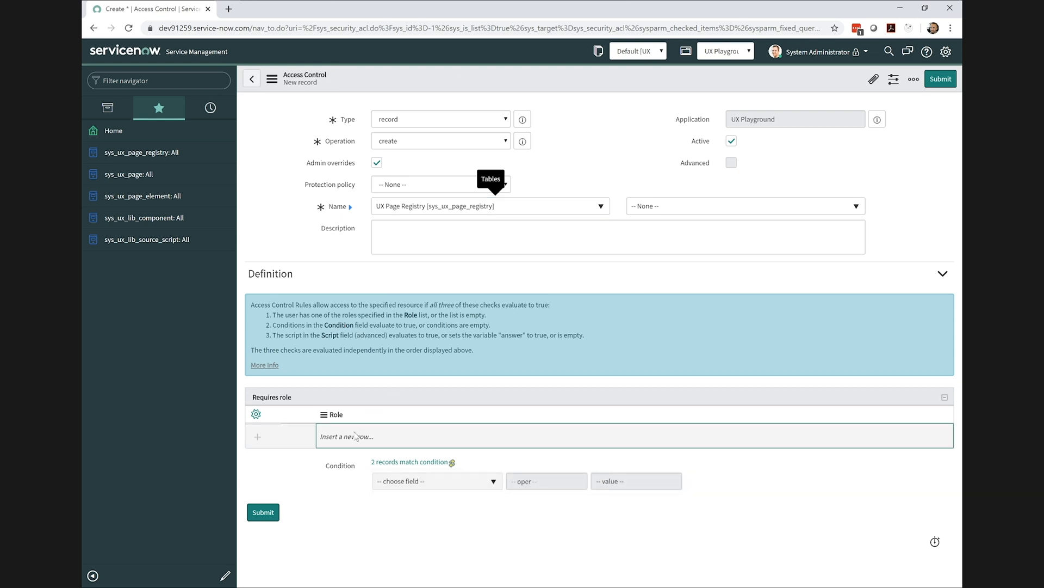
pyautogui.write('admin')
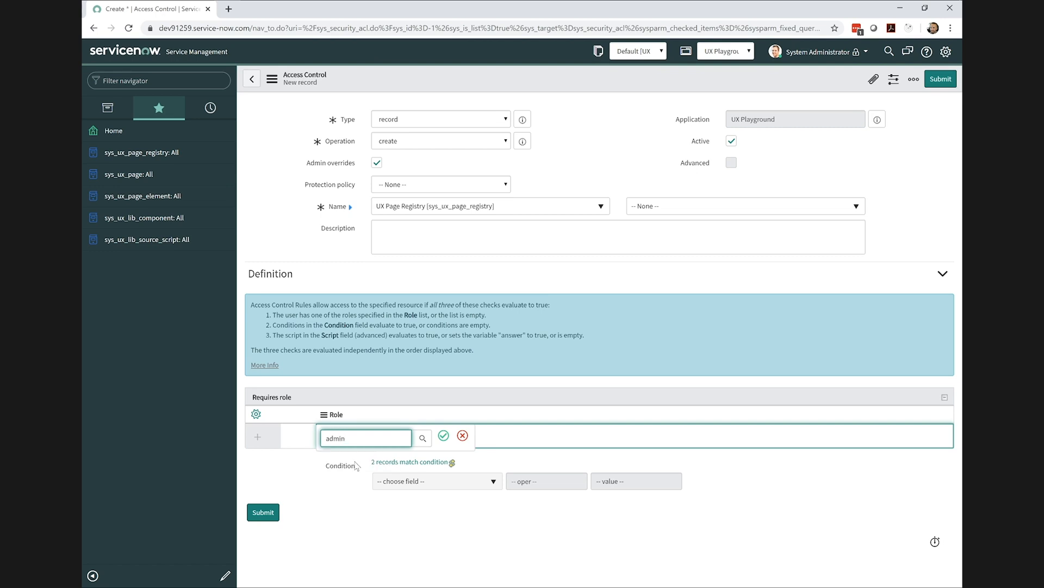
pyautogui.click(444, 436)
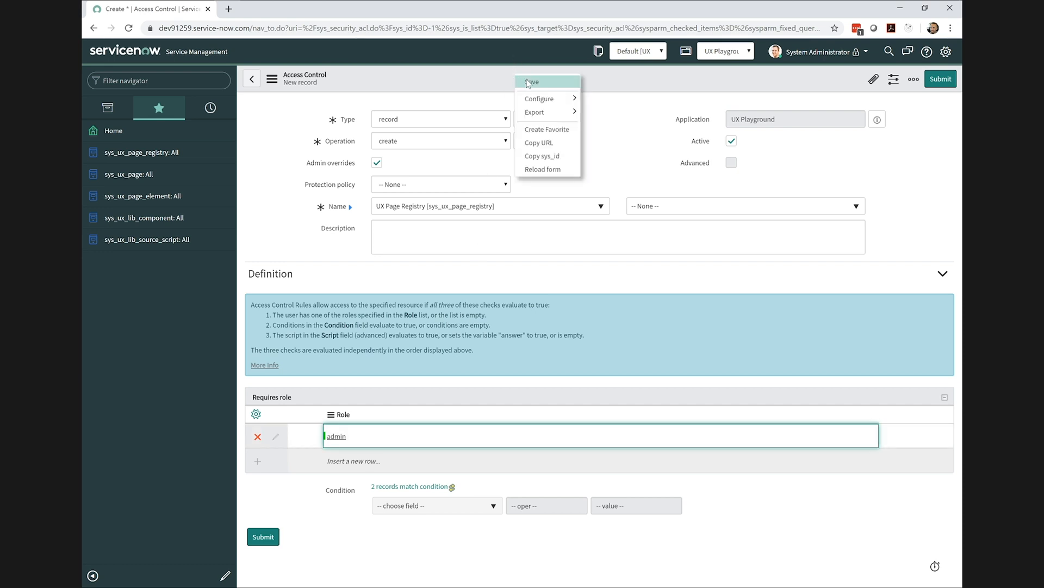
pyautogui.click(531, 81)
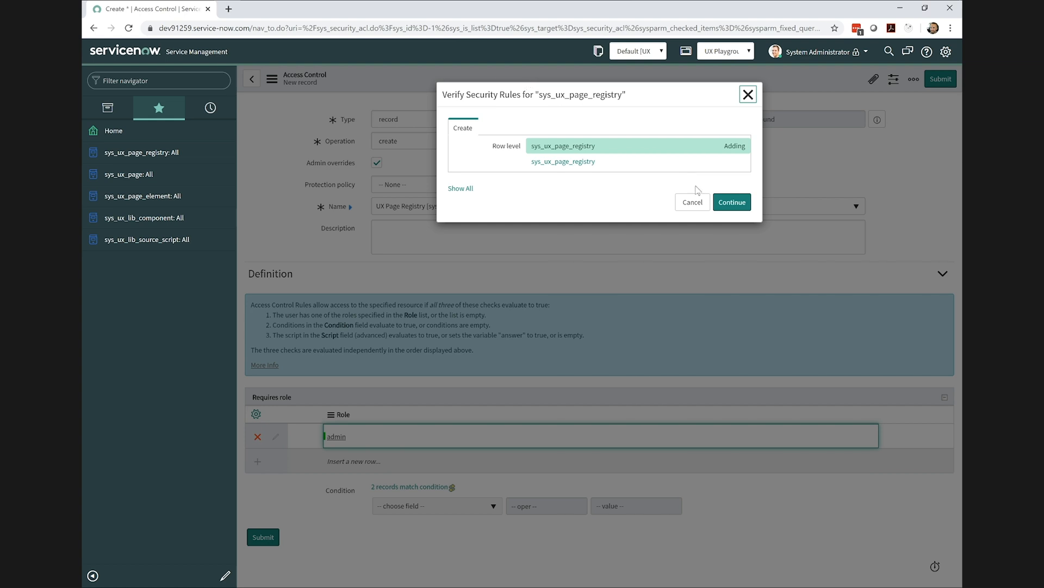
pyautogui.click(731, 201)
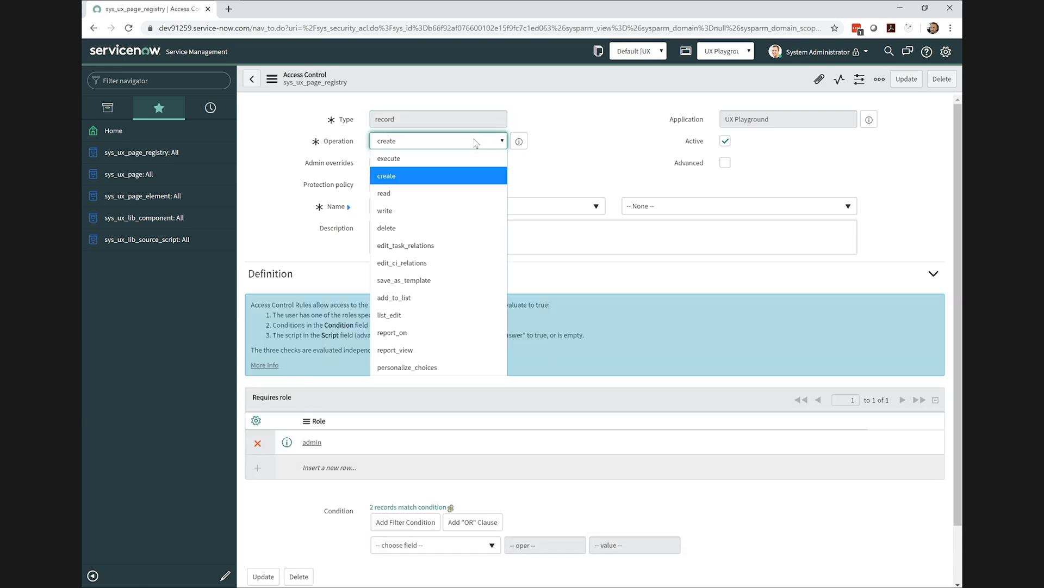
pyautogui.moveTo(439, 211)
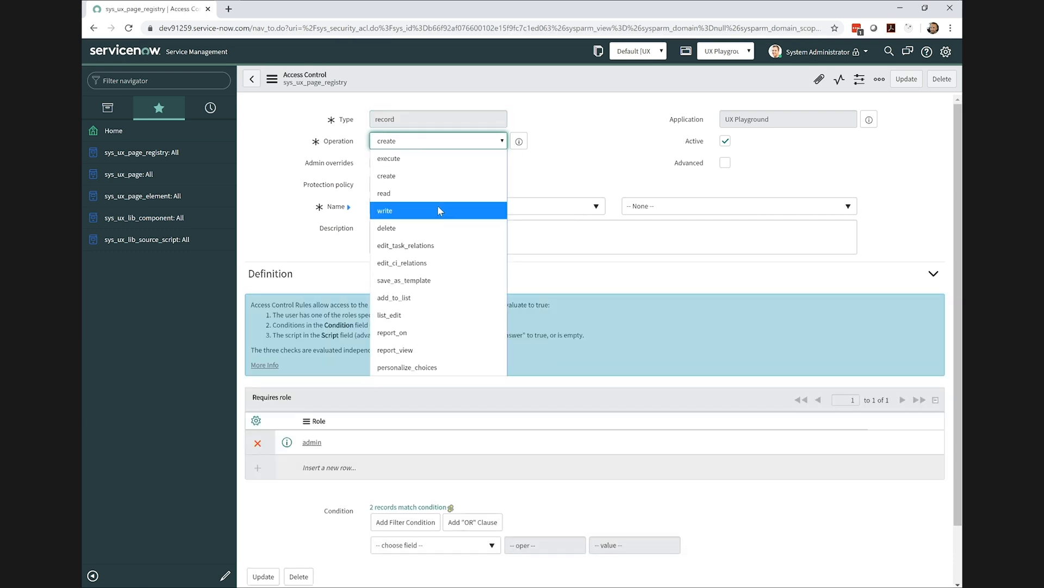
# - Switch Operation to write and insert a copy with roles, accepting the verification
pyautogui.click(385, 210)
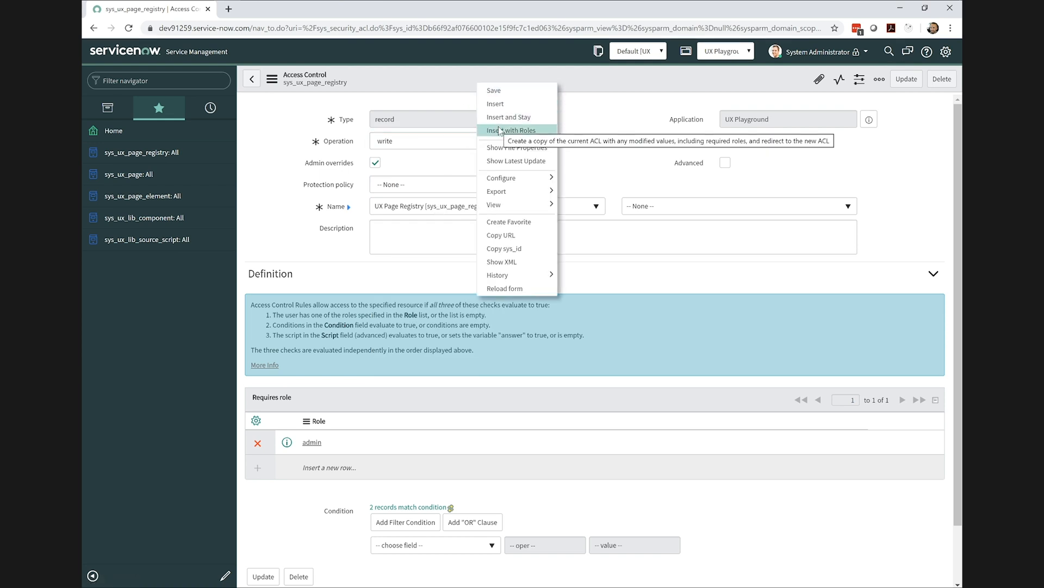
pyautogui.click(511, 130)
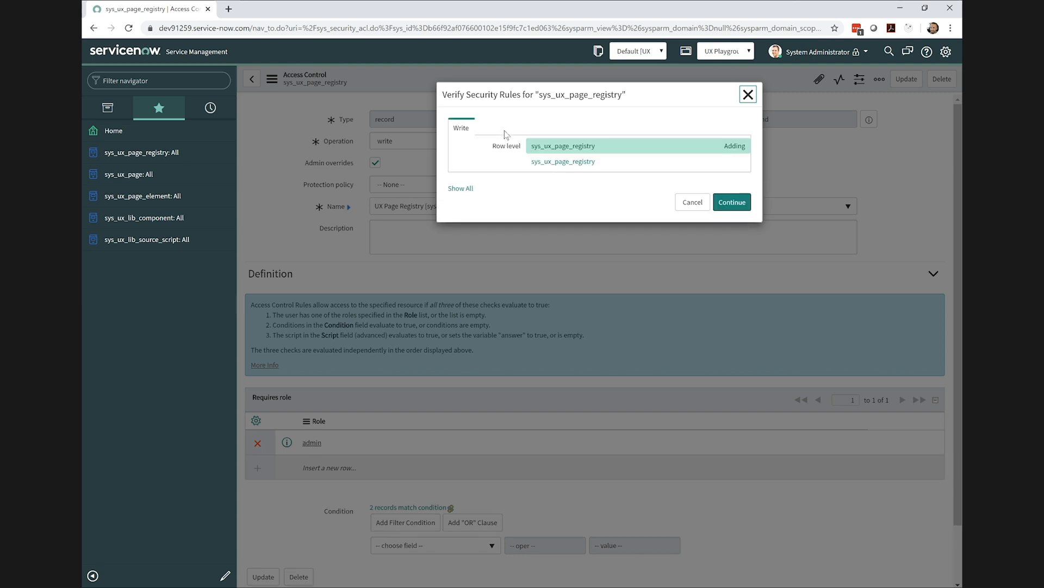
pyautogui.click(731, 202)
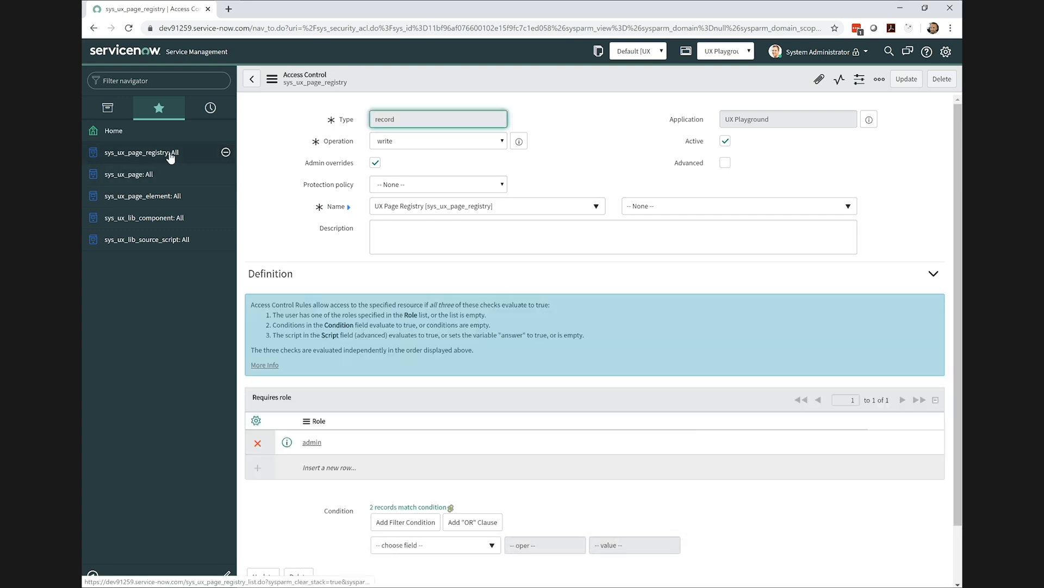
# - Start a new UX Page Registry record titled UX Playground
pyautogui.click(140, 151)
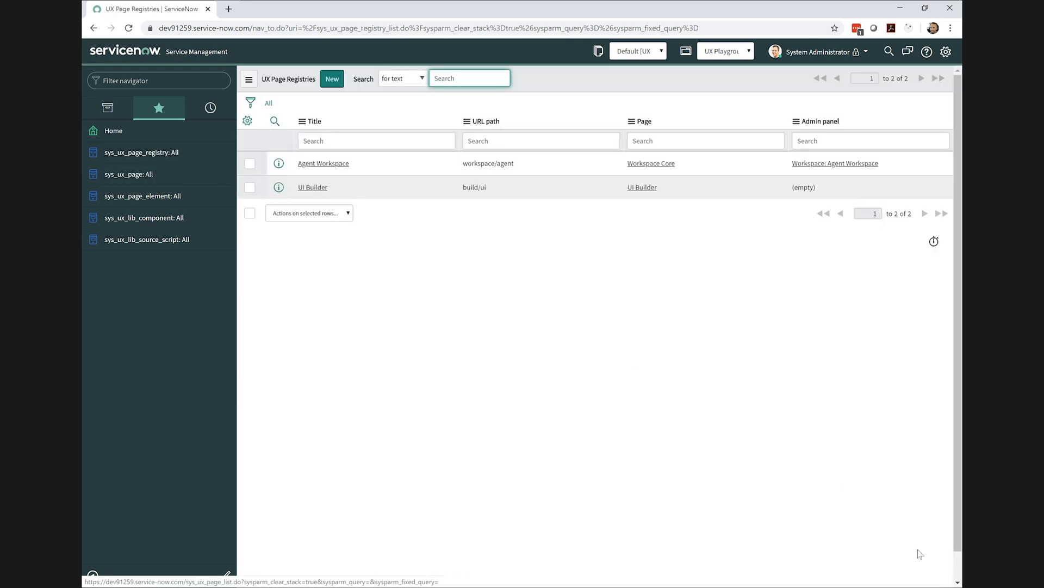
pyautogui.moveTo(677, 418)
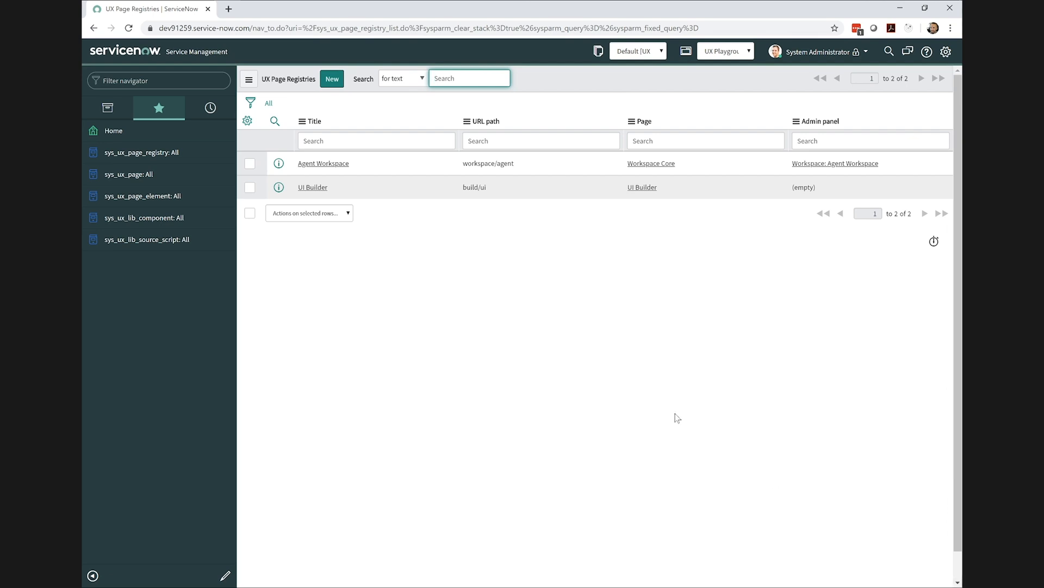
pyautogui.click(332, 79)
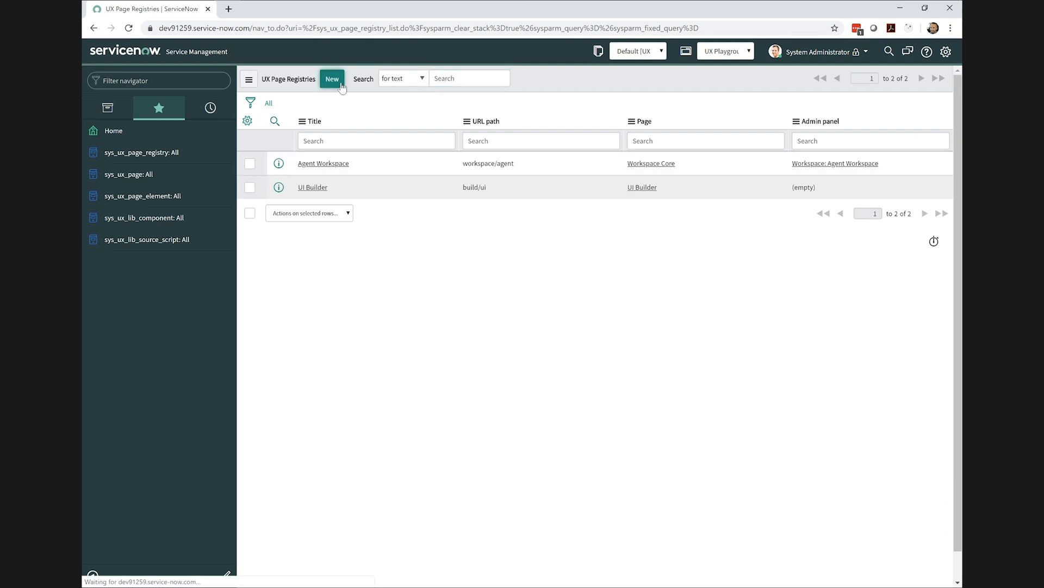
pyautogui.click(332, 79)
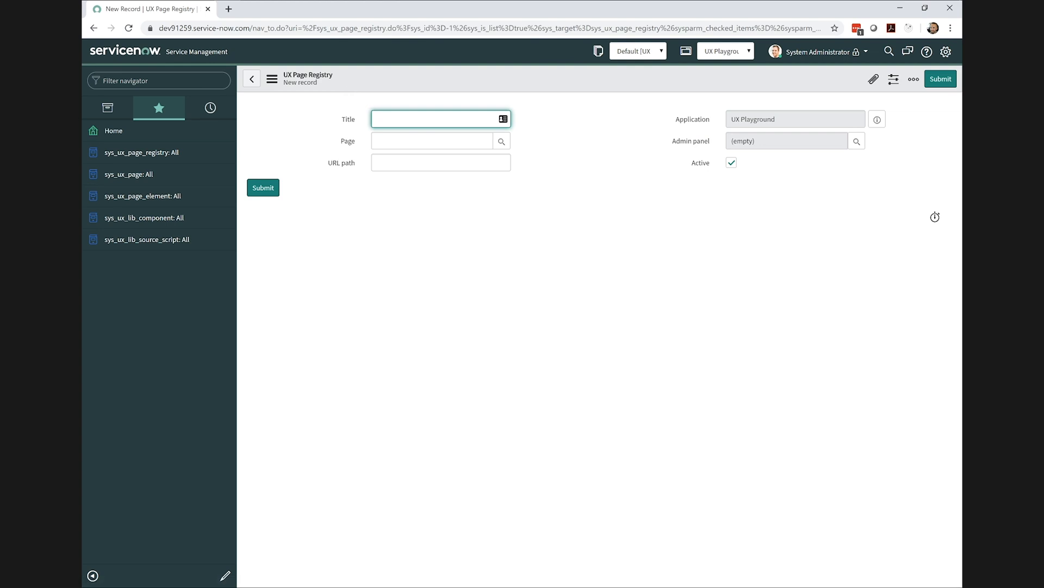
pyautogui.write('UX P')
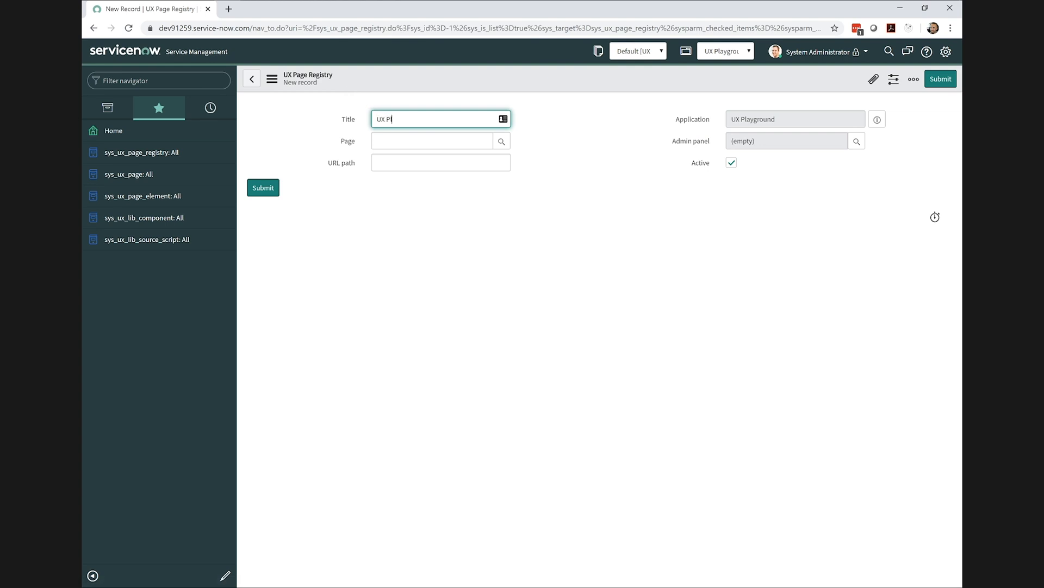
pyautogui.write('layground')
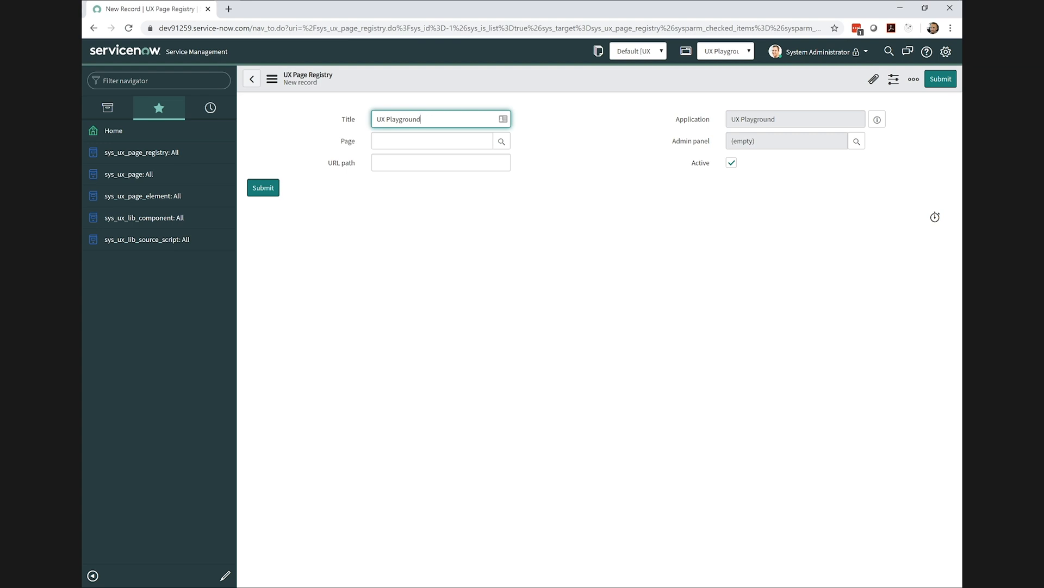
# - Set Page to UI Builder and URL path to ux_playground, then submit the record
pyautogui.click(431, 140)
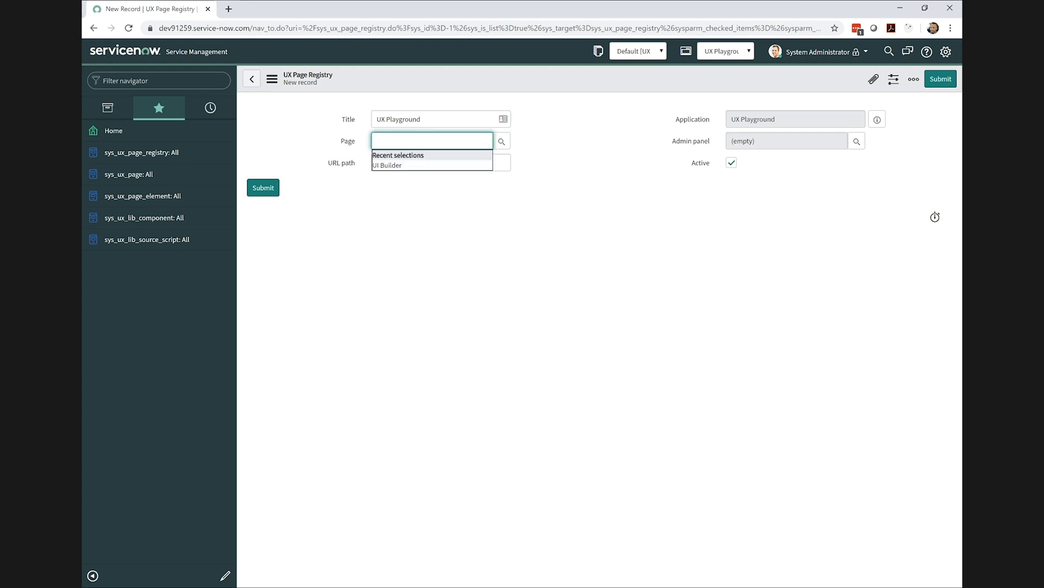
pyautogui.write('ui')
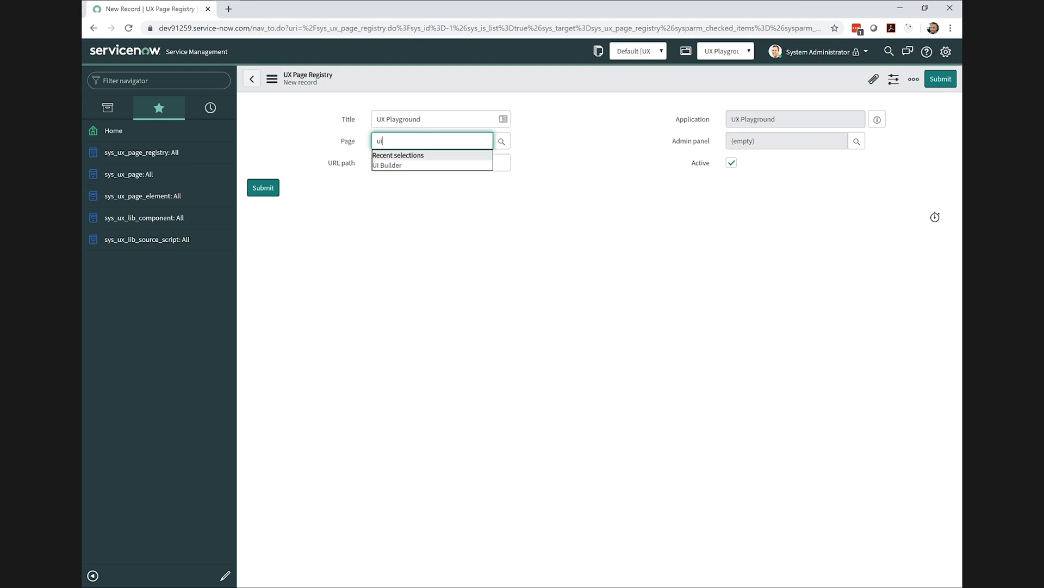
pyautogui.click(386, 165)
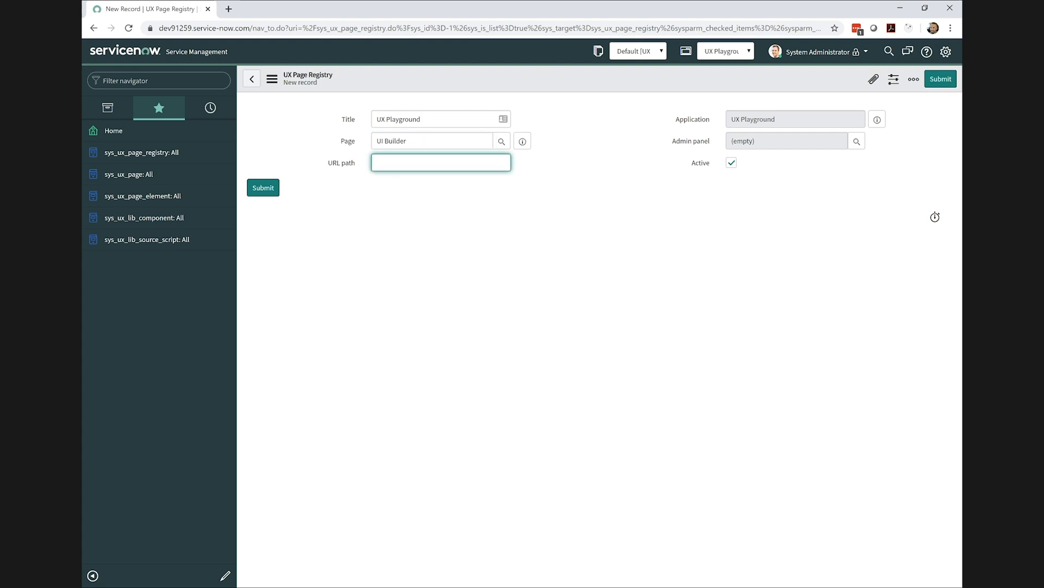
pyautogui.write('ux_playgrou')
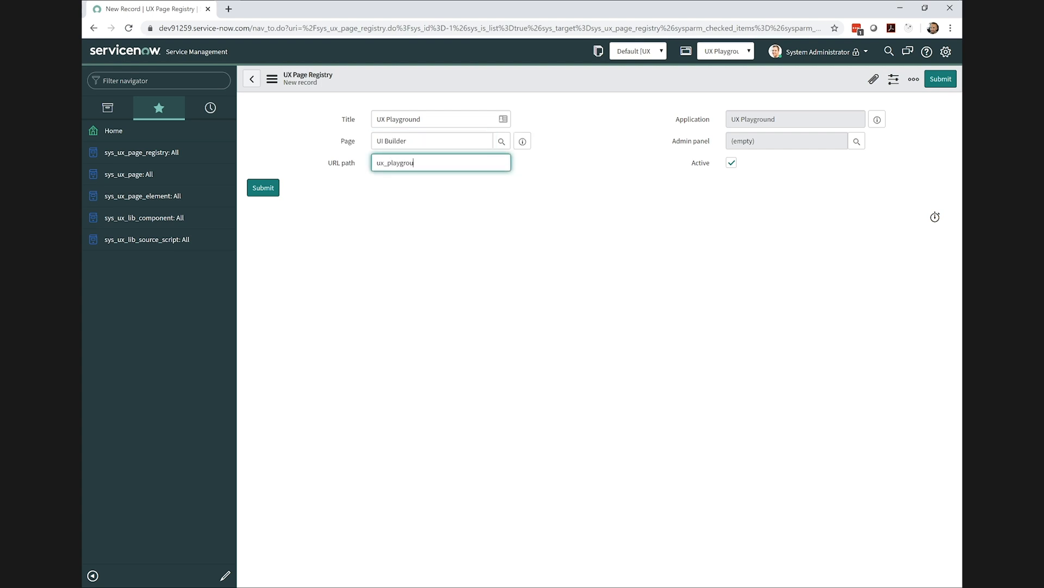
pyautogui.write('nd')
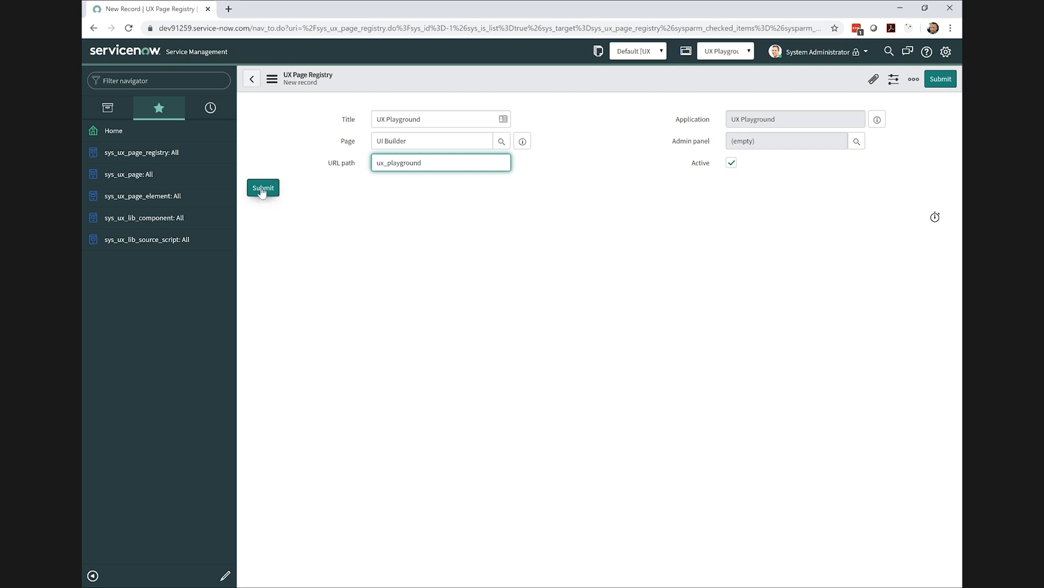
pyautogui.click(262, 188)
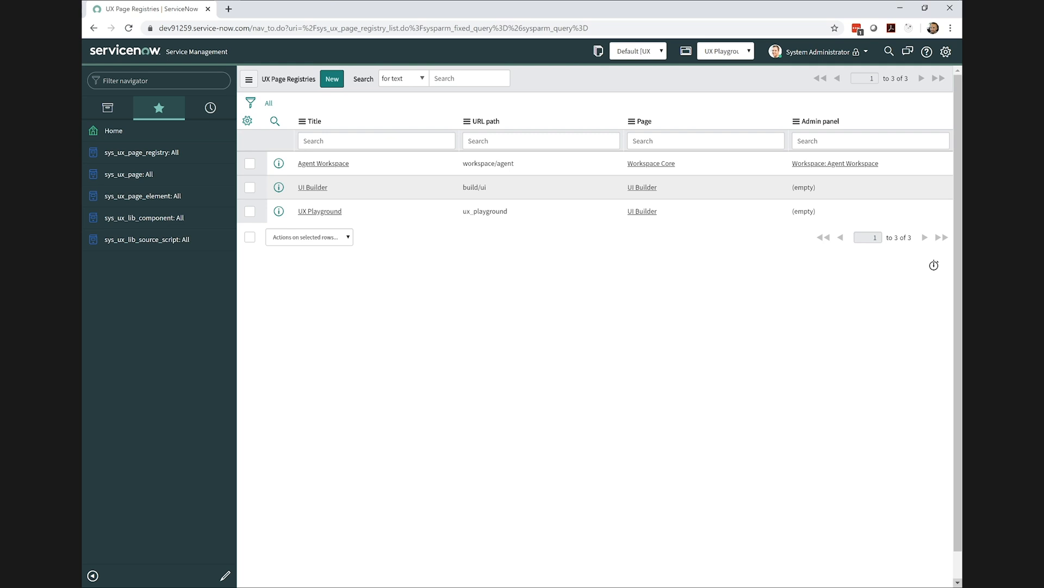
pyautogui.moveTo(489, 324)
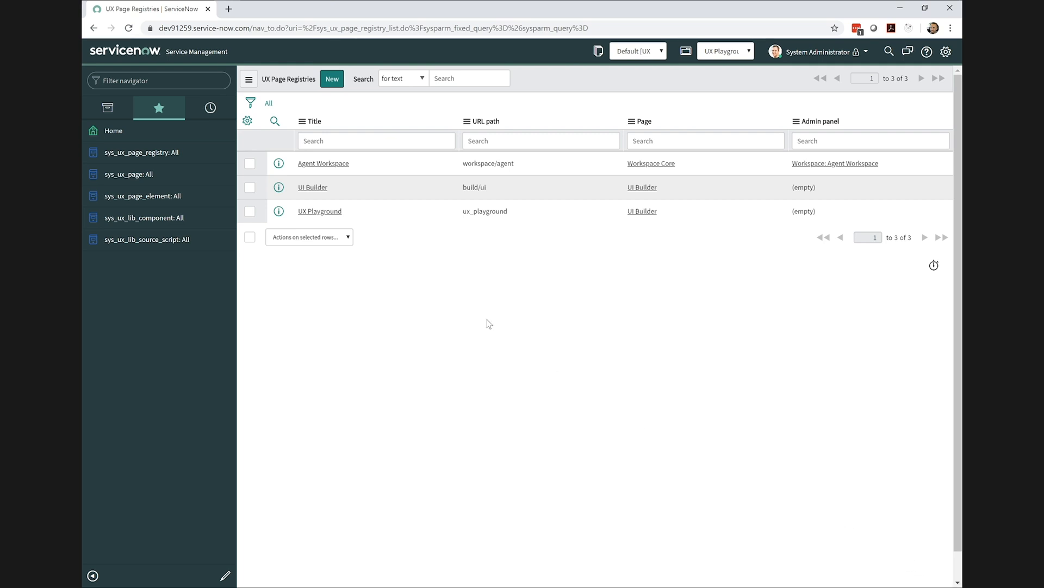
# - From the sys_ux_page list, request the table's security rules via Configure
pyautogui.click(127, 174)
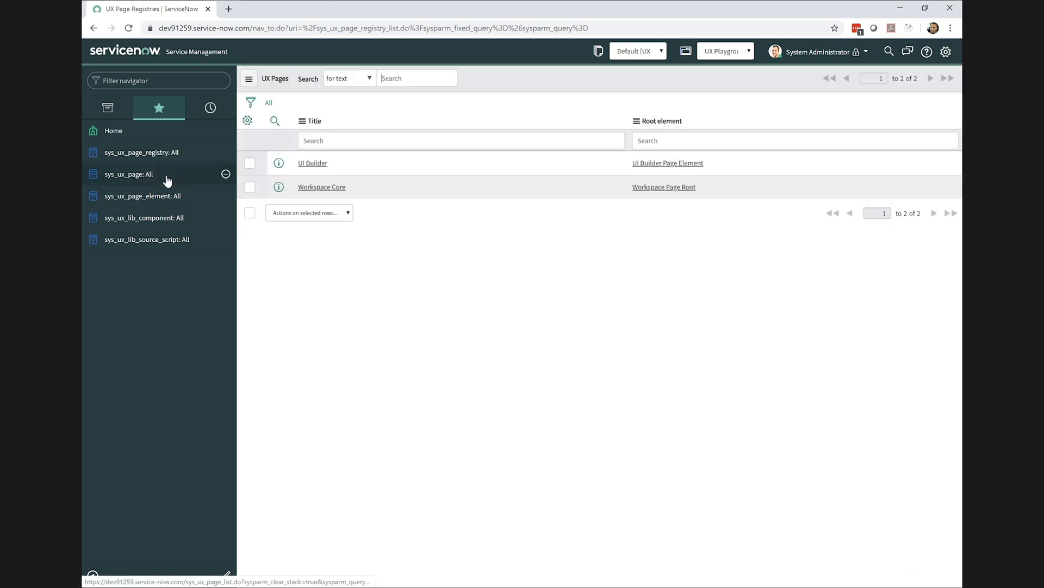
pyautogui.click(313, 120)
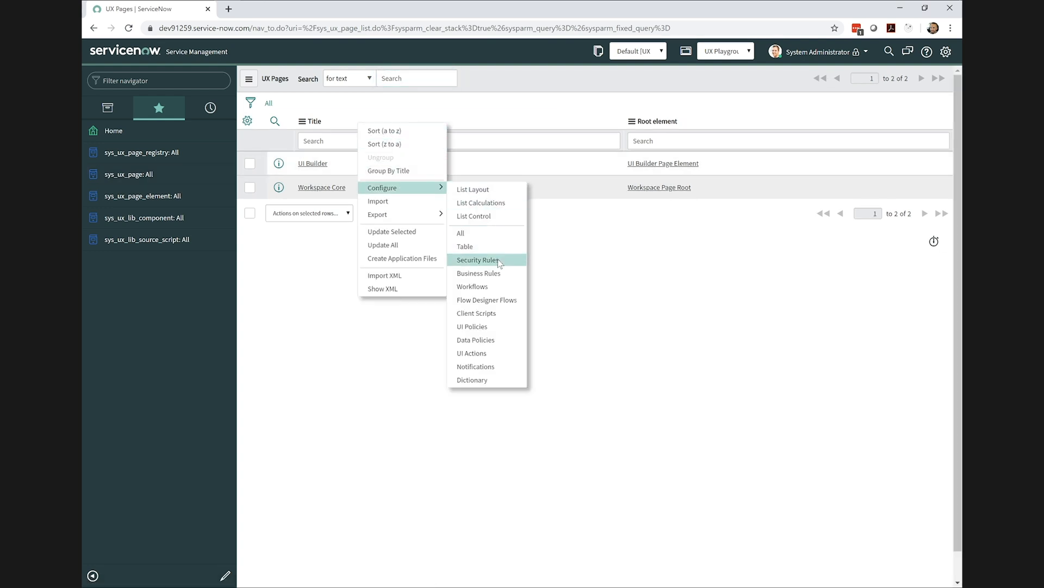
pyautogui.click(479, 260)
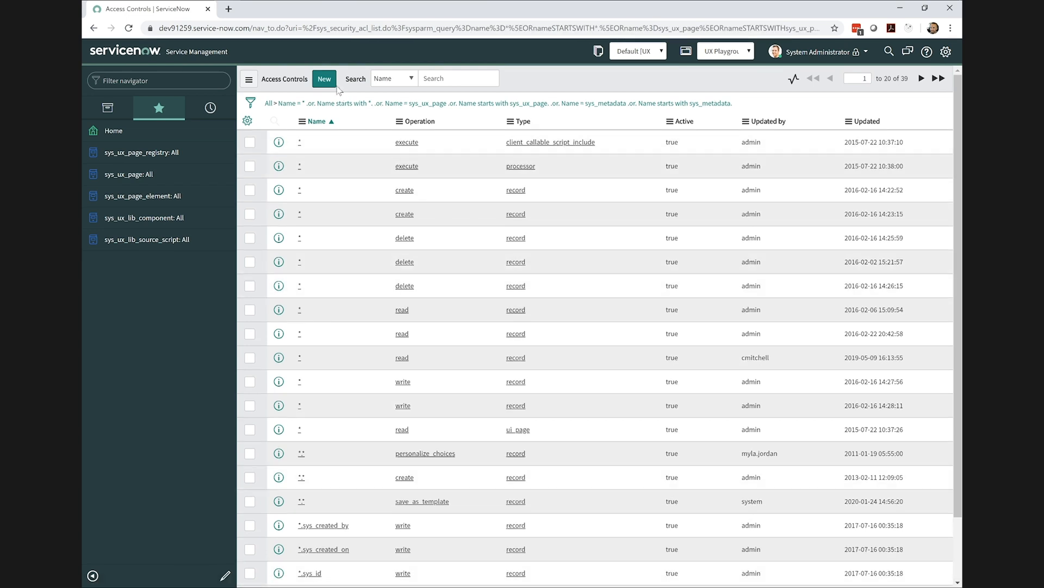
# - Start a create rule for UX Page [sys_ux_page] with description "I do what I want"
pyautogui.click(323, 79)
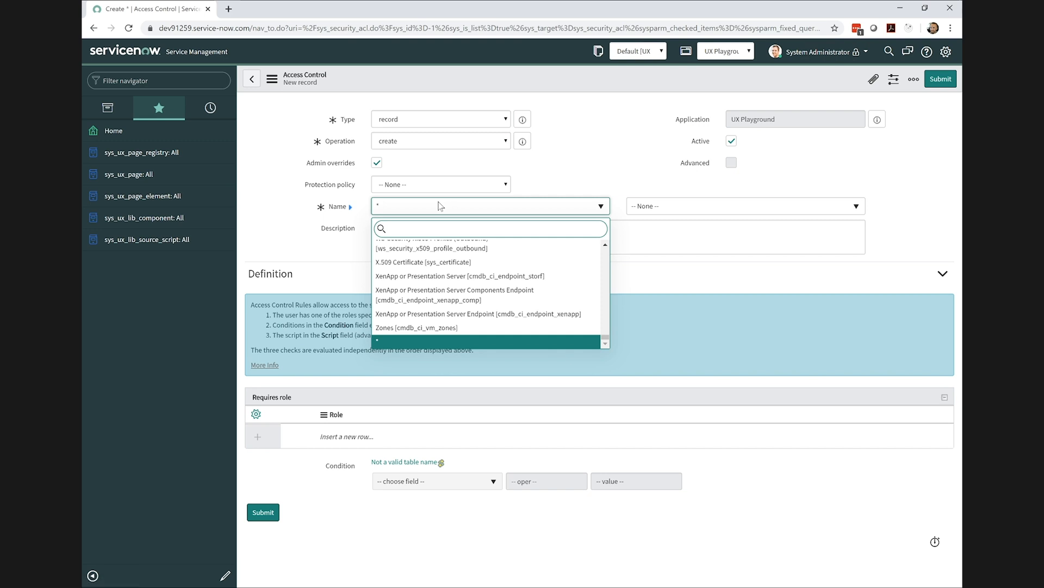
pyautogui.write('sys_ux_page')
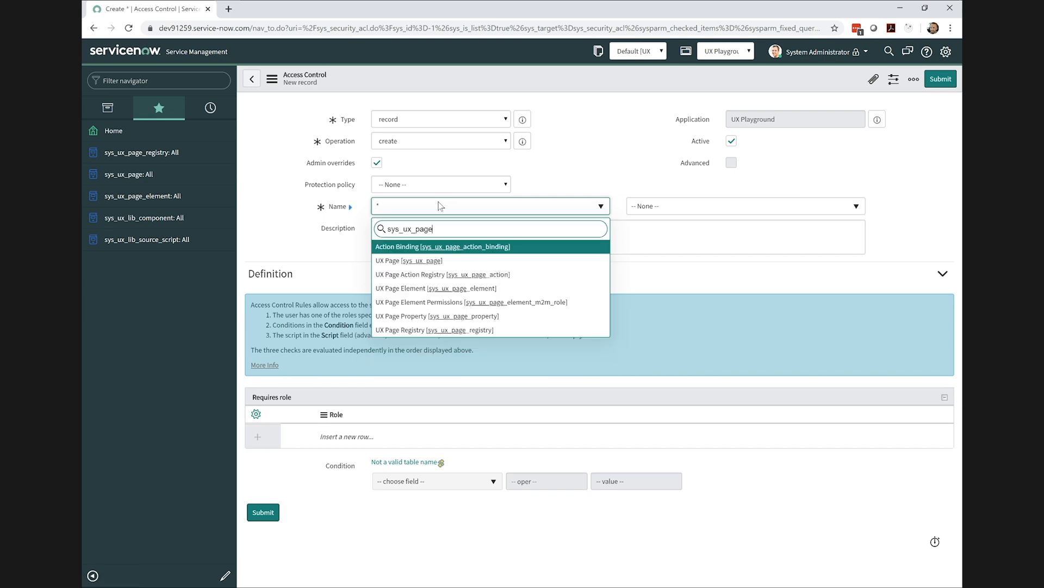
pyautogui.moveTo(436, 288)
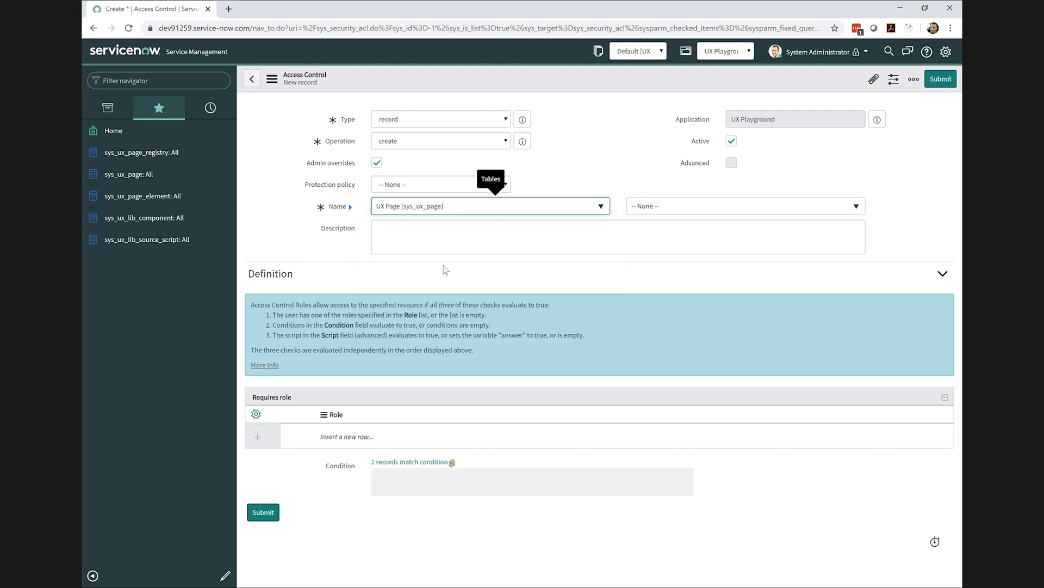
pyautogui.write('I do')
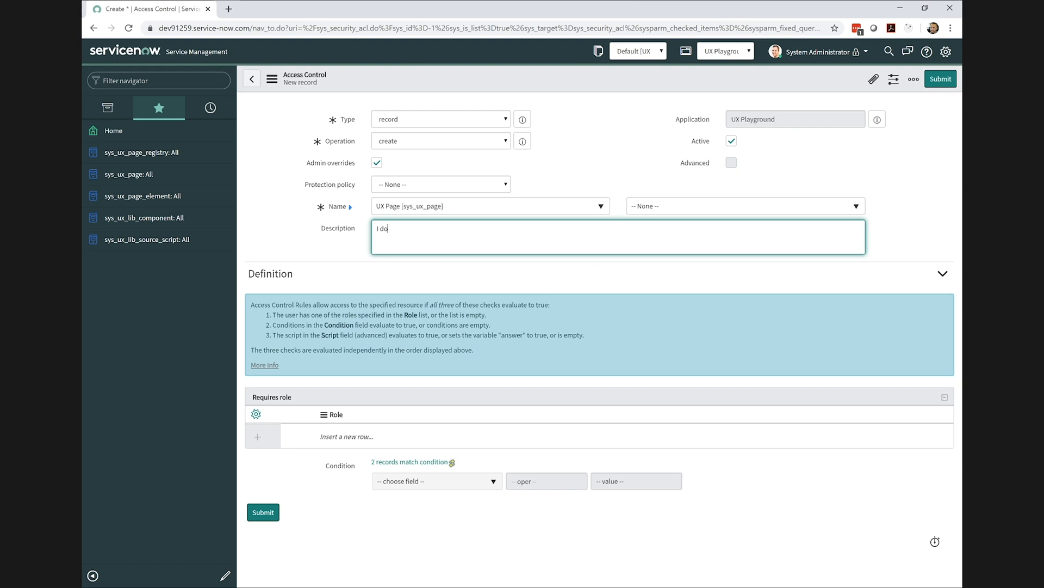
pyautogui.write('what I want')
pyautogui.click(617, 436)
pyautogui.write('admin')
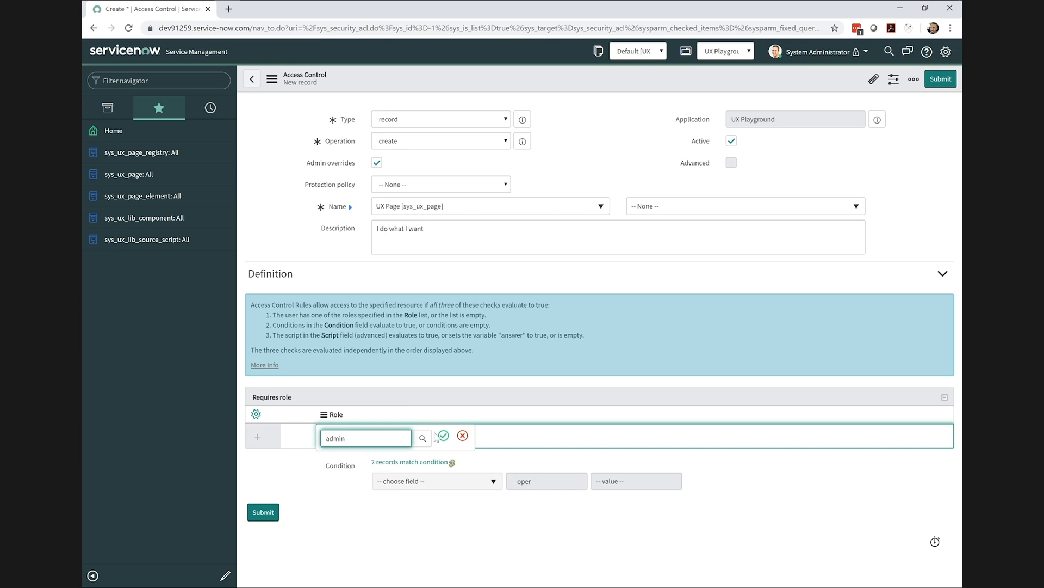
# - Require the admin role, submit the rule and continue past the security check
pyautogui.click(443, 436)
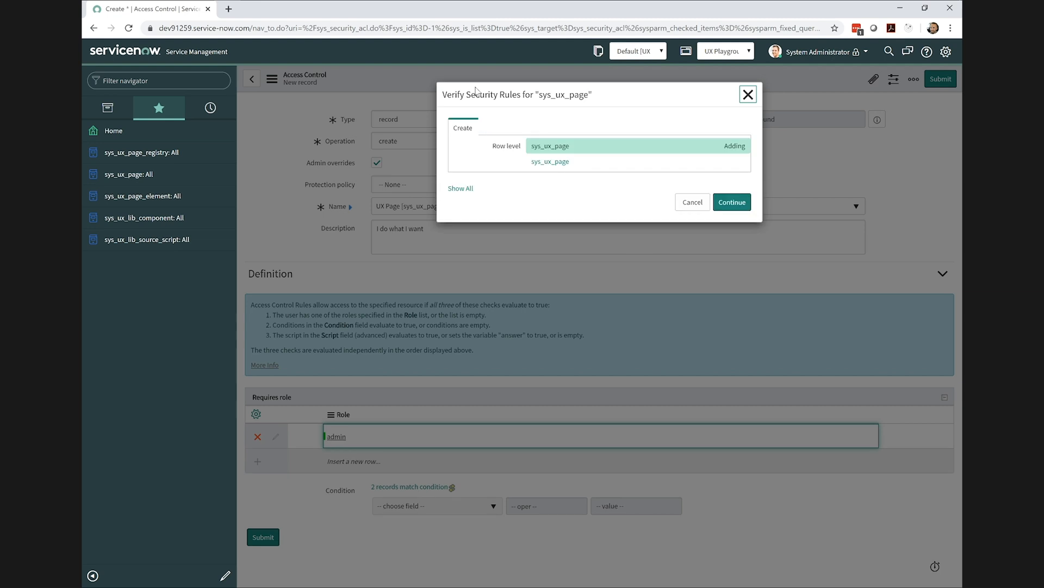
pyautogui.click(731, 202)
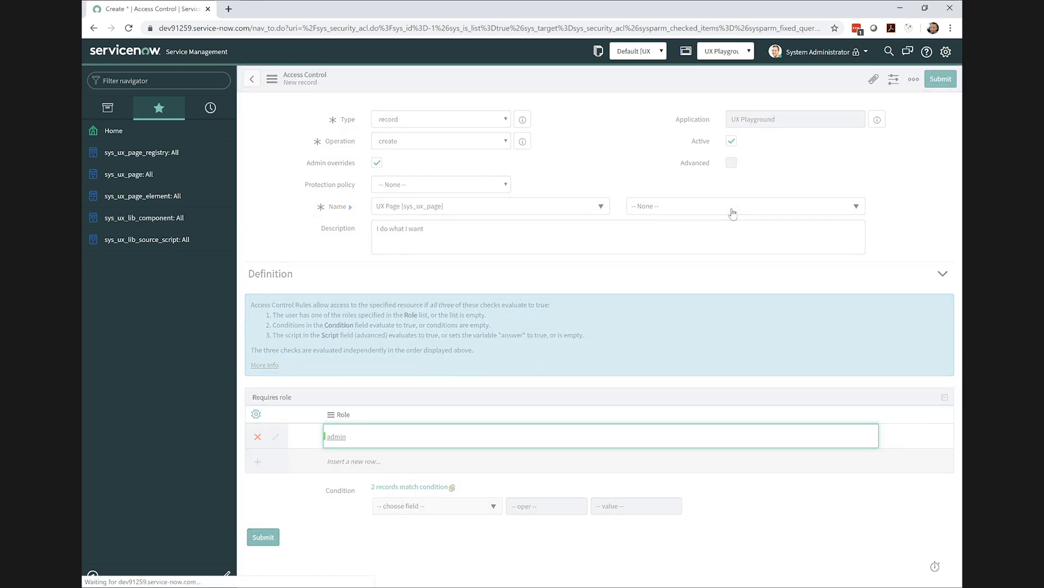
pyautogui.click(940, 78)
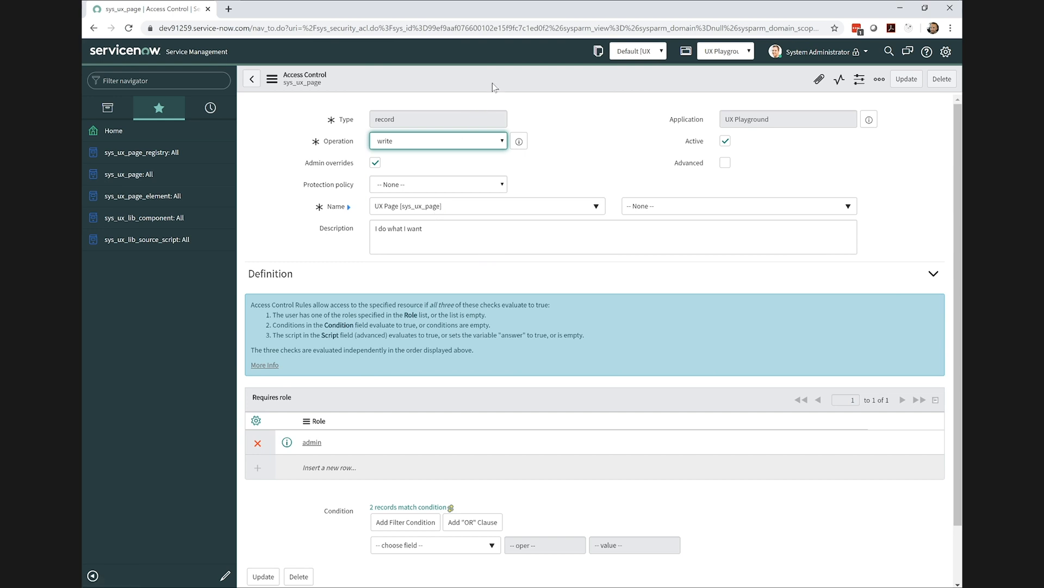
# - Insert the write-operation copy of the UX Page rule and accept the verification
pyautogui.click(905, 78)
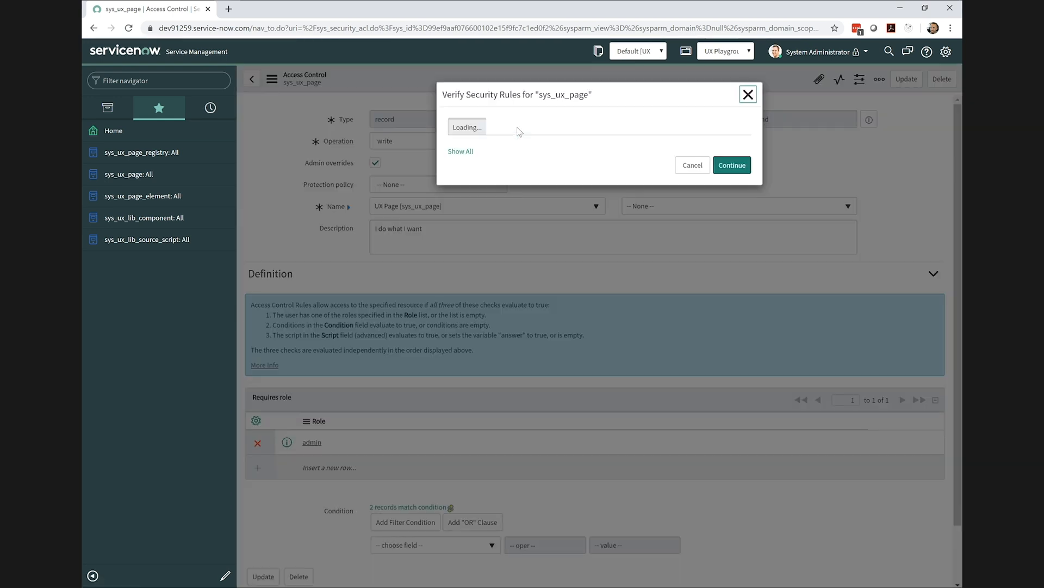
pyautogui.click(692, 165)
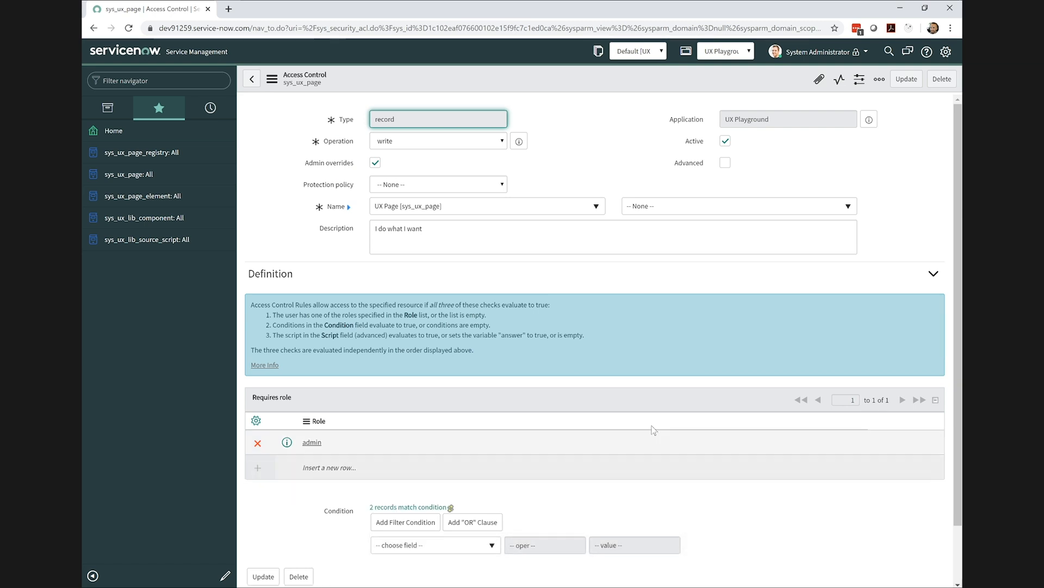
pyautogui.moveTo(162, 174)
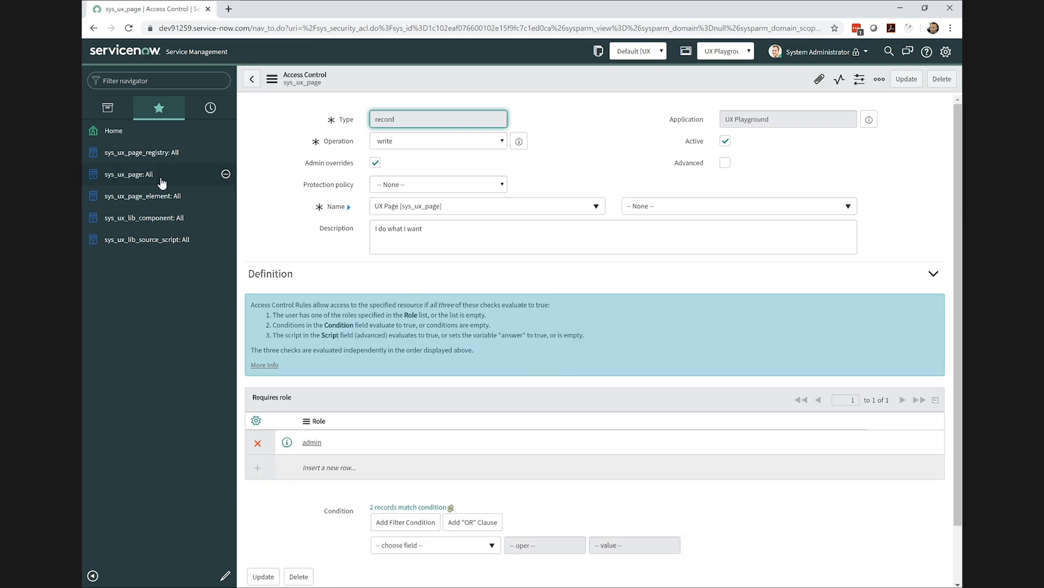
# - Create a new UX Page record titled UX Playground with no root element and submit it
pyautogui.click(128, 174)
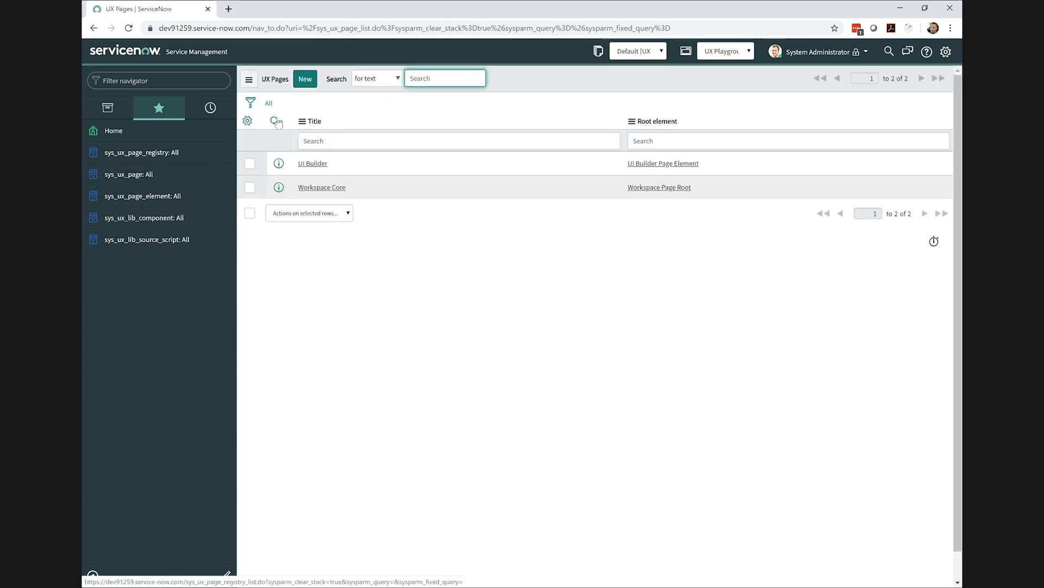
pyautogui.click(304, 79)
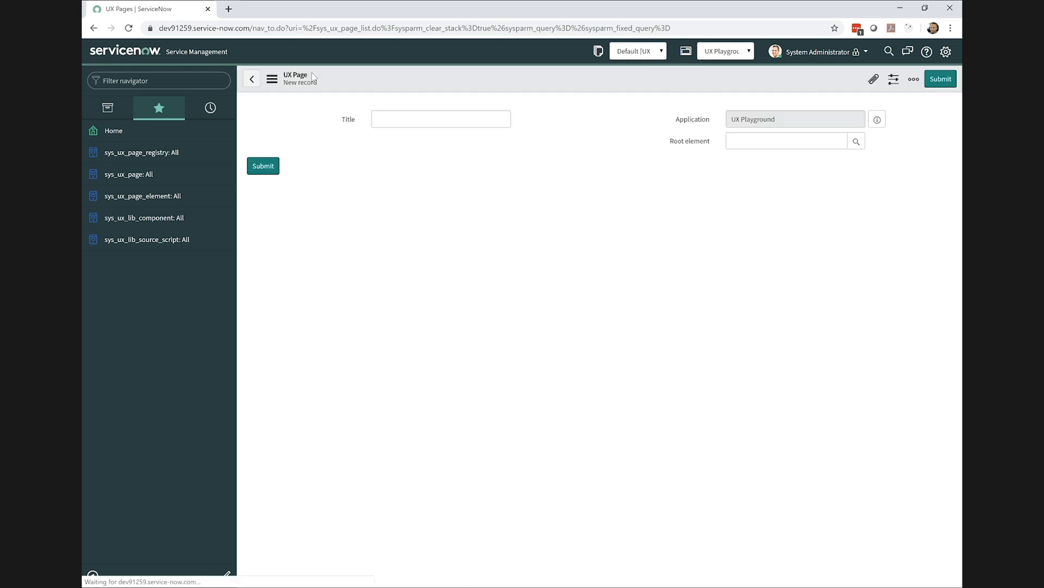
pyautogui.write('U')
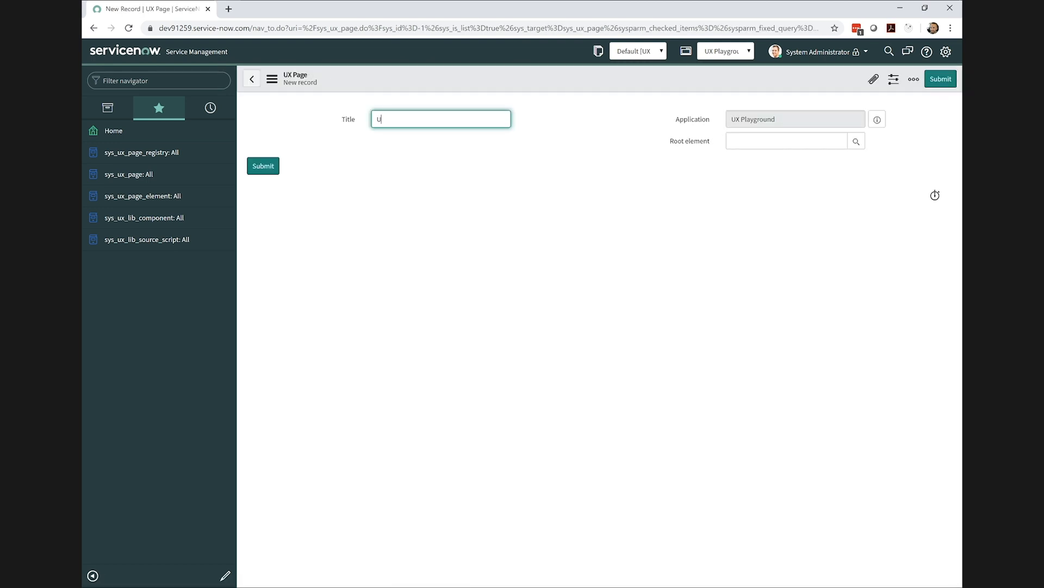
pyautogui.write('X Playground')
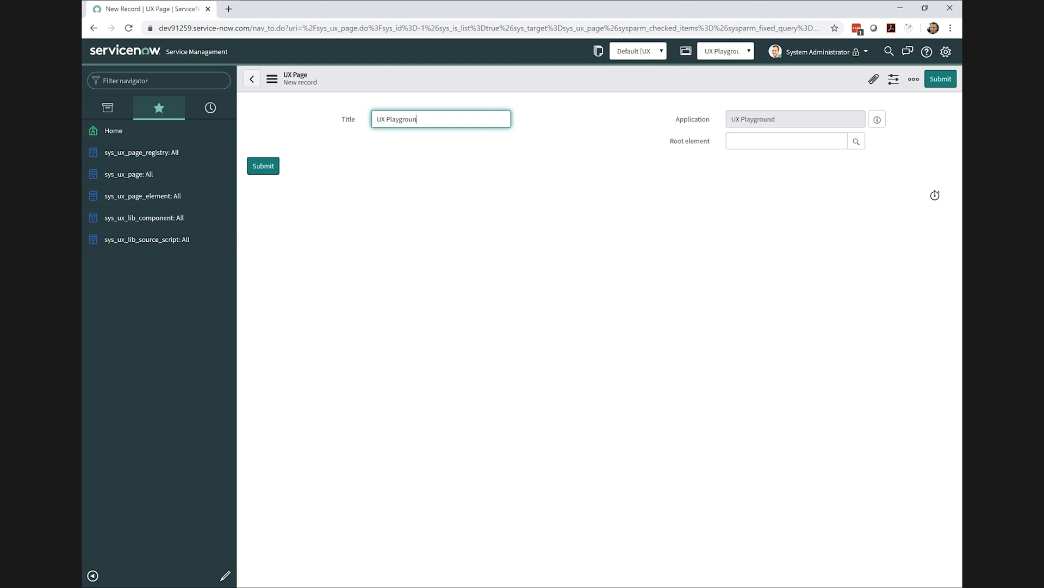
pyautogui.click(262, 166)
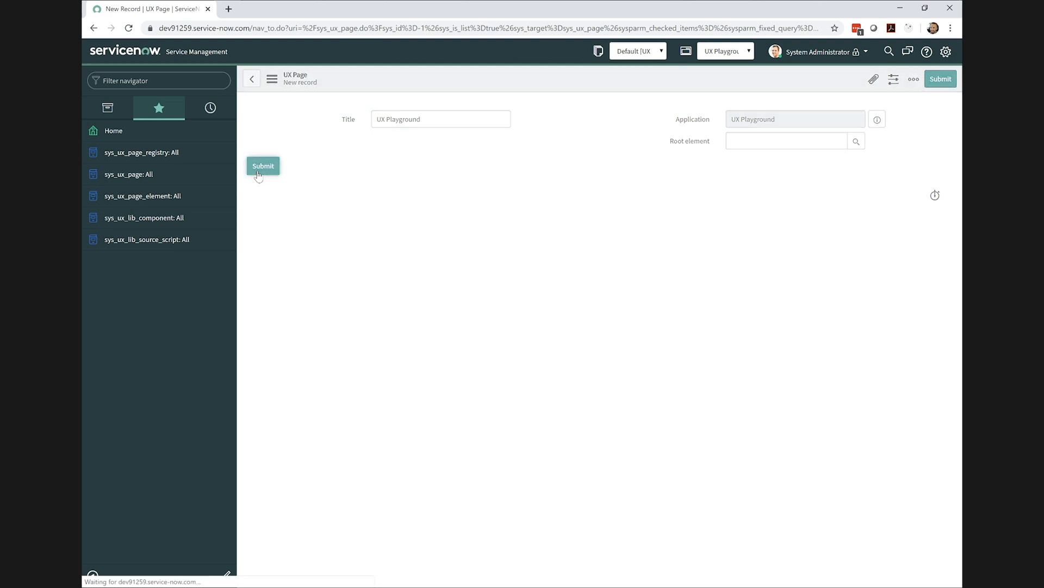
pyautogui.click(263, 166)
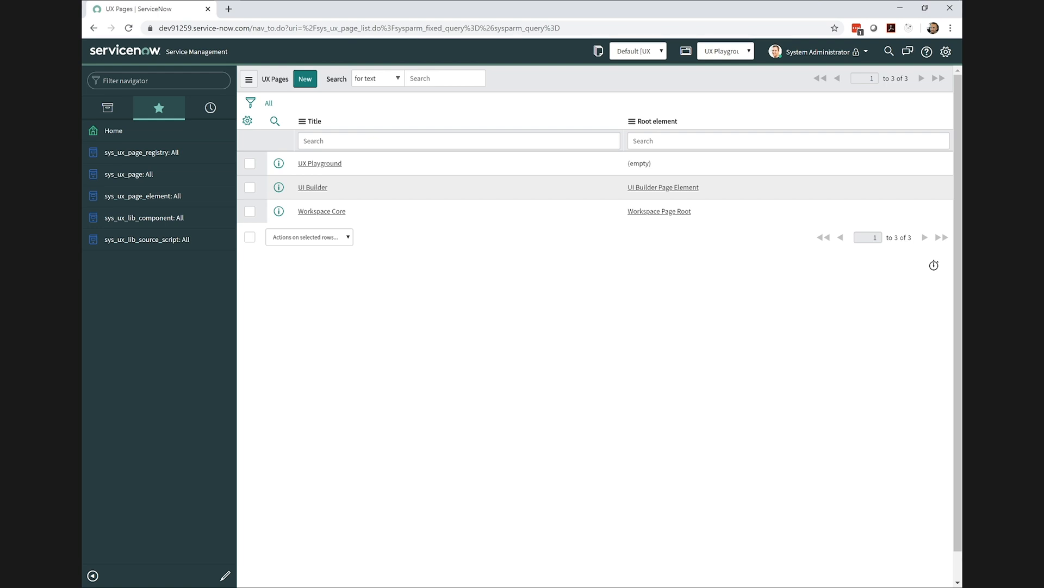
pyautogui.moveTo(242, 274)
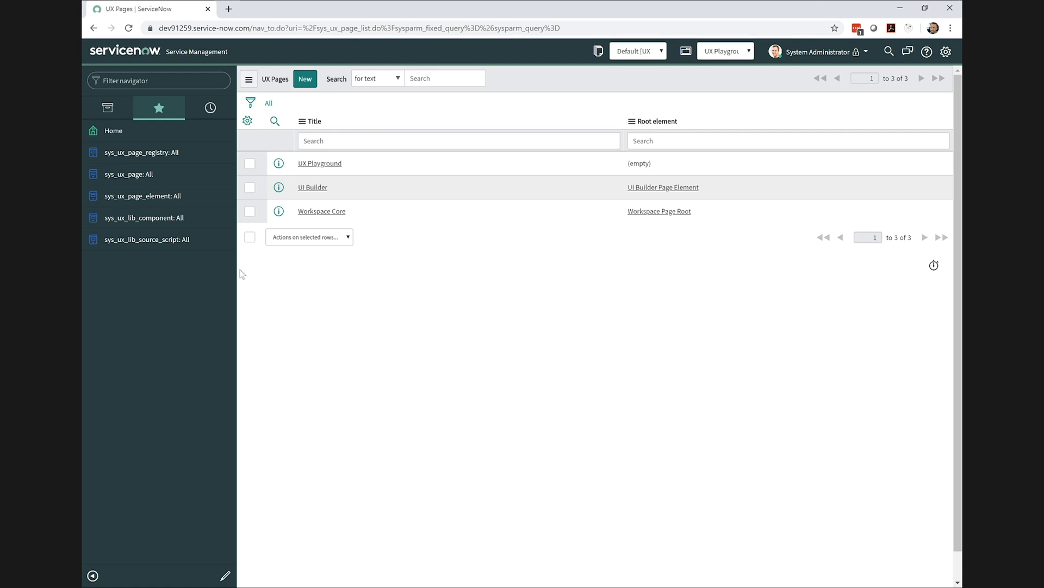
# - Create a UX source code record named ux-playground-root holding the React bundle script and submit it
pyautogui.click(145, 239)
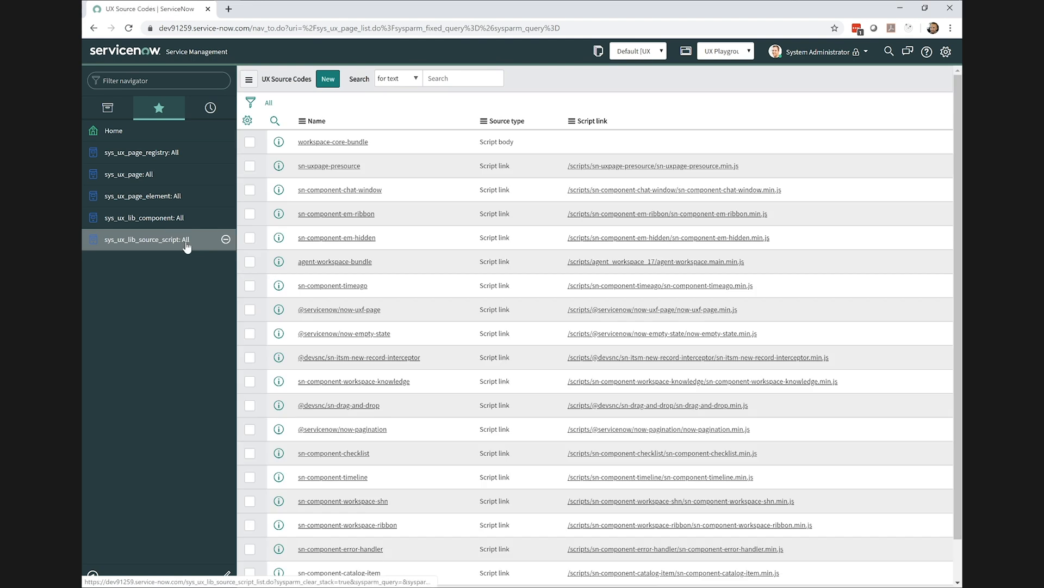
pyautogui.click(143, 239)
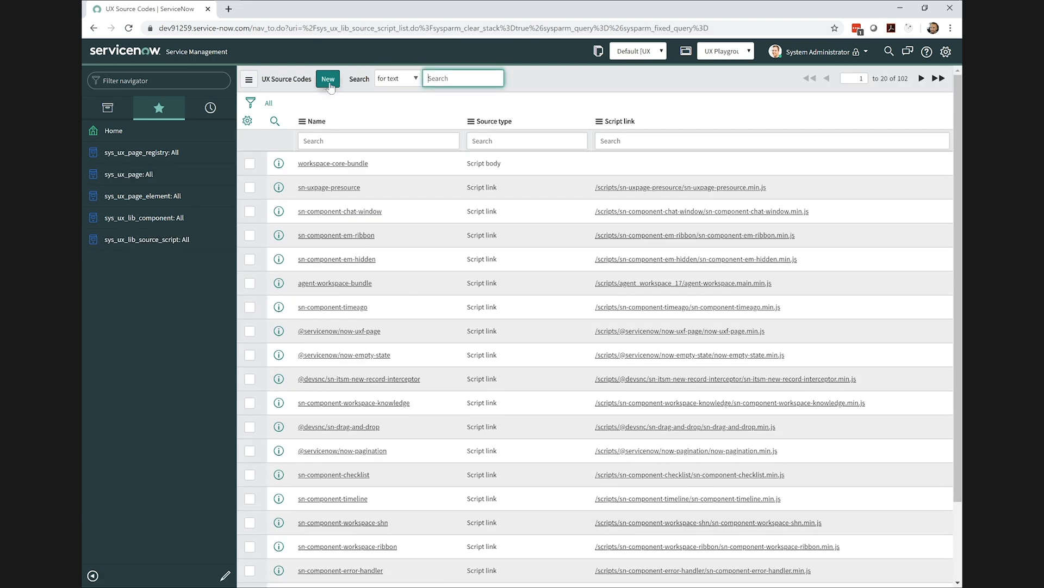
pyautogui.click(327, 79)
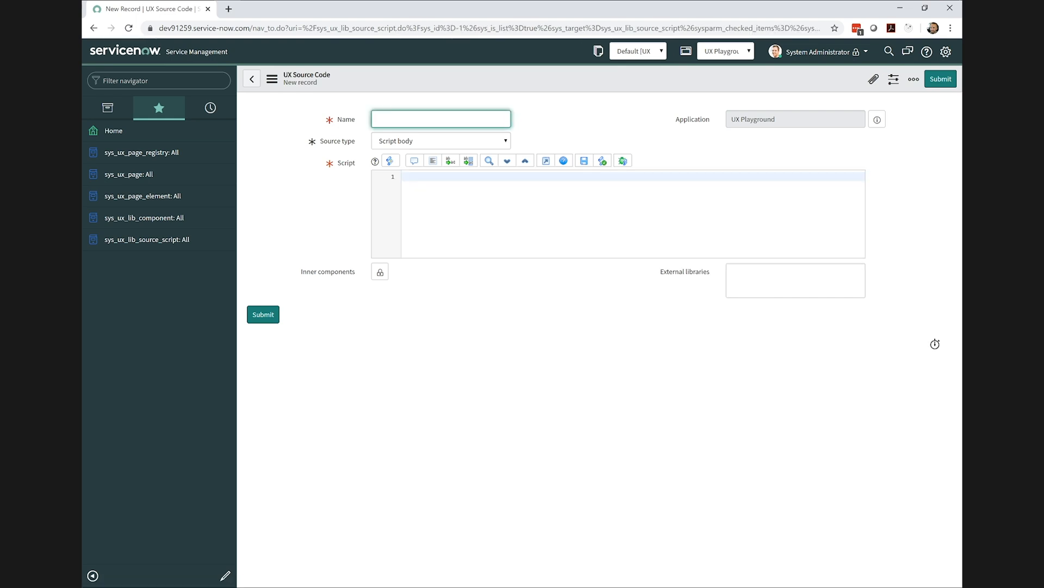
pyautogui.write('ux')
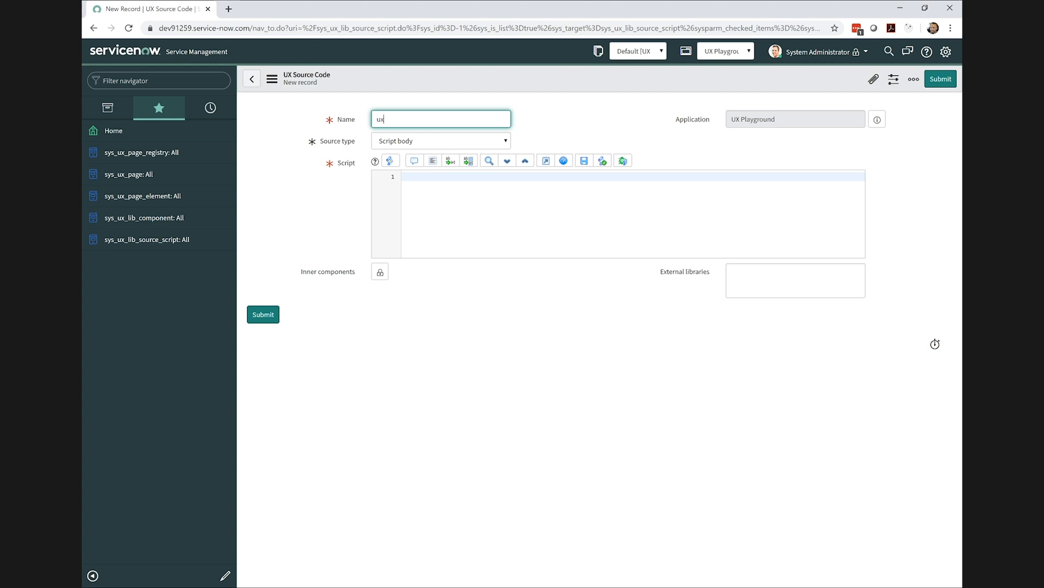
pyautogui.write('-playground')
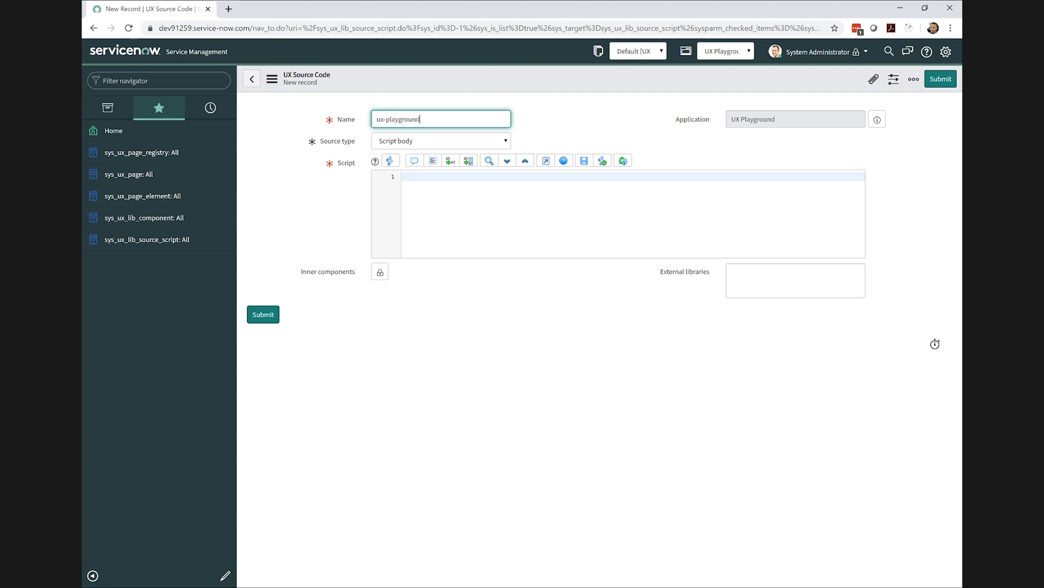
pyautogui.write('-root')
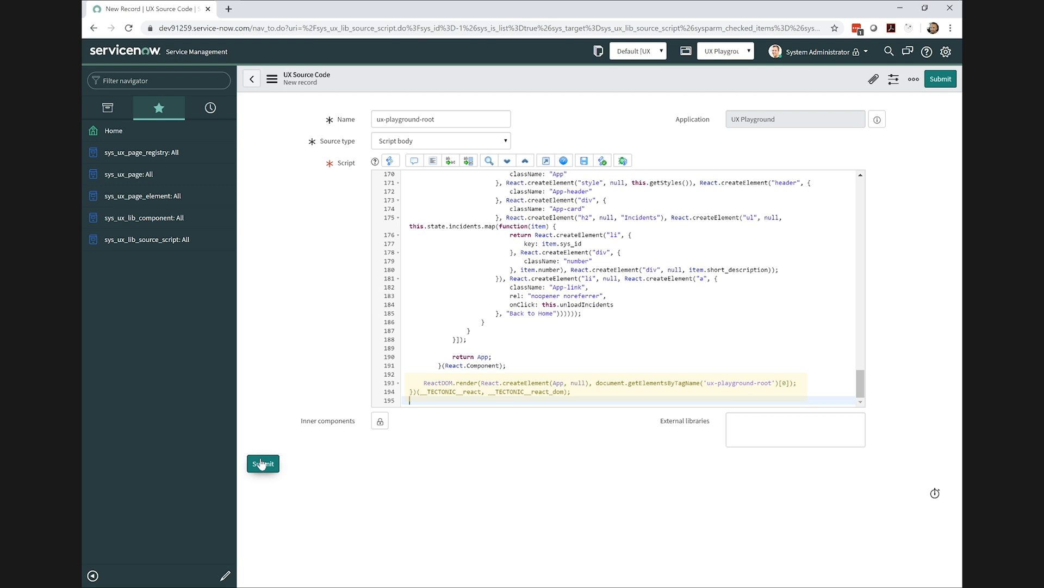
pyautogui.click(262, 463)
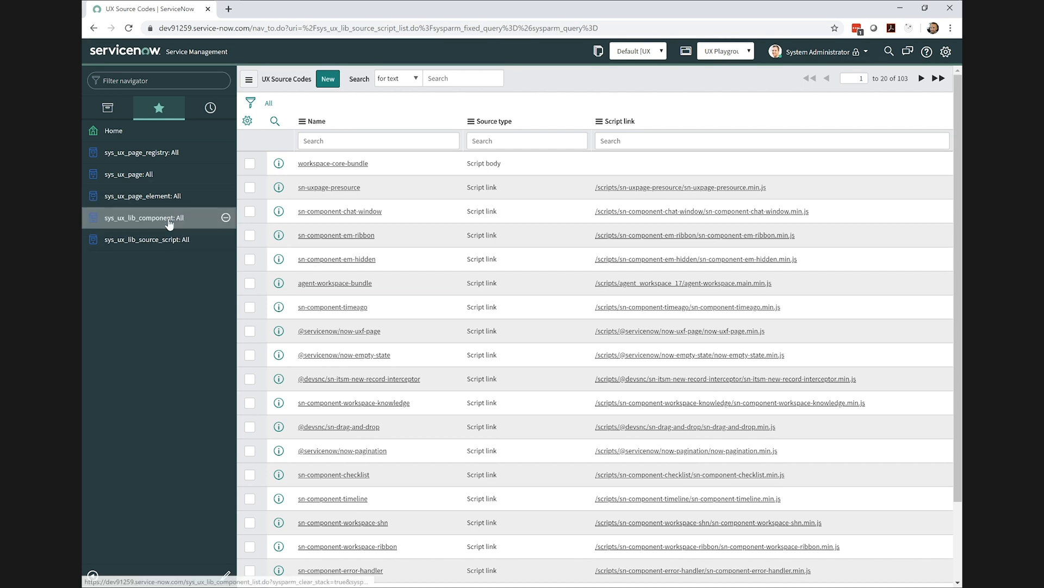
# - Create a UX component definition tagged ux-playground-root with source script ux_playground_root and submit it
pyautogui.click(144, 217)
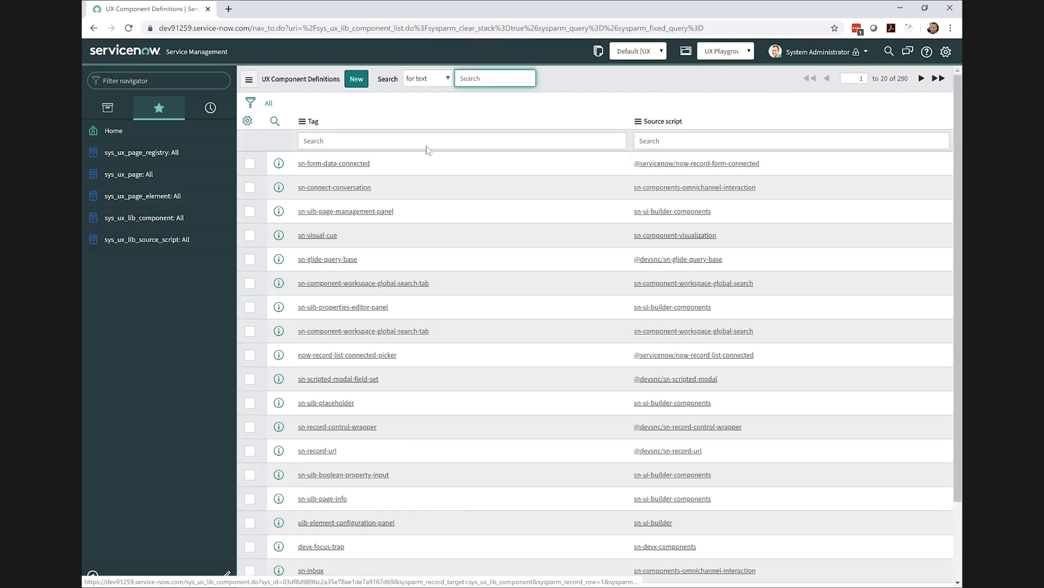
pyautogui.moveTo(356, 78)
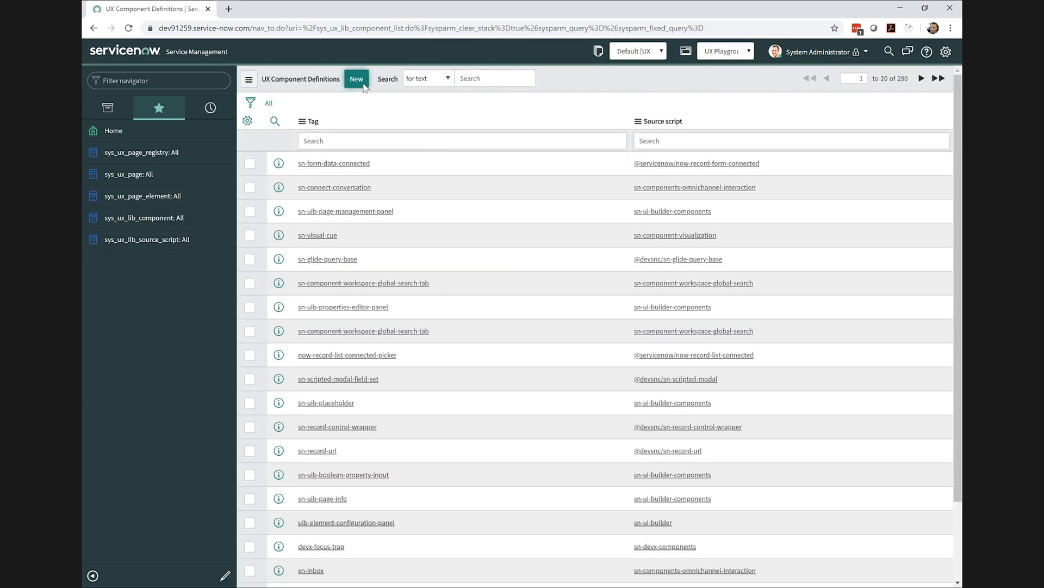
pyautogui.click(356, 78)
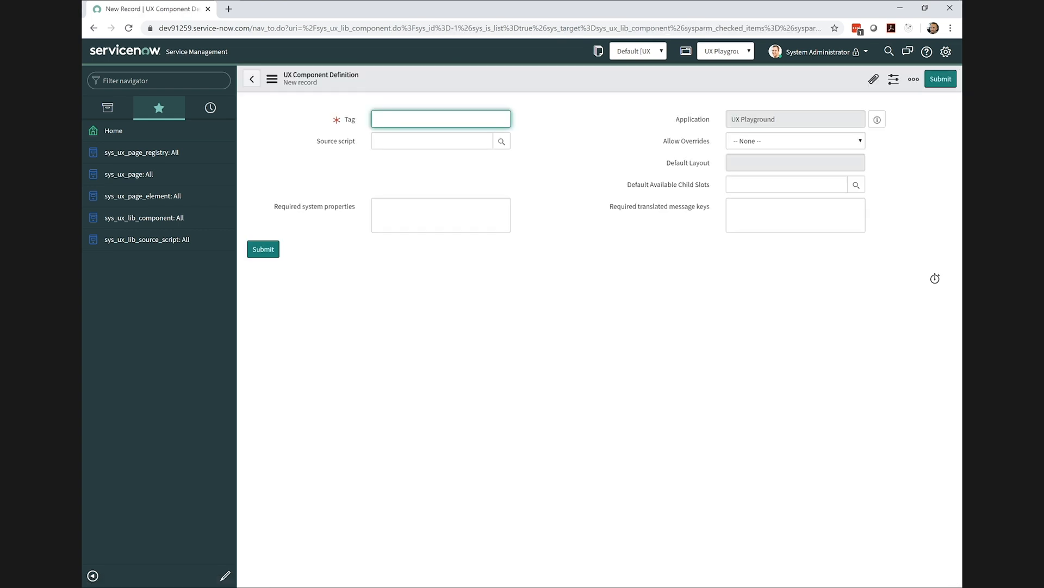
pyautogui.write('ux-')
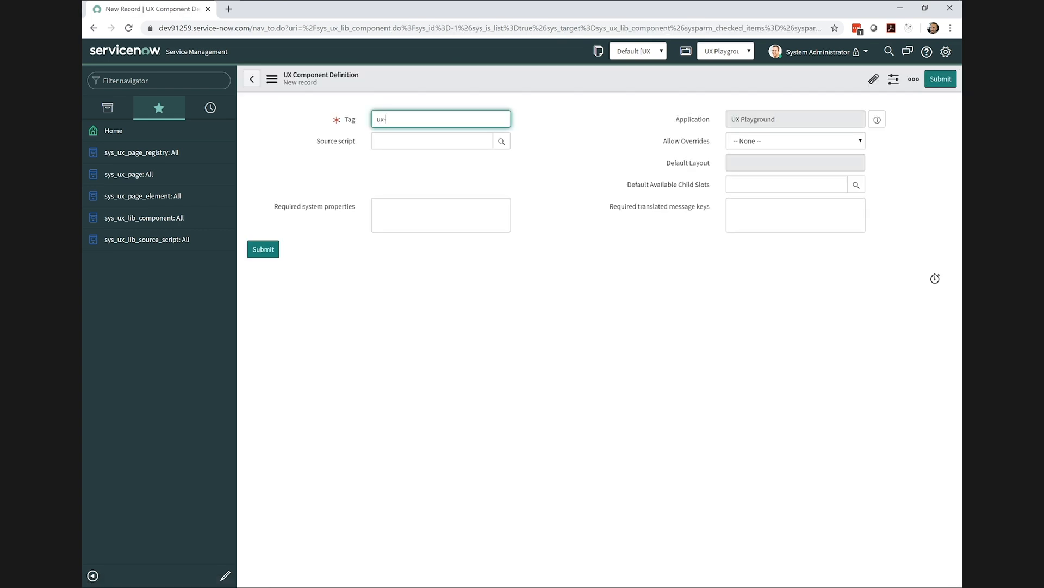
pyautogui.write('playground')
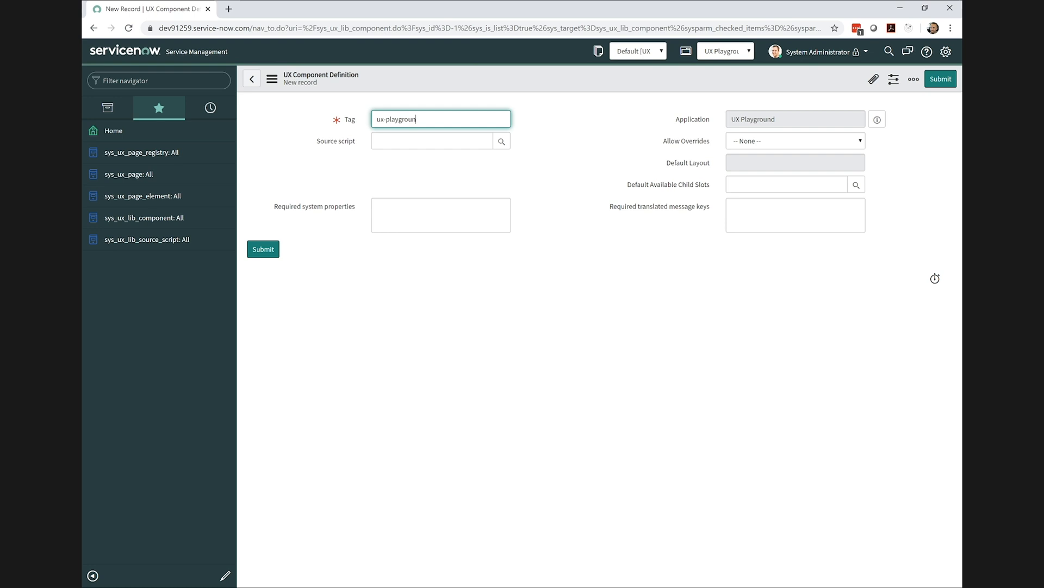
pyautogui.write('d-root')
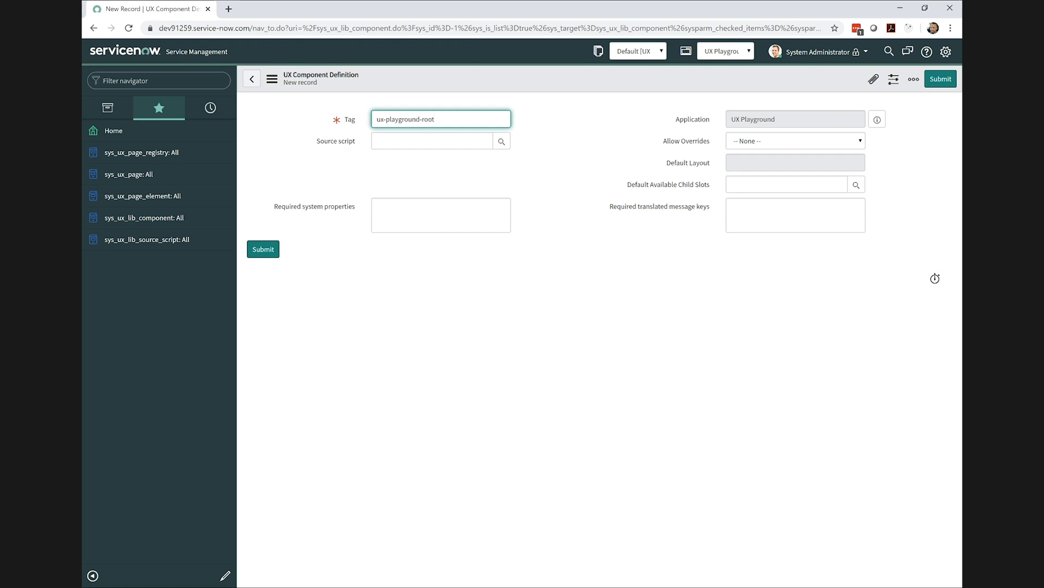
pyautogui.click(431, 140)
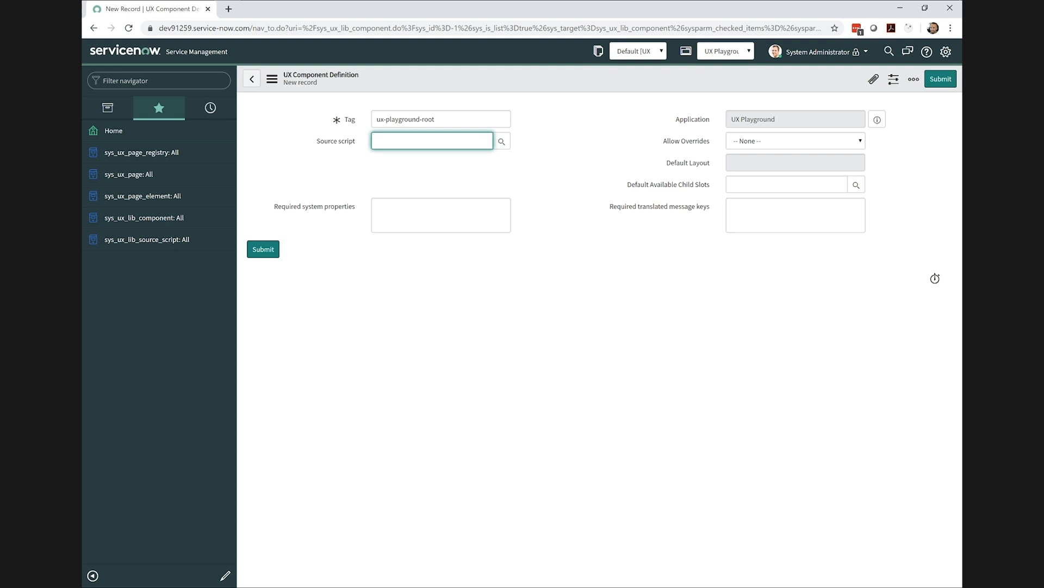
pyautogui.write('ux_playground_root')
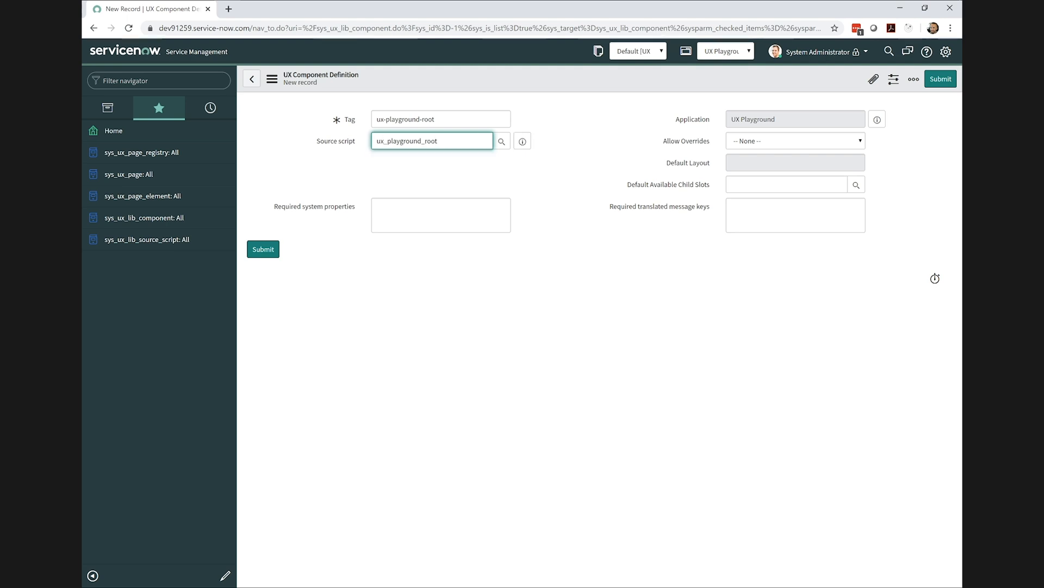
pyautogui.click(263, 248)
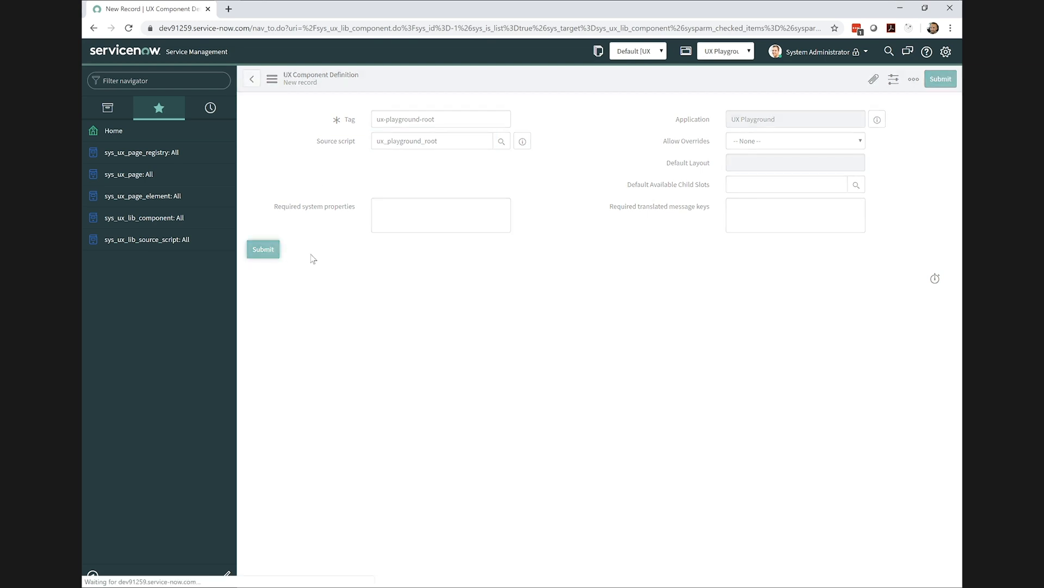
pyautogui.click(263, 249)
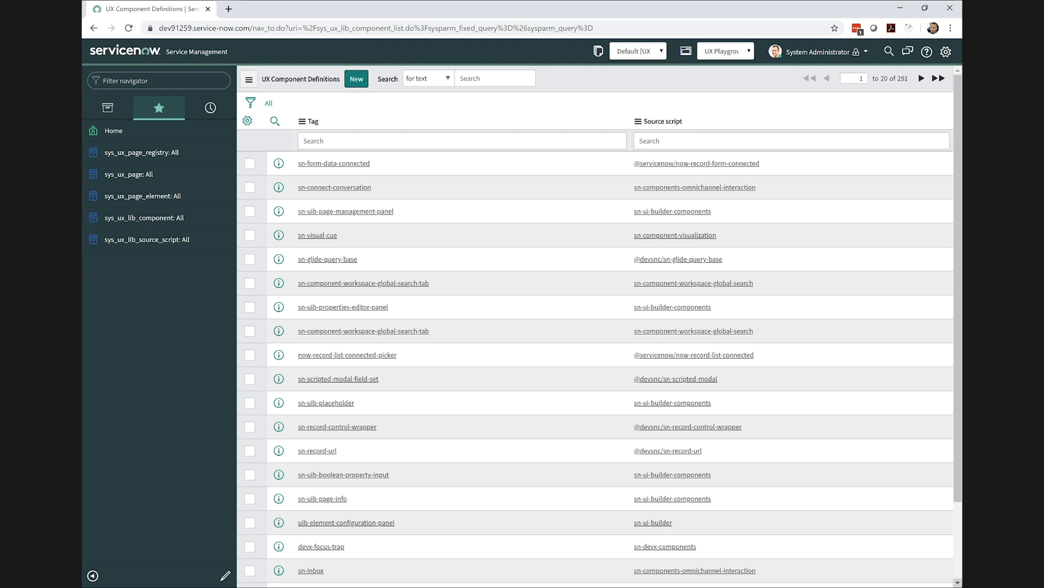
pyautogui.moveTo(164, 222)
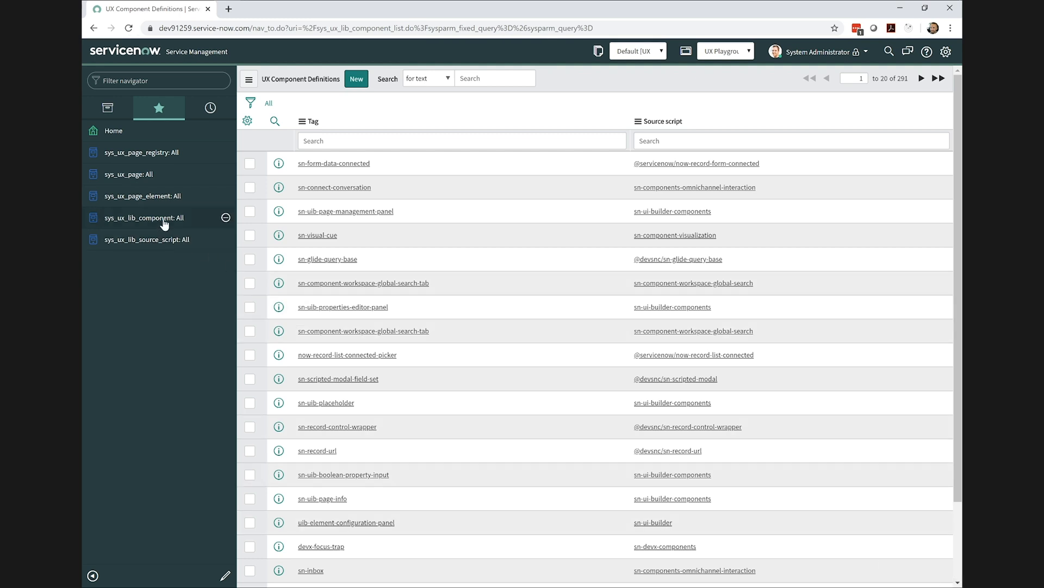
# - Create a UX page element ux-playground-root on page UX Playground using component ux-playground-root and submit it
pyautogui.click(141, 195)
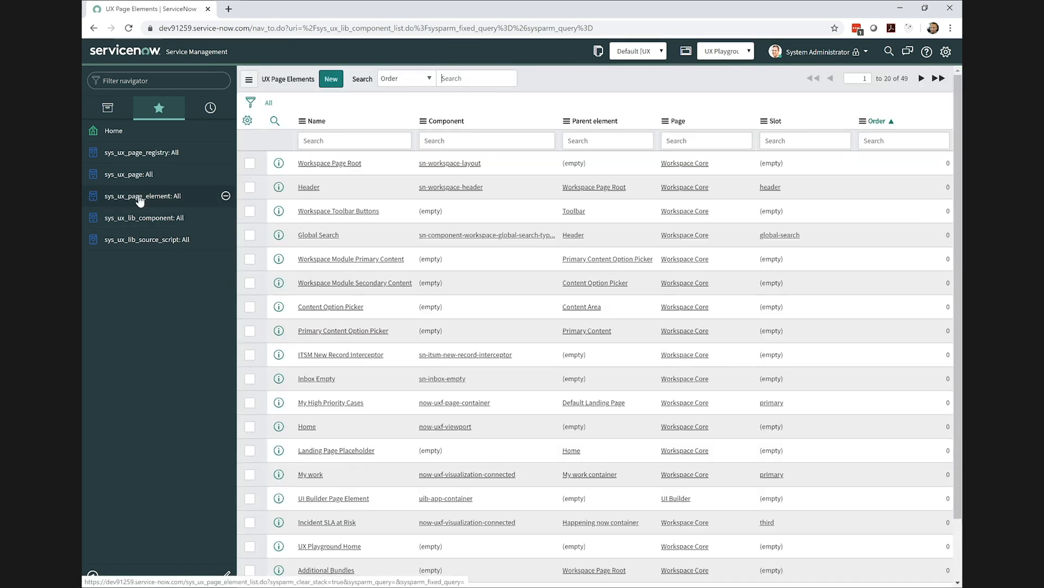
pyautogui.click(141, 195)
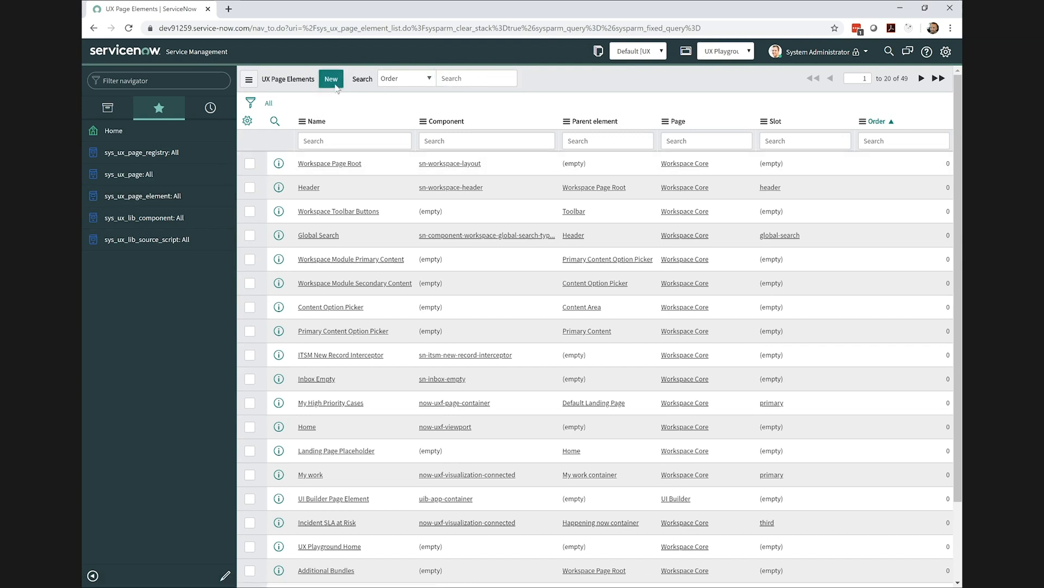
pyautogui.click(330, 78)
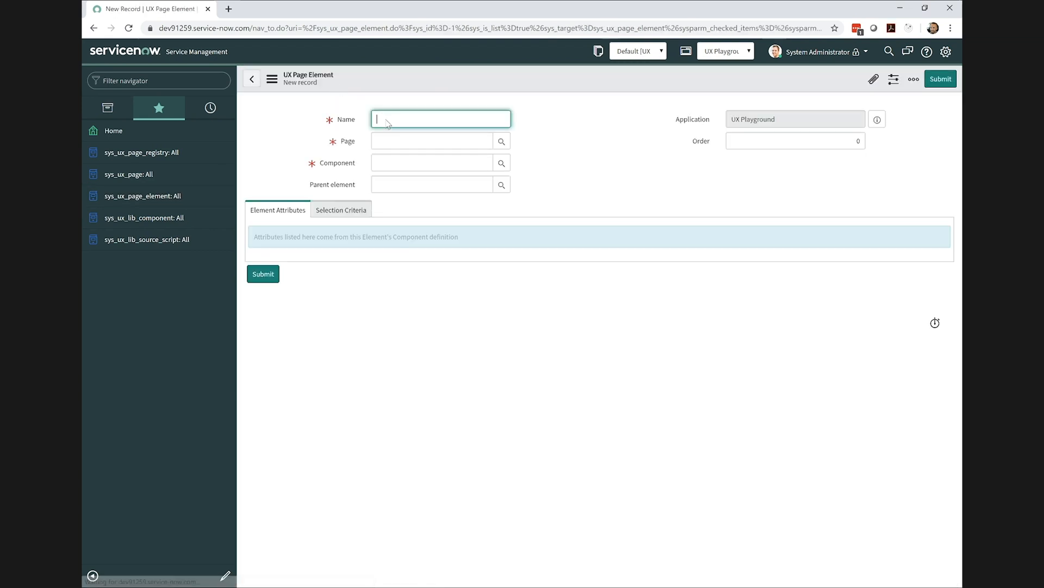
pyautogui.write('ux')
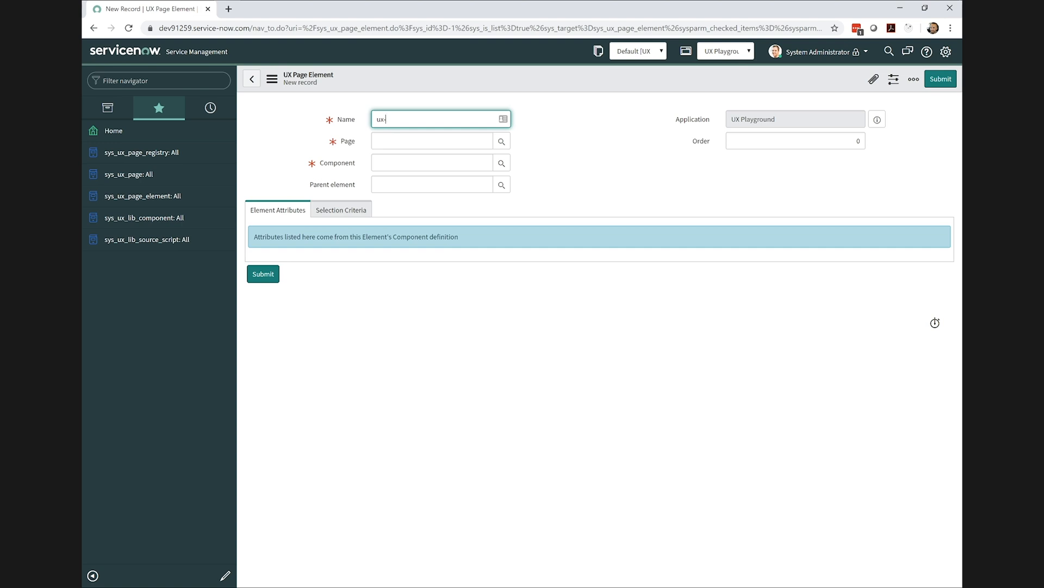
pyautogui.write('-playground-')
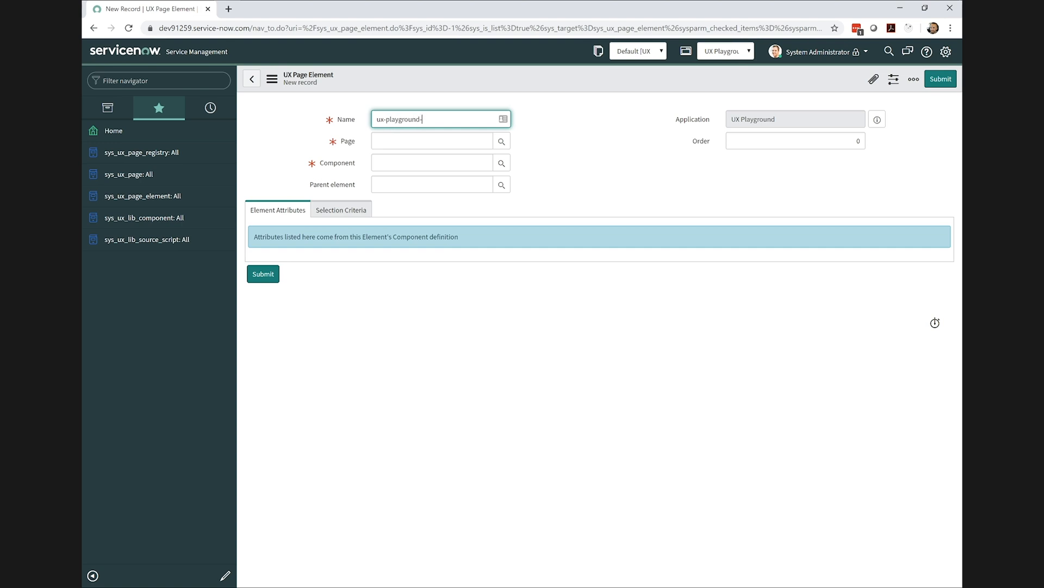
pyautogui.write('root')
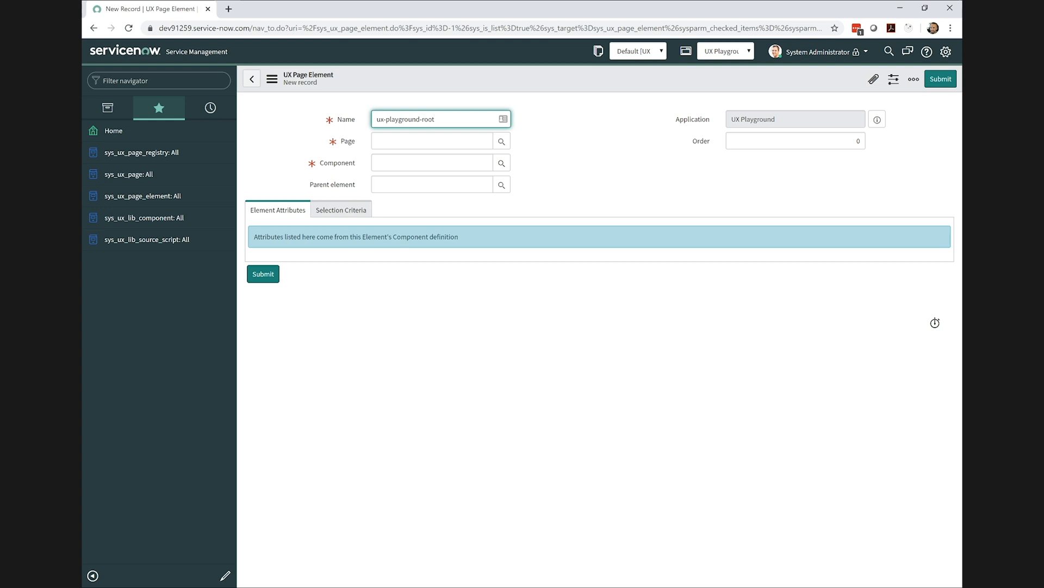
pyautogui.write('ux')
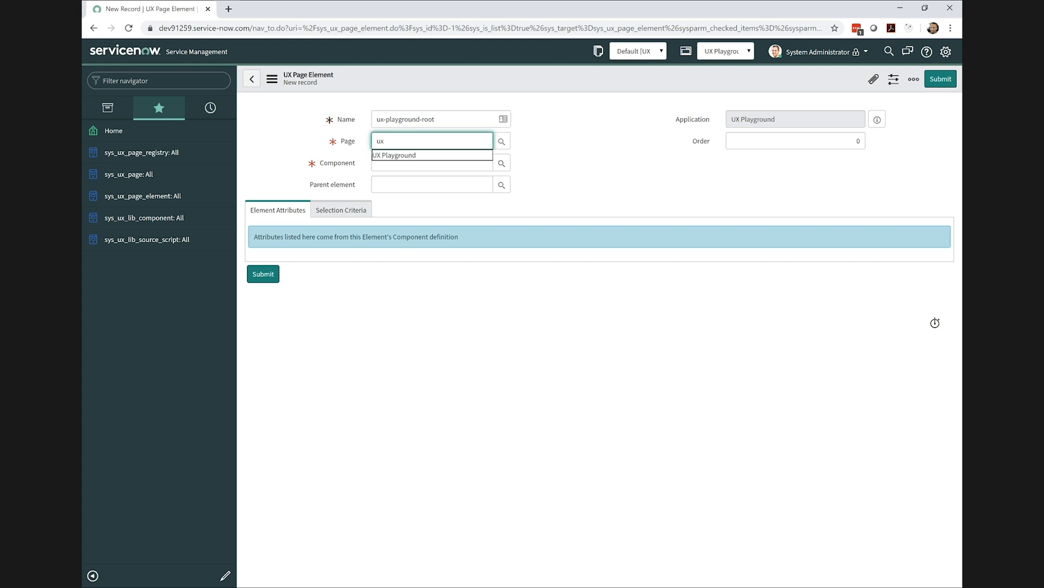
pyautogui.click(395, 155)
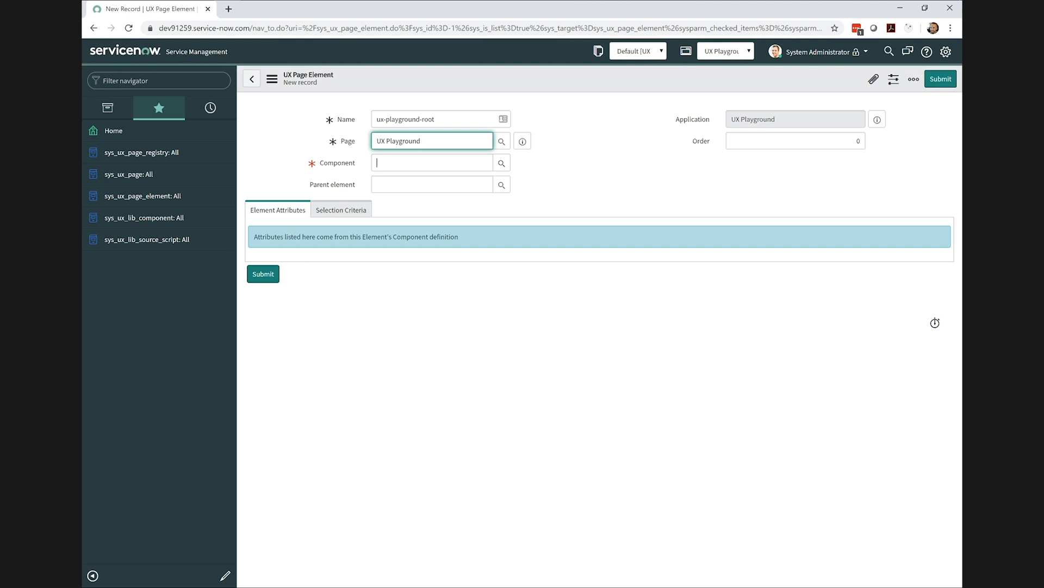
pyautogui.write('ux-playground-root')
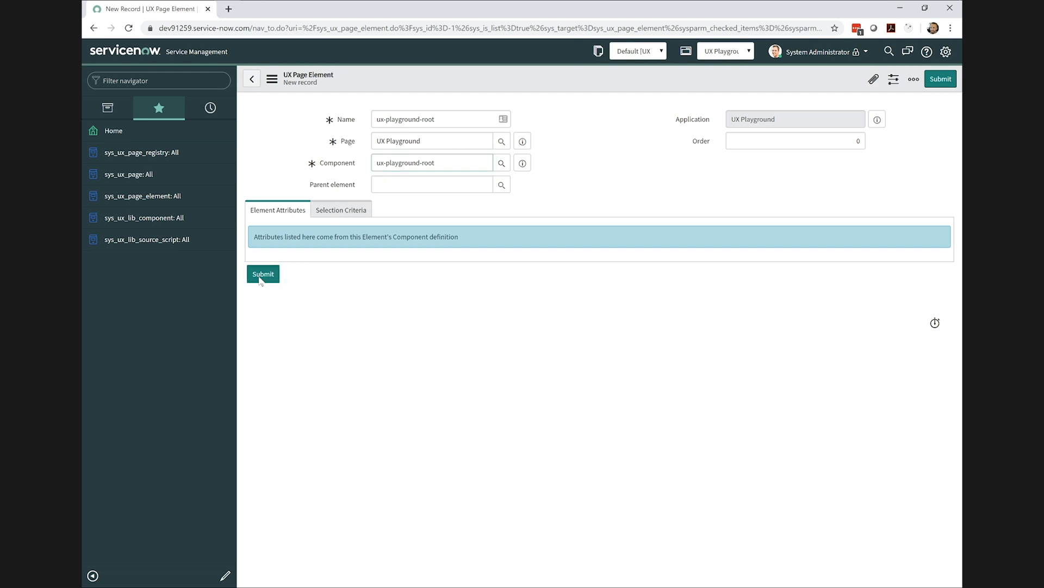
pyautogui.click(262, 274)
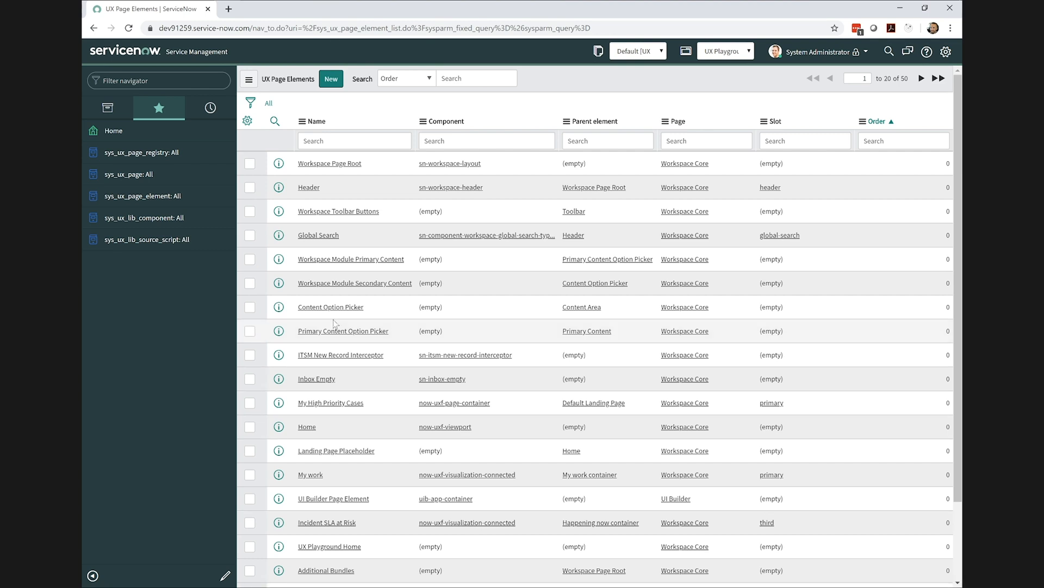
# - Set the UX Playground page's root element to ux-playground-root and update it
pyautogui.click(131, 174)
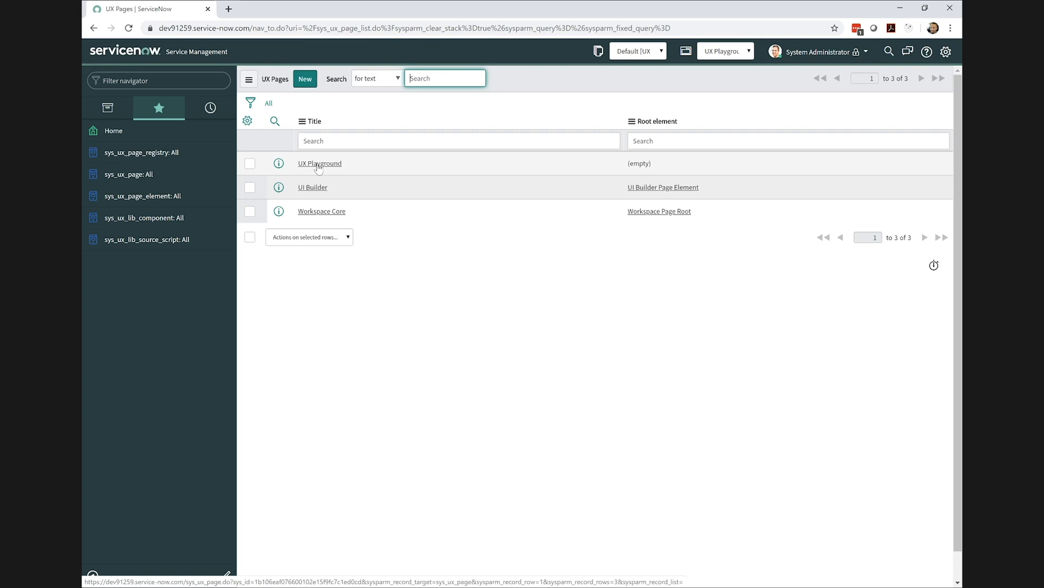
pyautogui.click(319, 163)
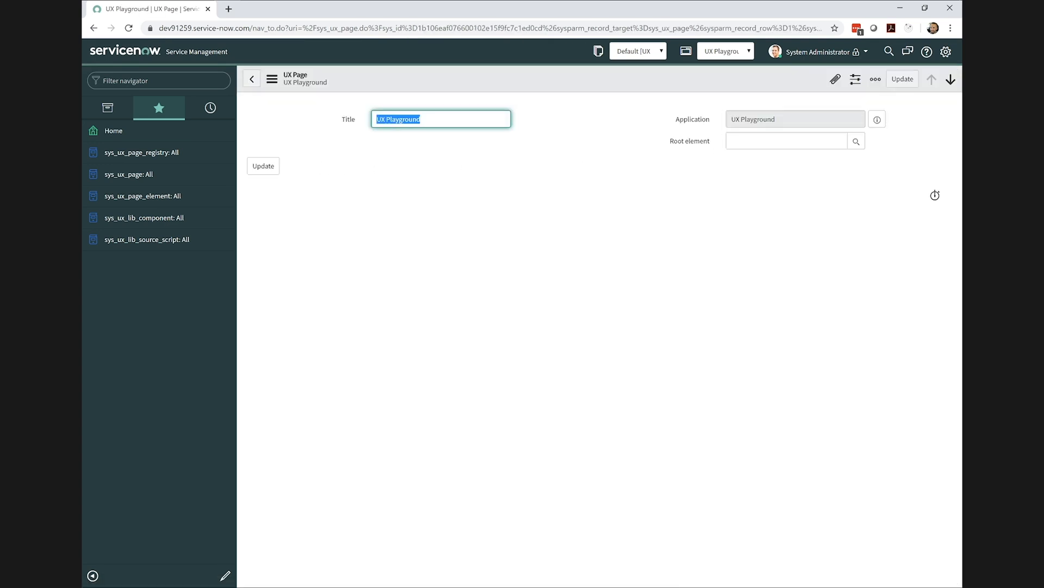
pyautogui.write('ux')
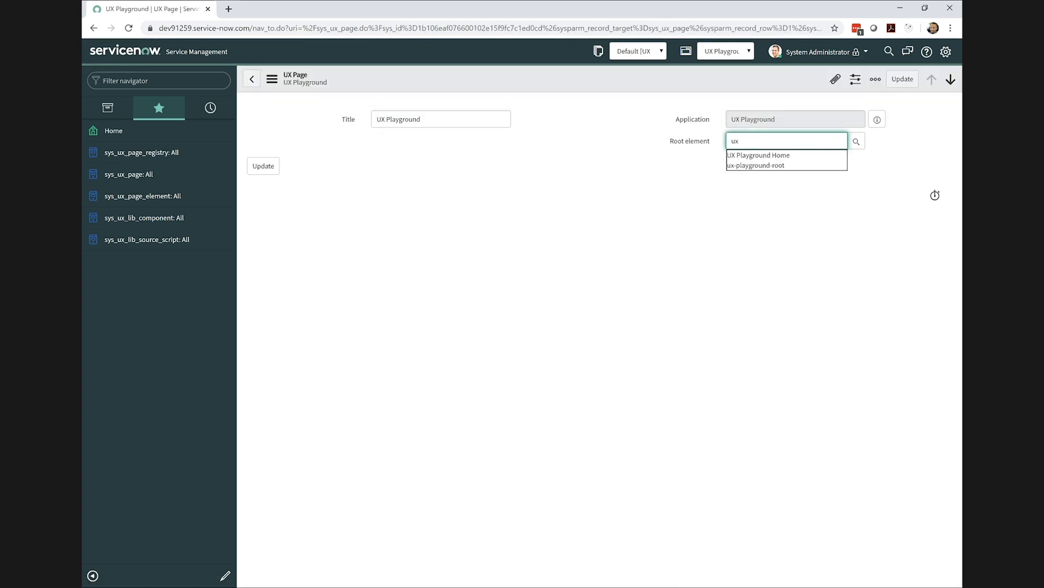
pyautogui.click(756, 165)
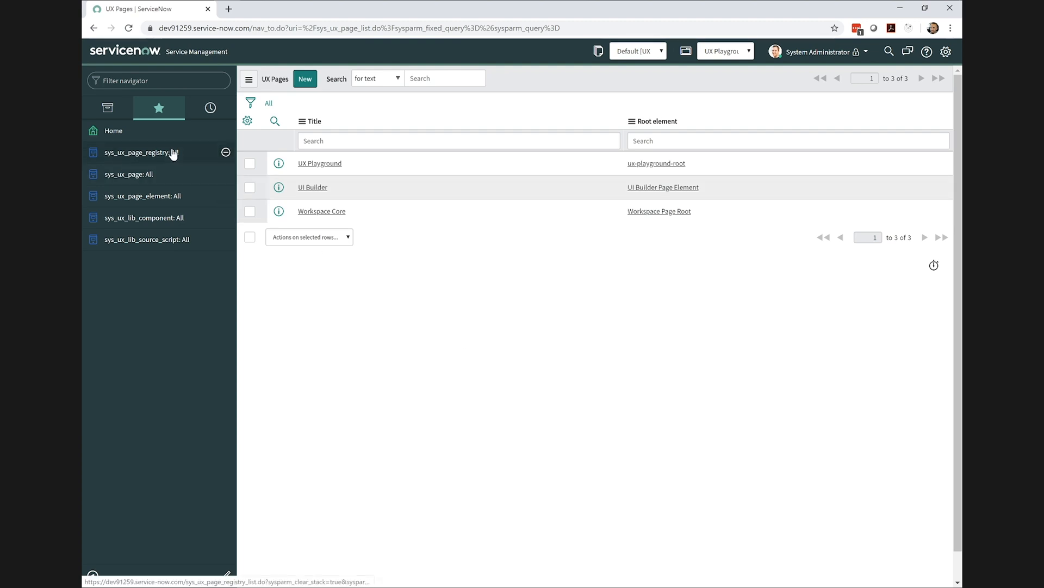
# - Point the UX Playground registry entry's Page field to the UX Playground page
pyautogui.click(137, 152)
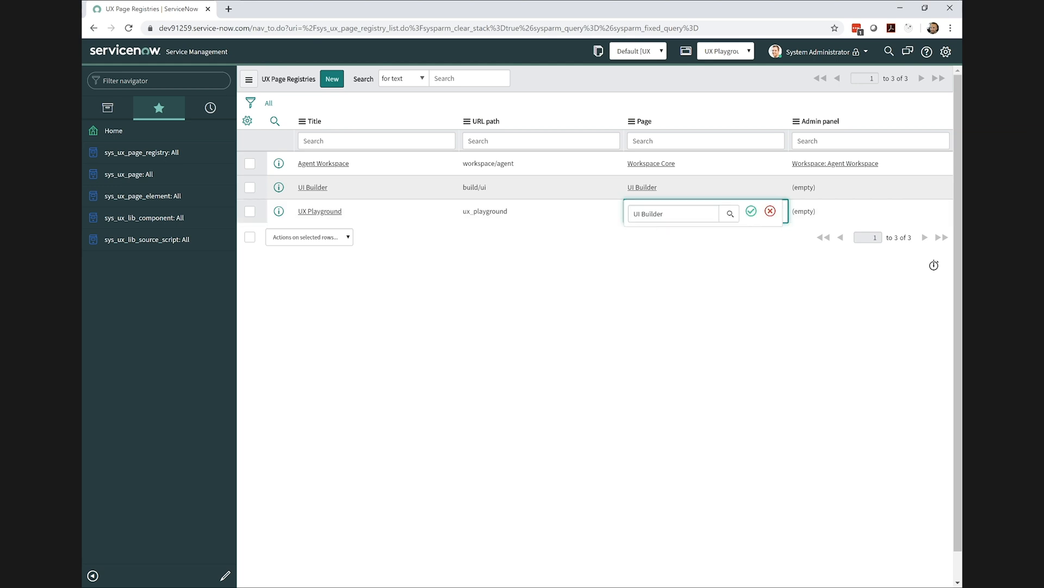
pyautogui.write('ux')
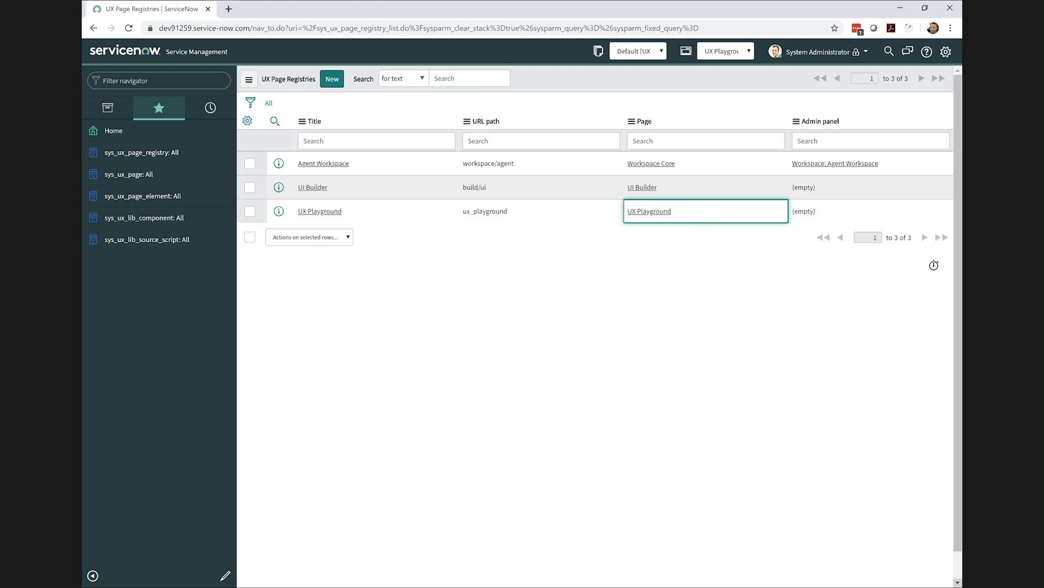
pyautogui.click(425, 338)
pyautogui.write('image')
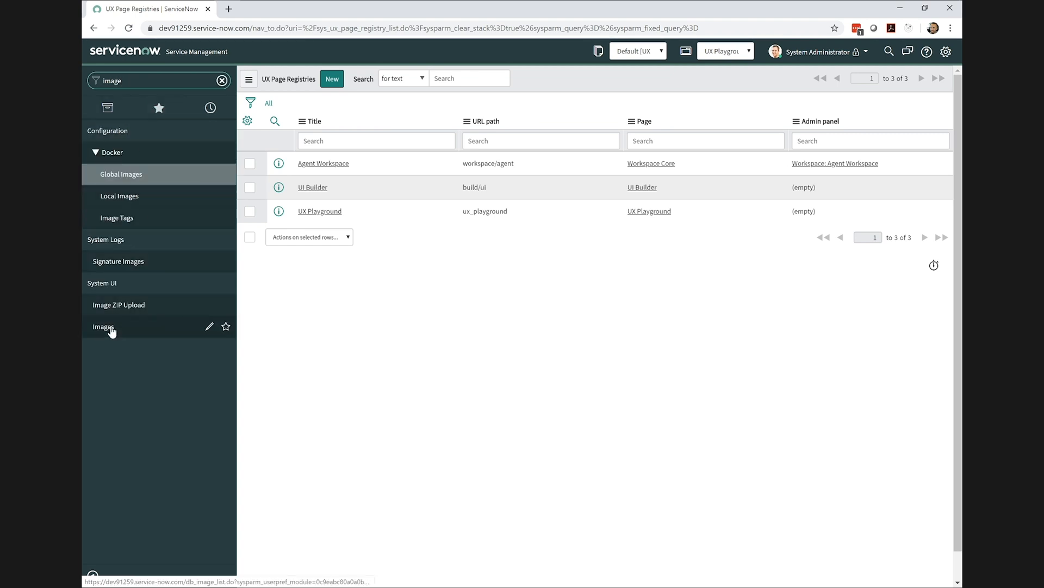
# - Start a new image record named react.png in the Images table
pyautogui.click(103, 326)
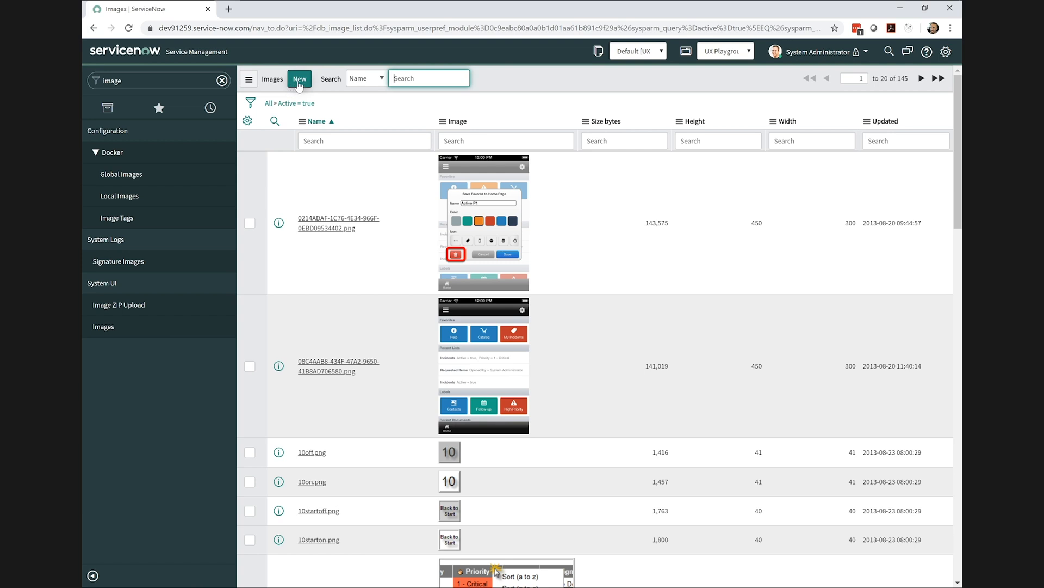
pyautogui.click(299, 78)
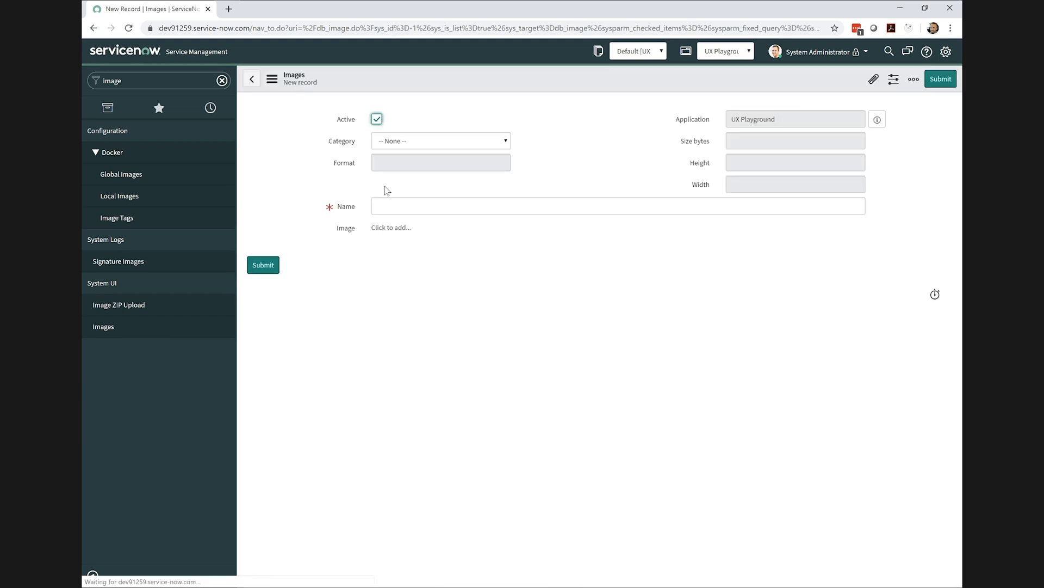
pyautogui.write('react')
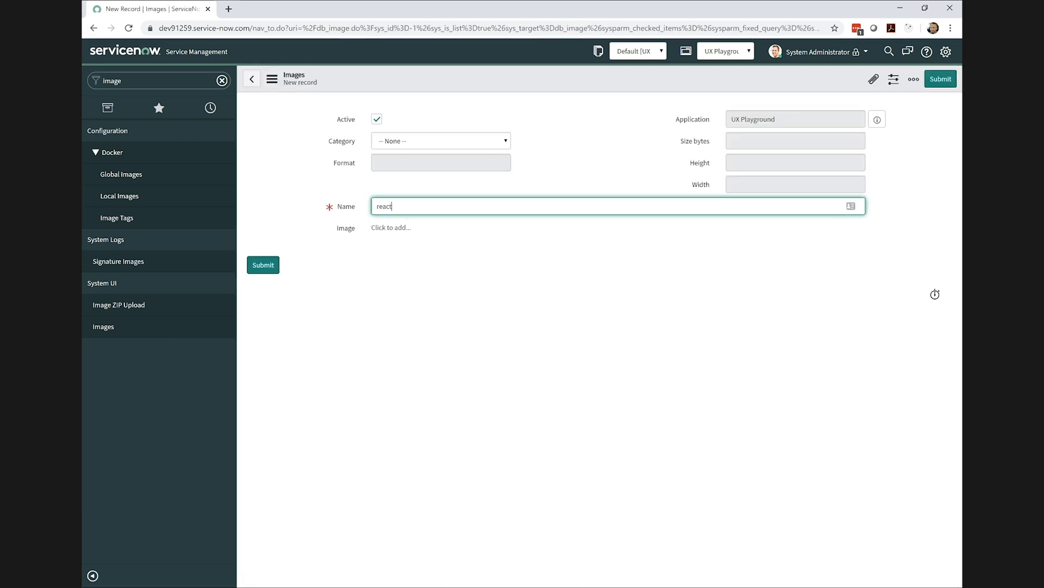
pyautogui.write('.png')
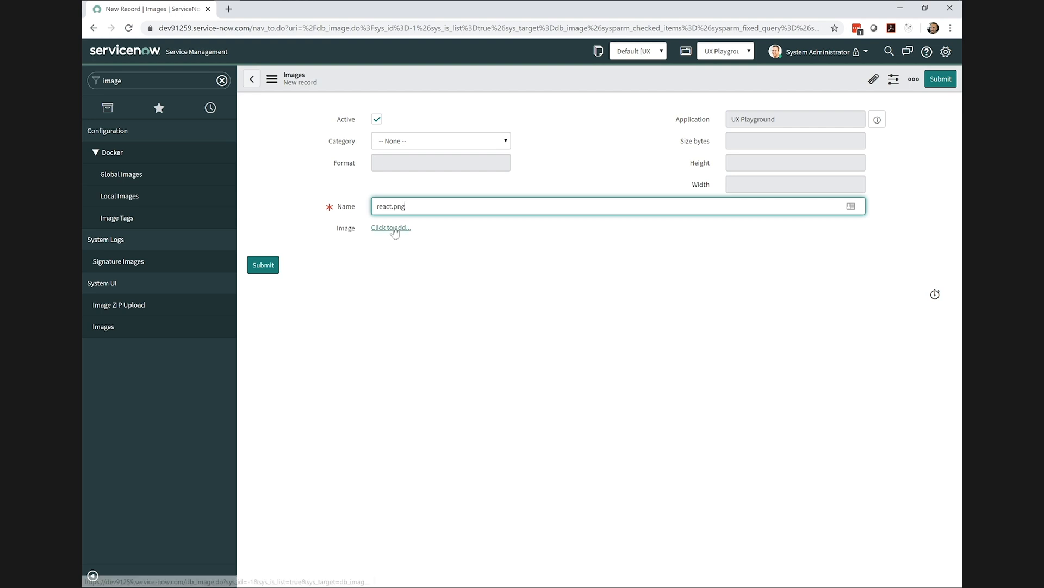
# - Attach logo512.png from the build folder as the image and save the react.png record
pyautogui.click(390, 227)
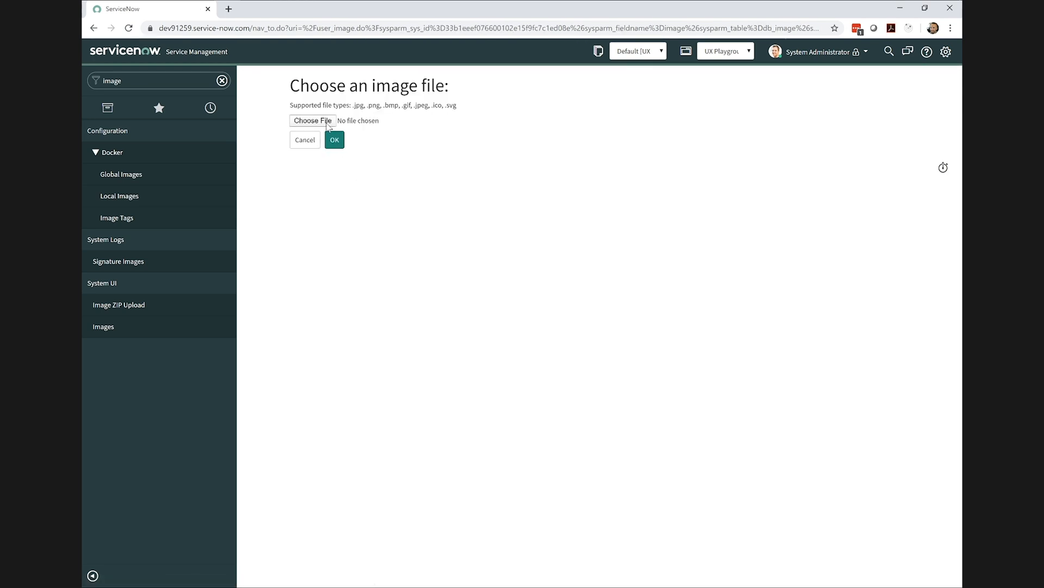
pyautogui.click(311, 121)
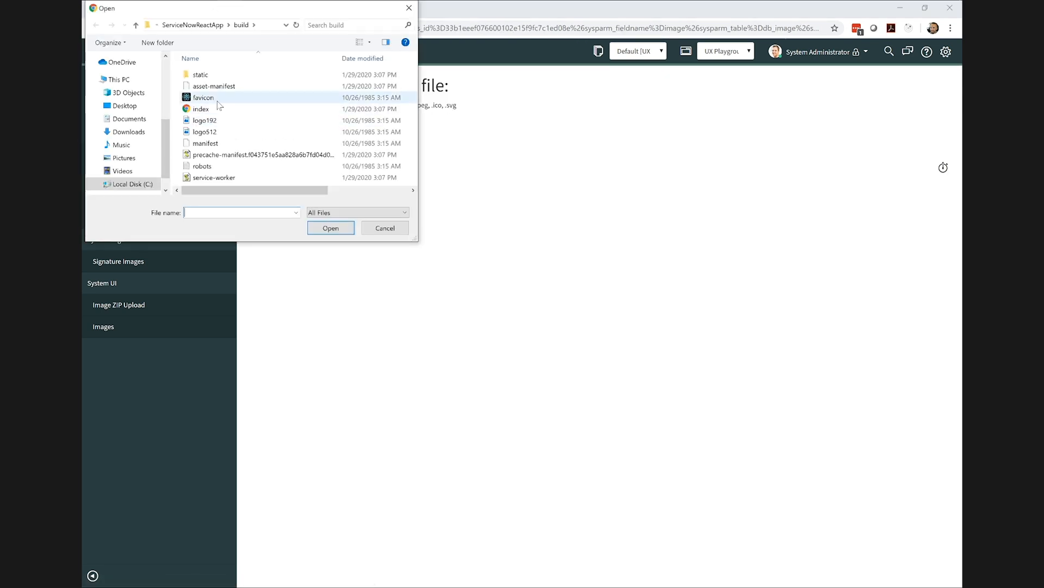
pyautogui.click(384, 228)
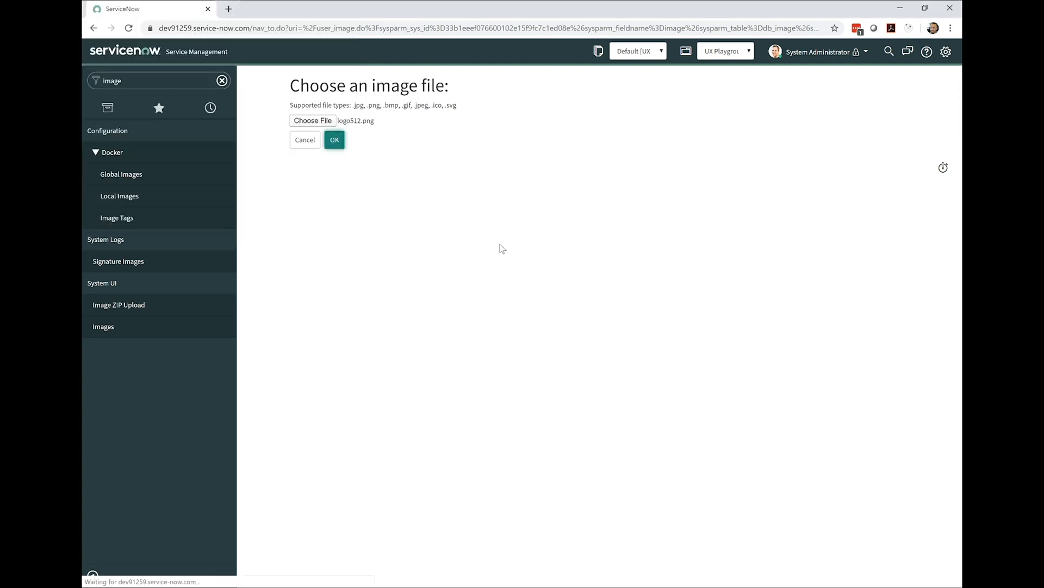
pyautogui.click(334, 140)
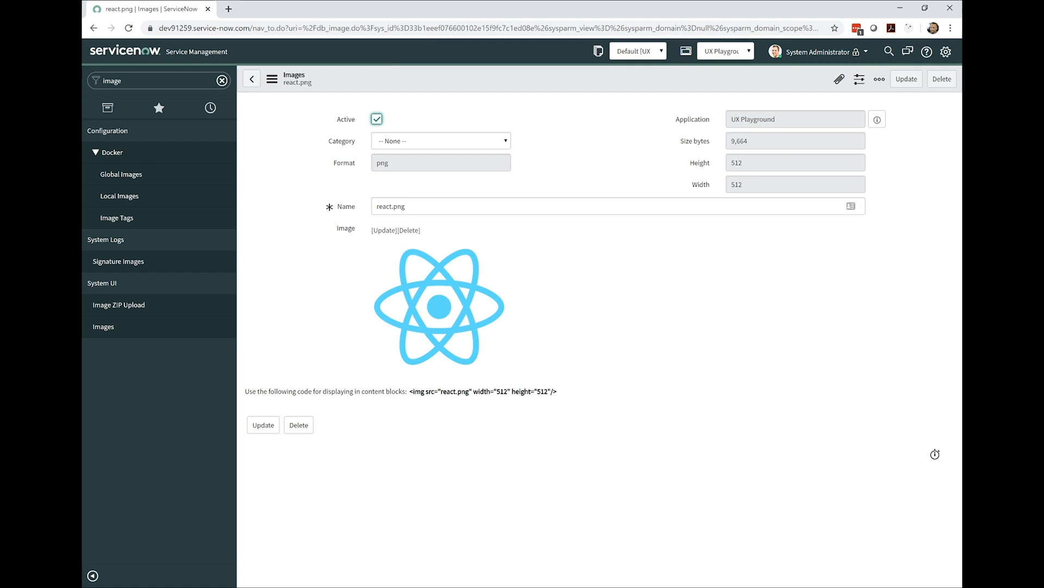
pyautogui.moveTo(453, 454)
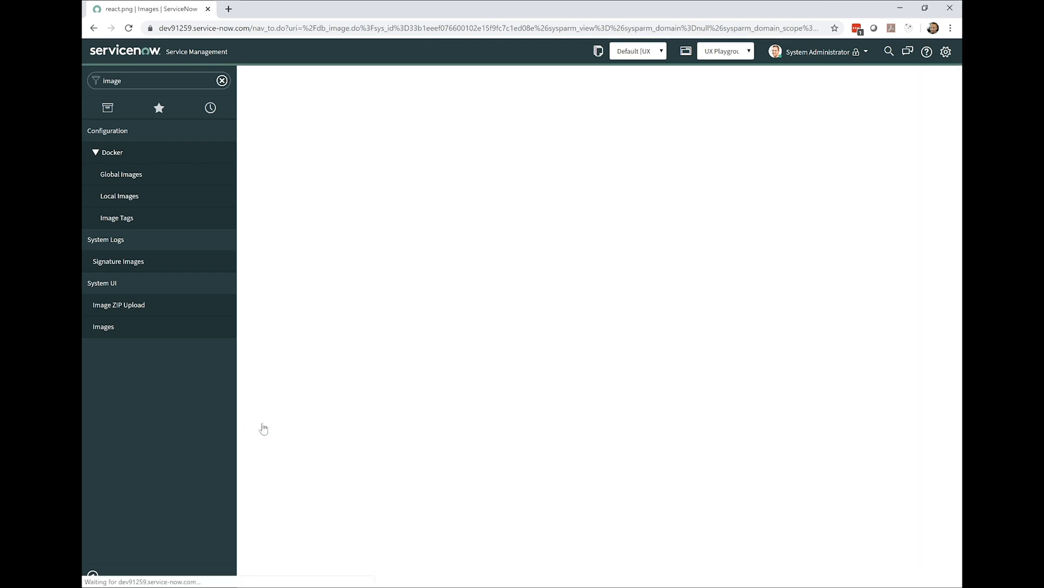
pyautogui.click(104, 326)
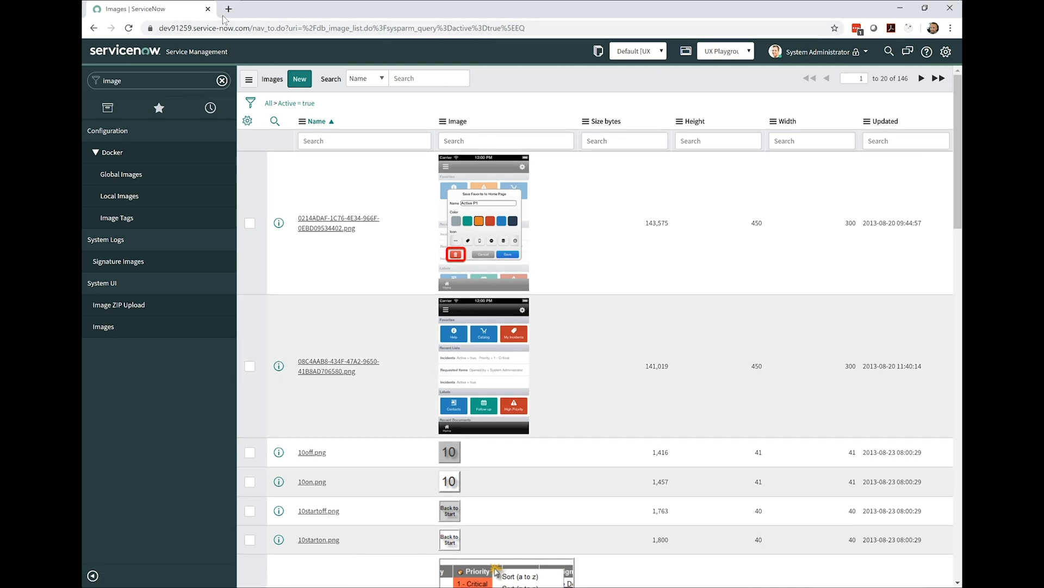
# - Load the React app at dev91259.service-now.com/x/270372/ux_playground and fetch its live Incidents list
pyautogui.click(229, 8)
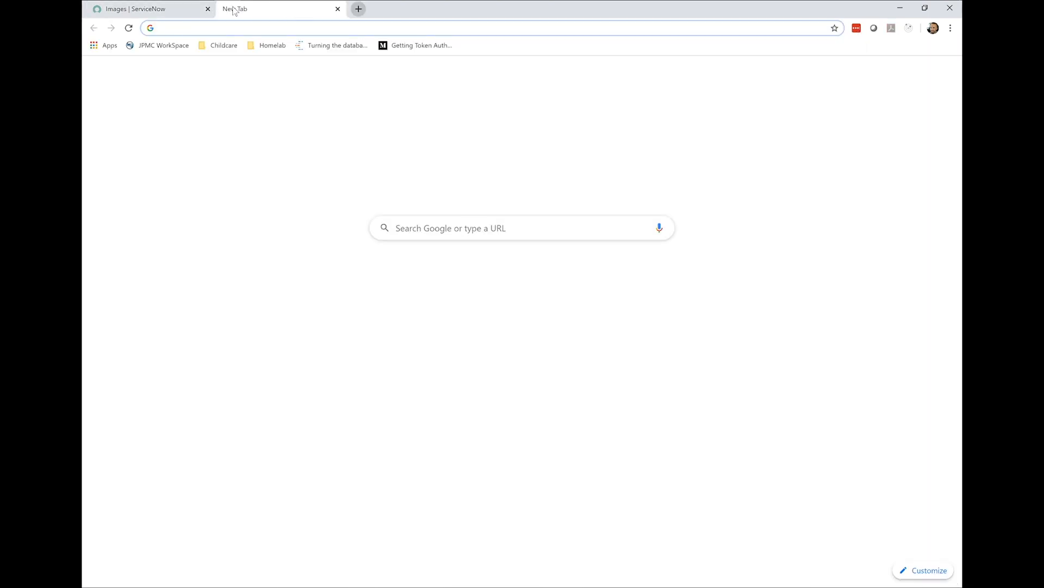
pyautogui.write('dev91259.service-now.com/x/270372/ux_playground')
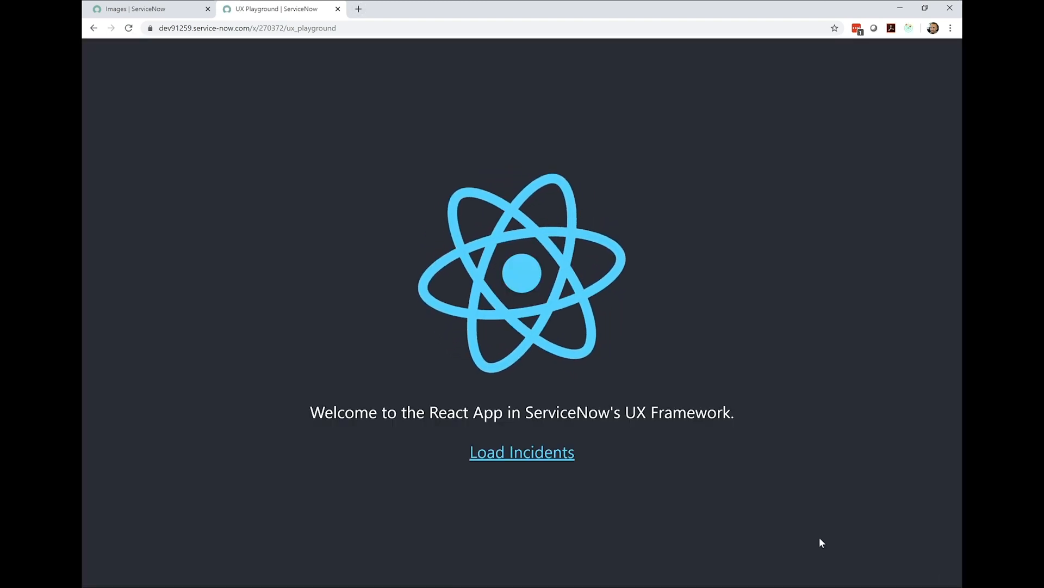
pyautogui.click(522, 451)
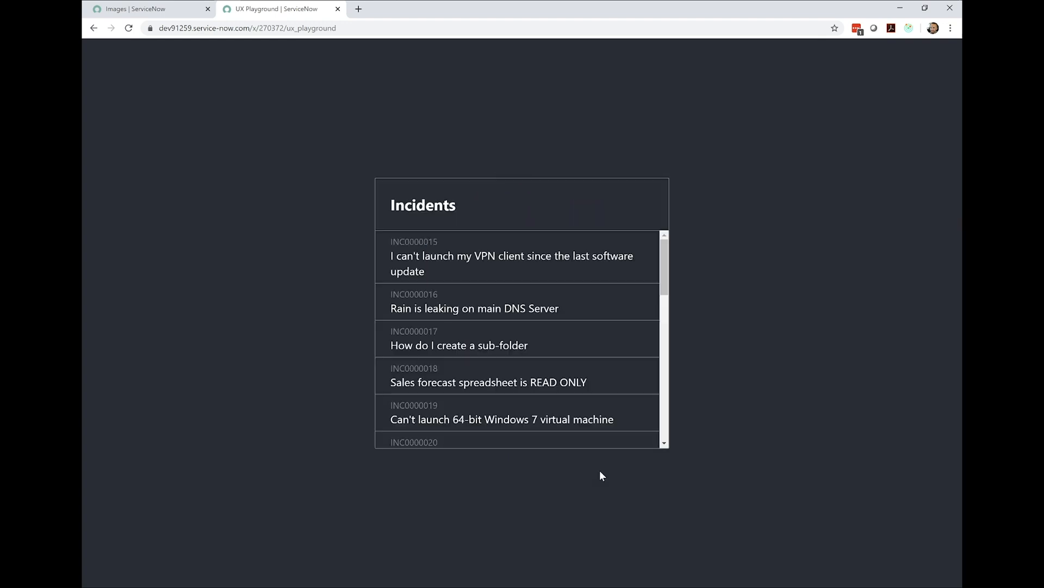
pyautogui.moveTo(676, 432)
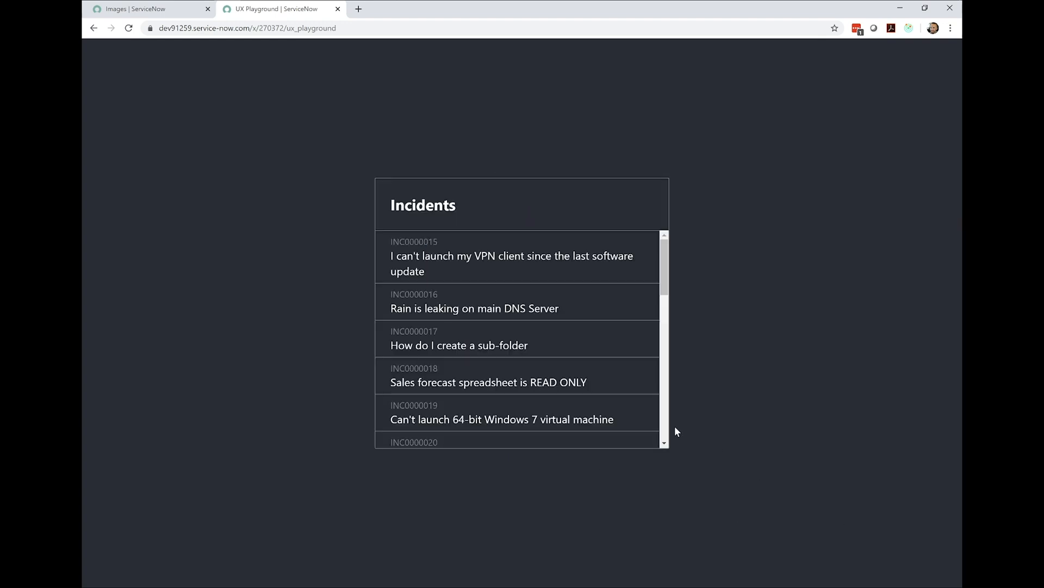
pyautogui.scroll(-3)
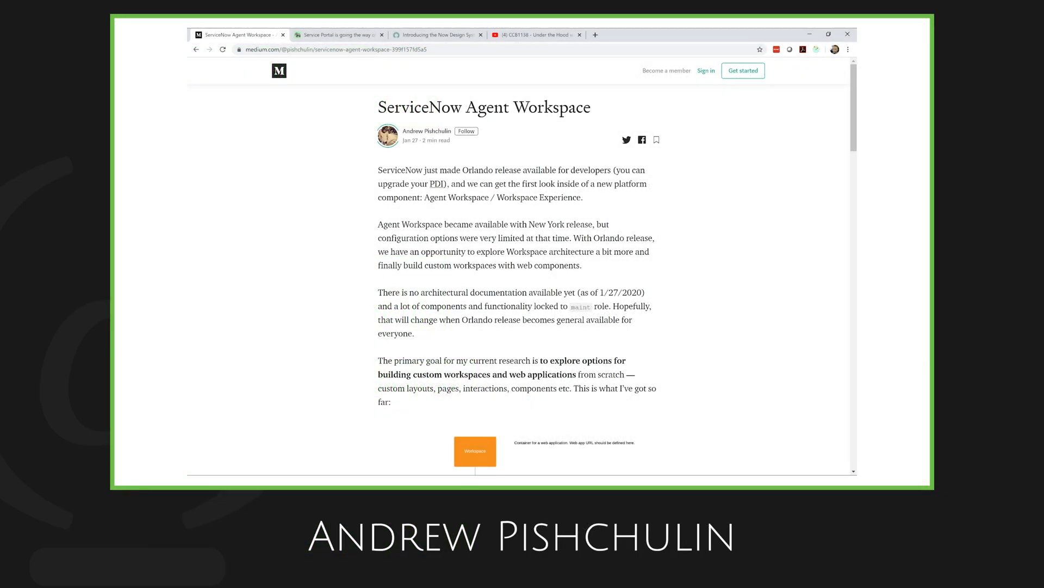
# - Review the Medium article's architecture diagram, then switch to the jace.pro Service Portal post
pyautogui.scroll(-3)
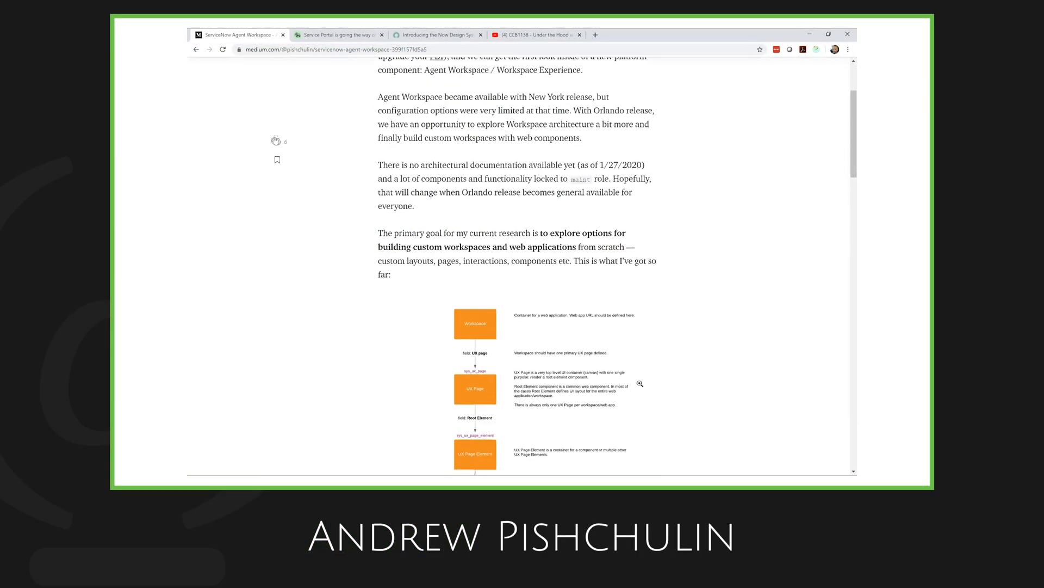
pyautogui.scroll(-3)
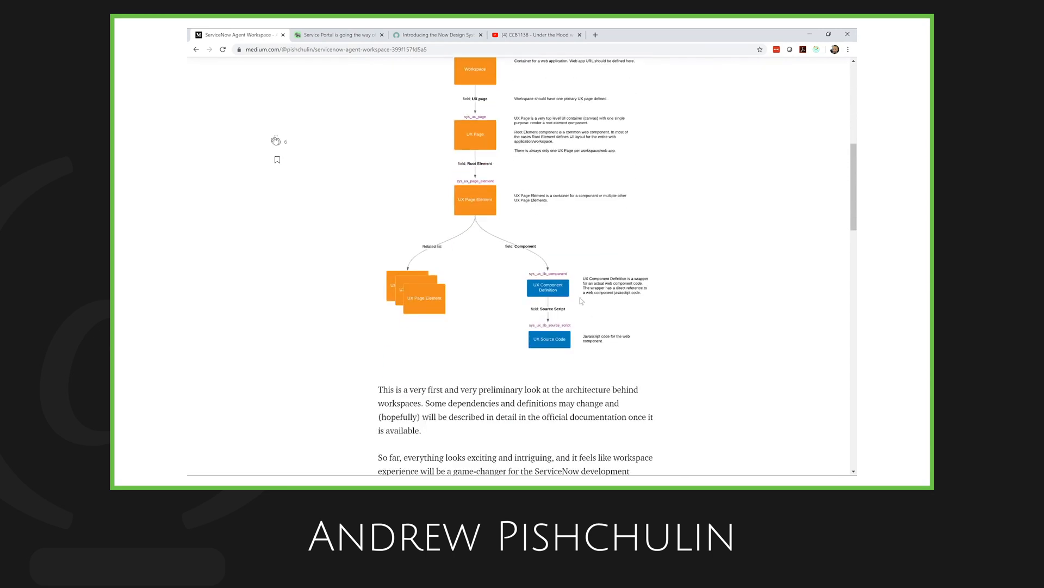
pyautogui.scroll(3)
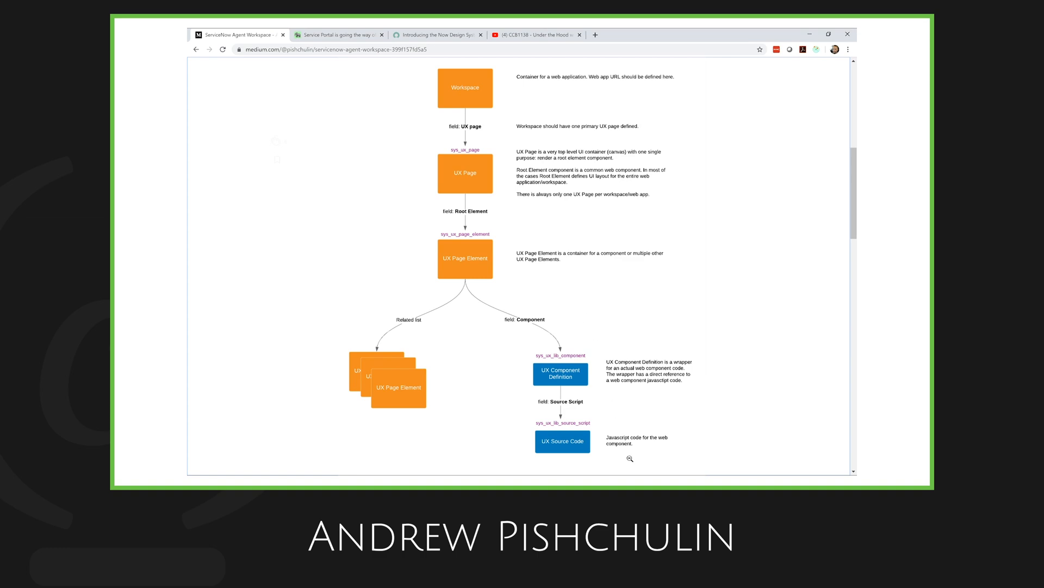
pyautogui.click(338, 34)
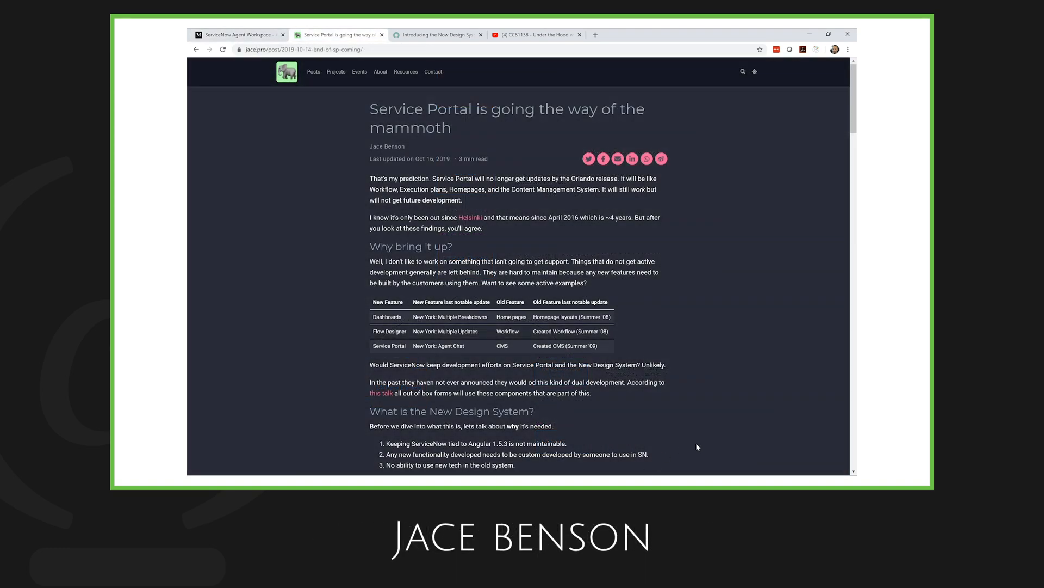
# - Scroll through the jace.pro Service Portal post down to its comments
pyautogui.scroll(-3)
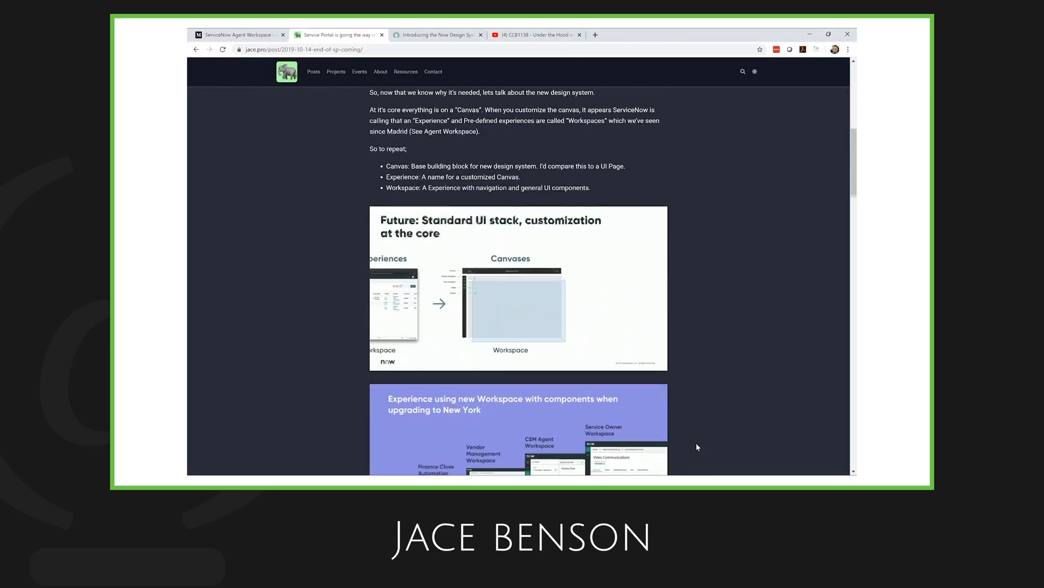
pyautogui.scroll(-3)
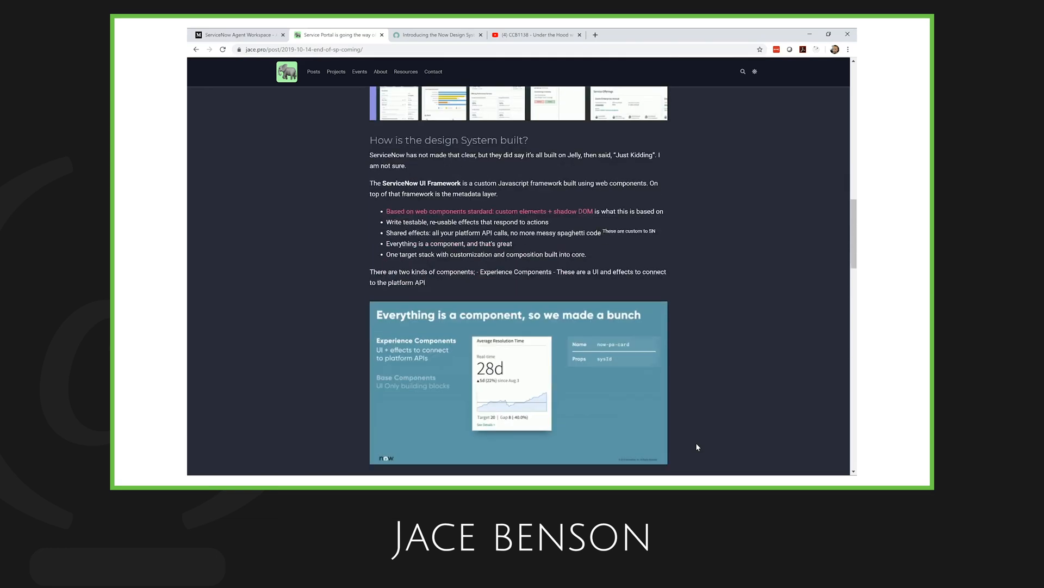
pyautogui.scroll(-3)
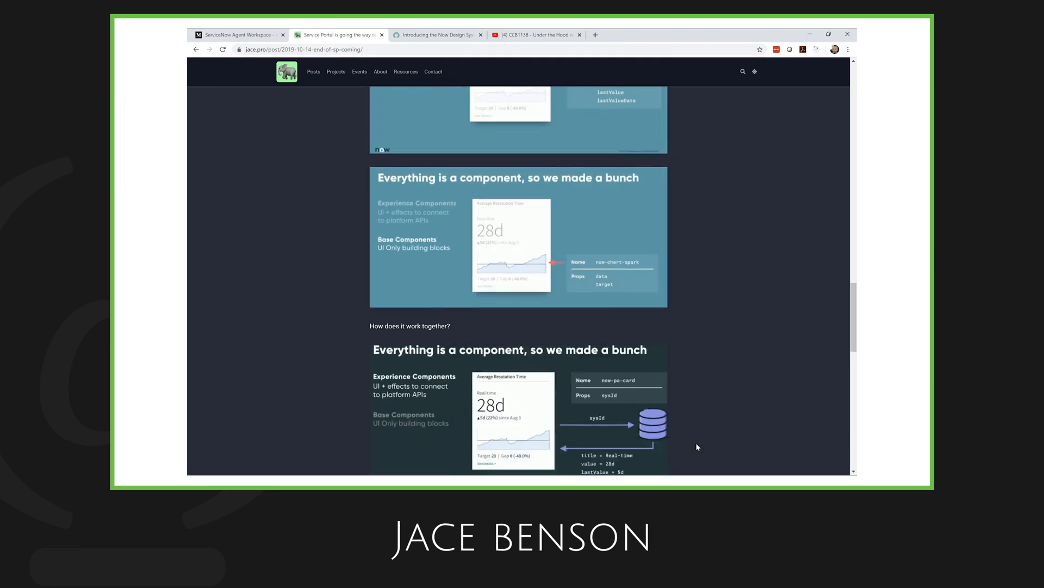
pyautogui.scroll(-3)
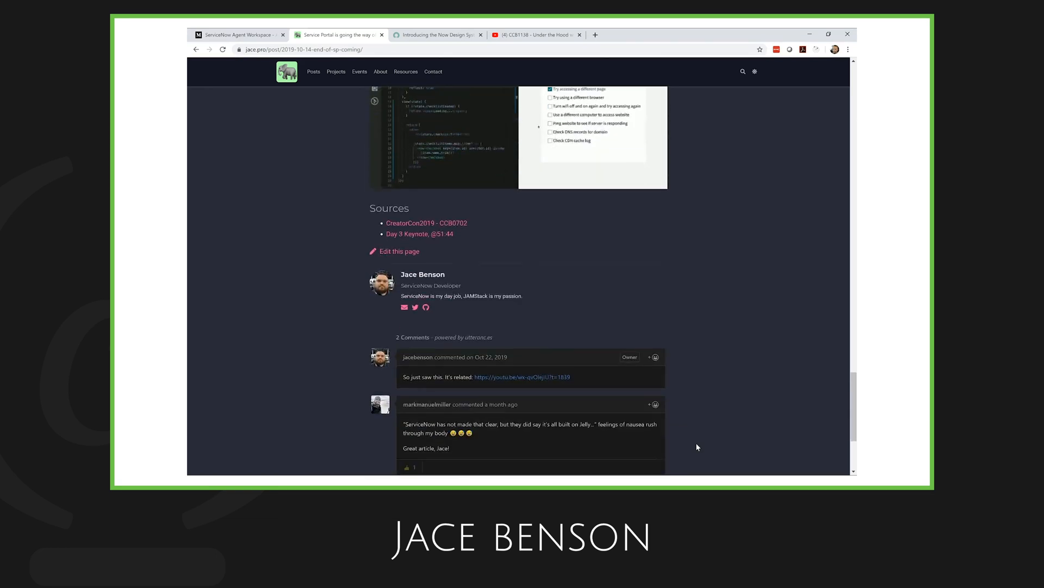
pyautogui.scroll(-3)
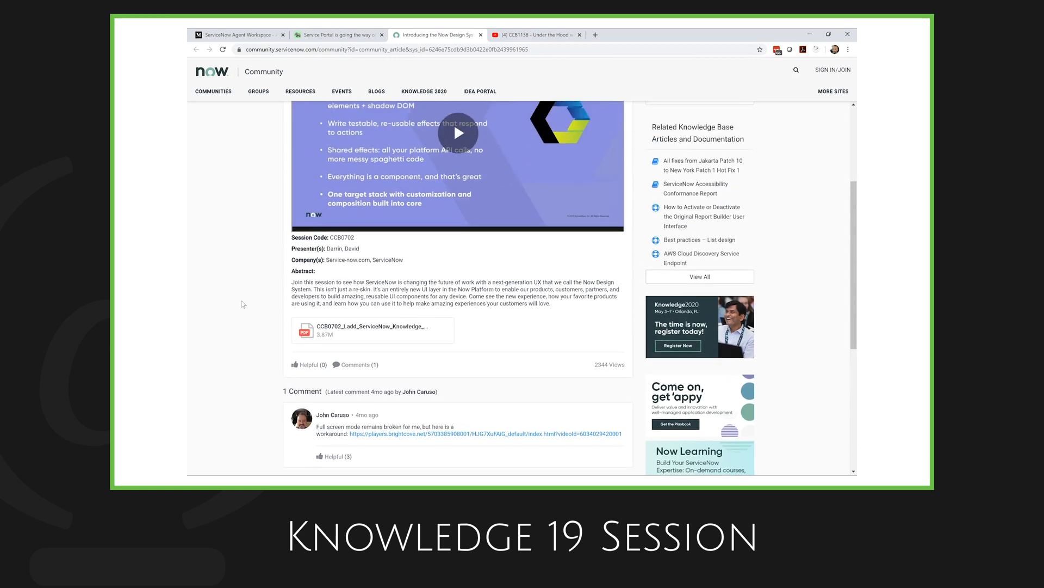
# - Scroll up the Now Design System article and switch to the Agent Workspace YouTube video
pyautogui.scroll(3)
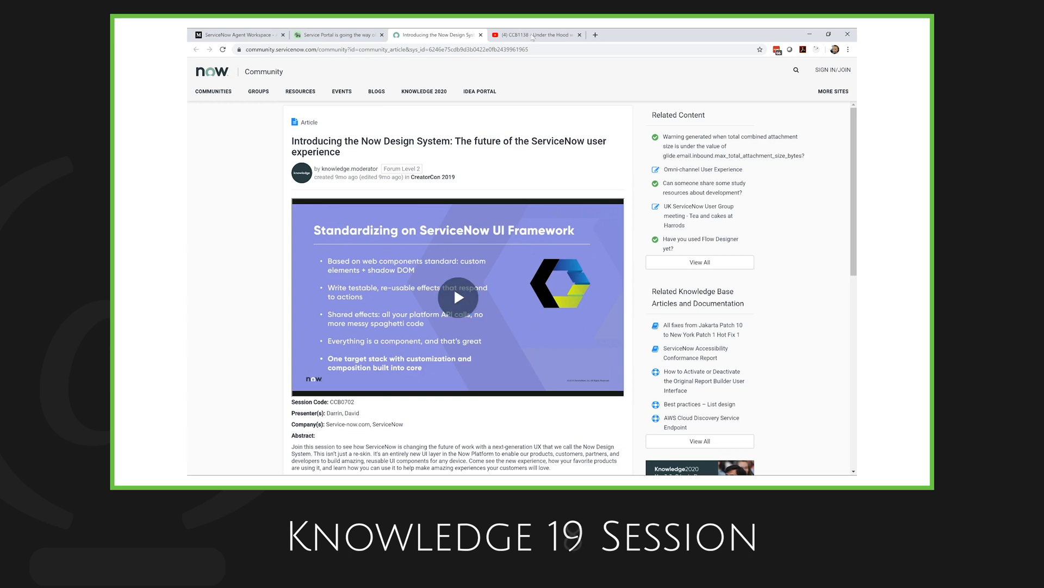
pyautogui.click(535, 35)
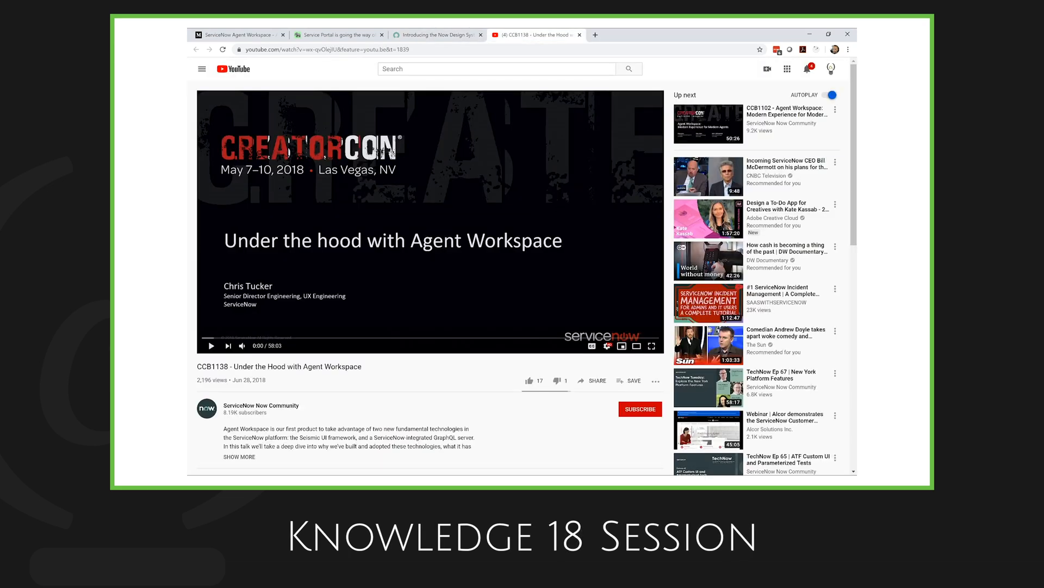
pyautogui.scroll(-3)
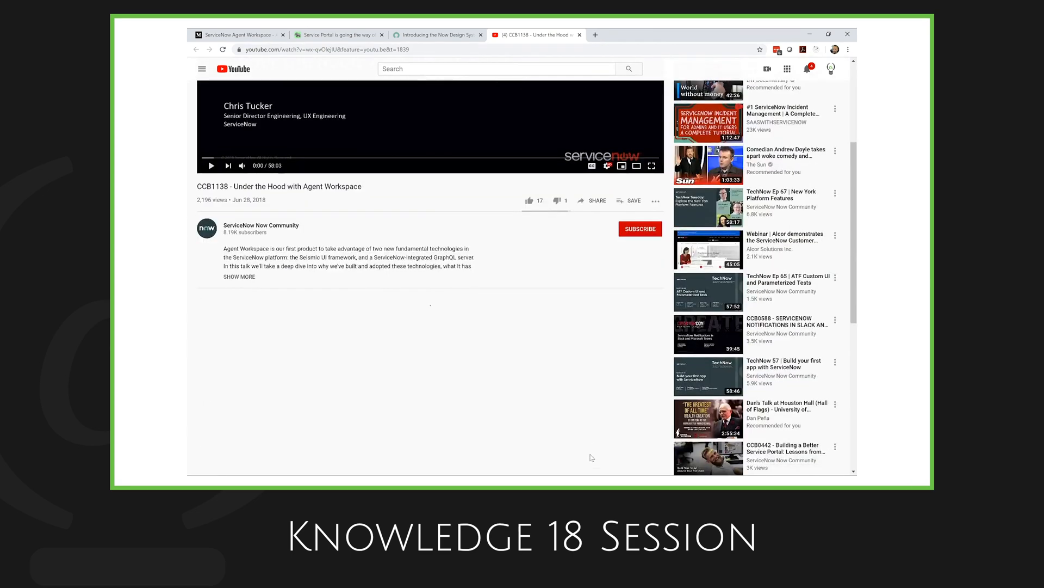
pyautogui.scroll(-3)
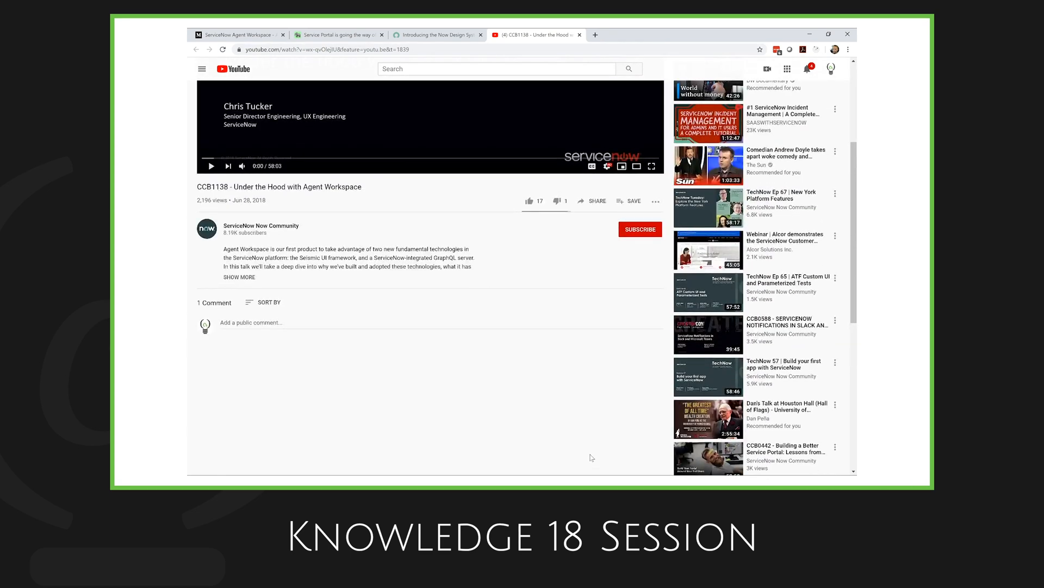